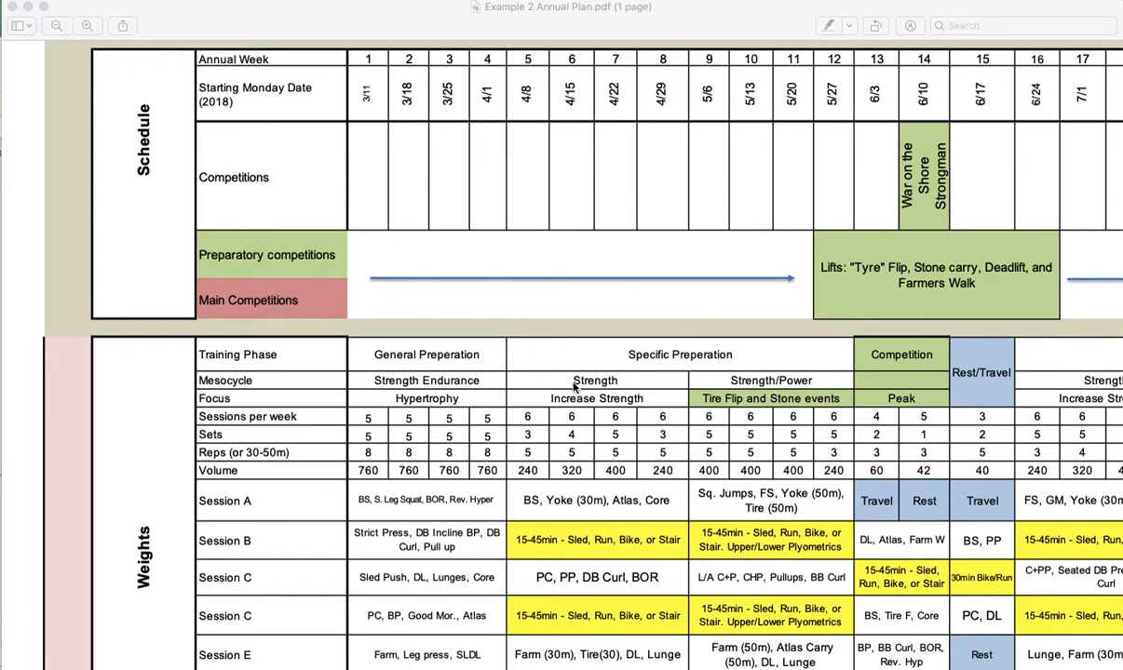
{"action": "scroll", "scroll_direction": "down", "scroll_amount": 3}
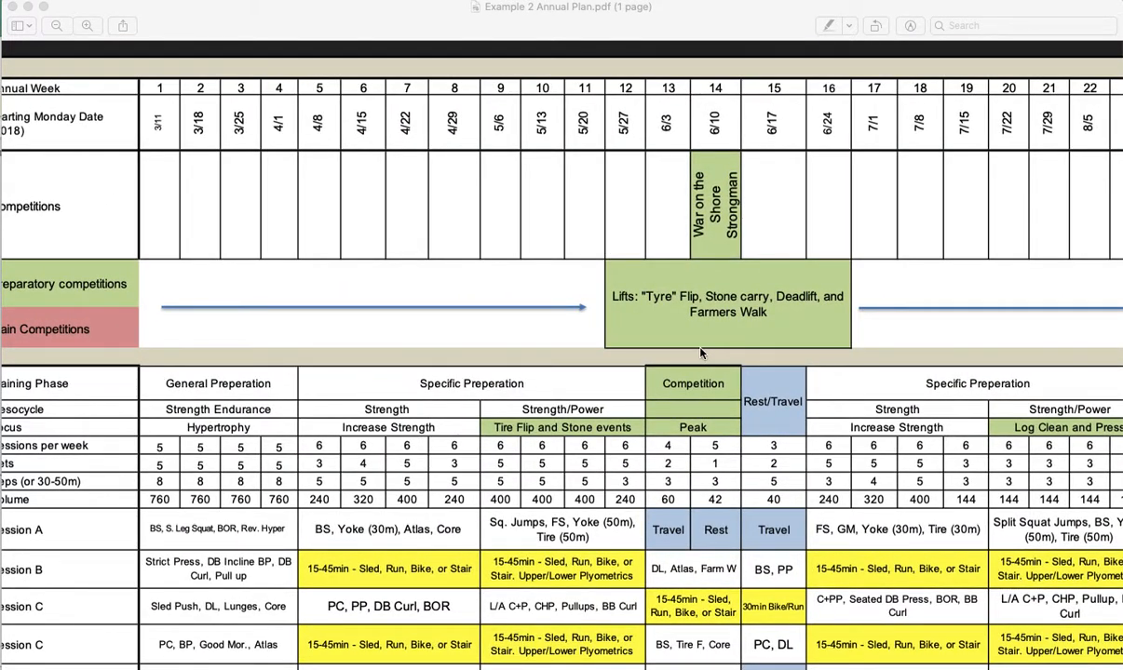
{"action": "mouse_move", "coordinate": [729, 292]}
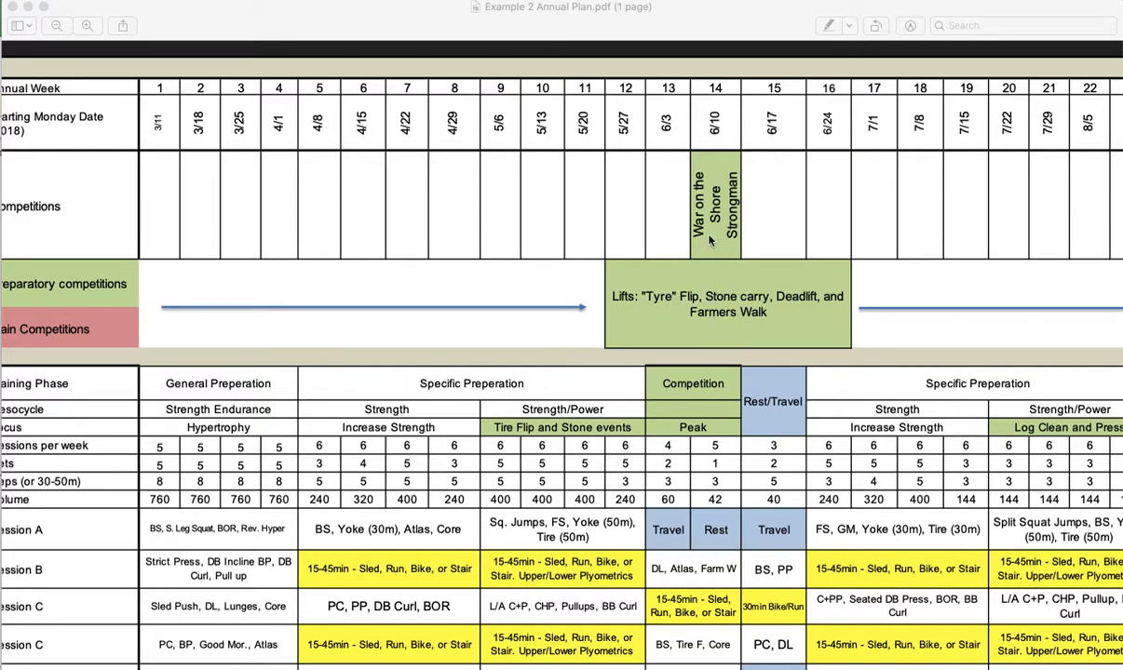
{"action": "mouse_move", "coordinate": [724, 296]}
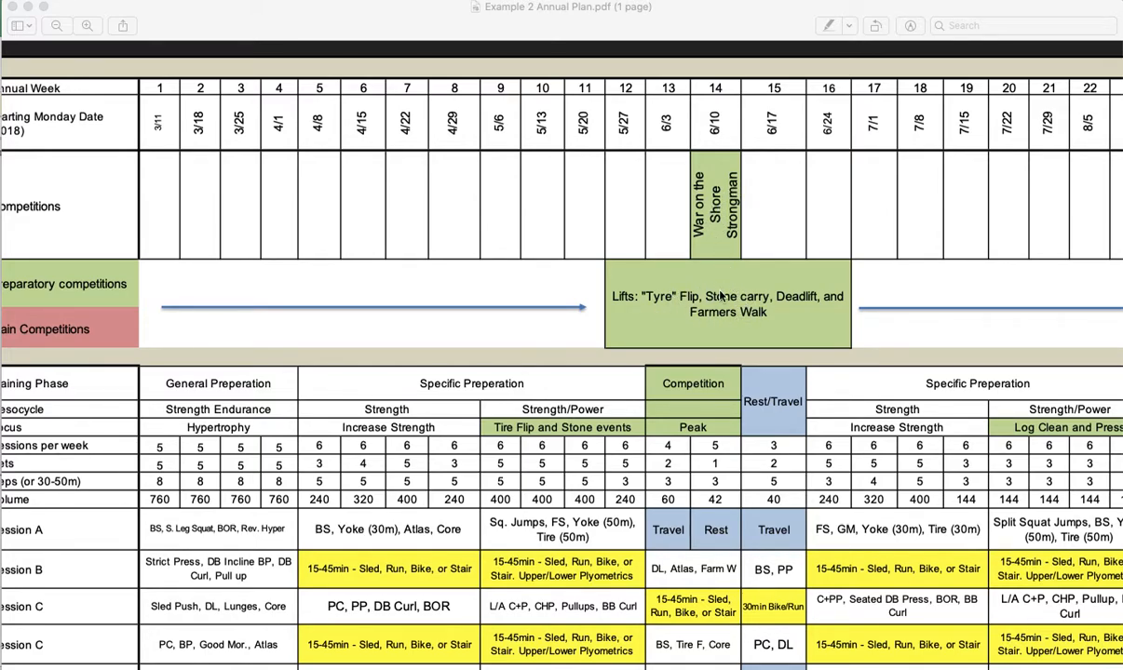
{"action": "mouse_move", "coordinate": [694, 312]}
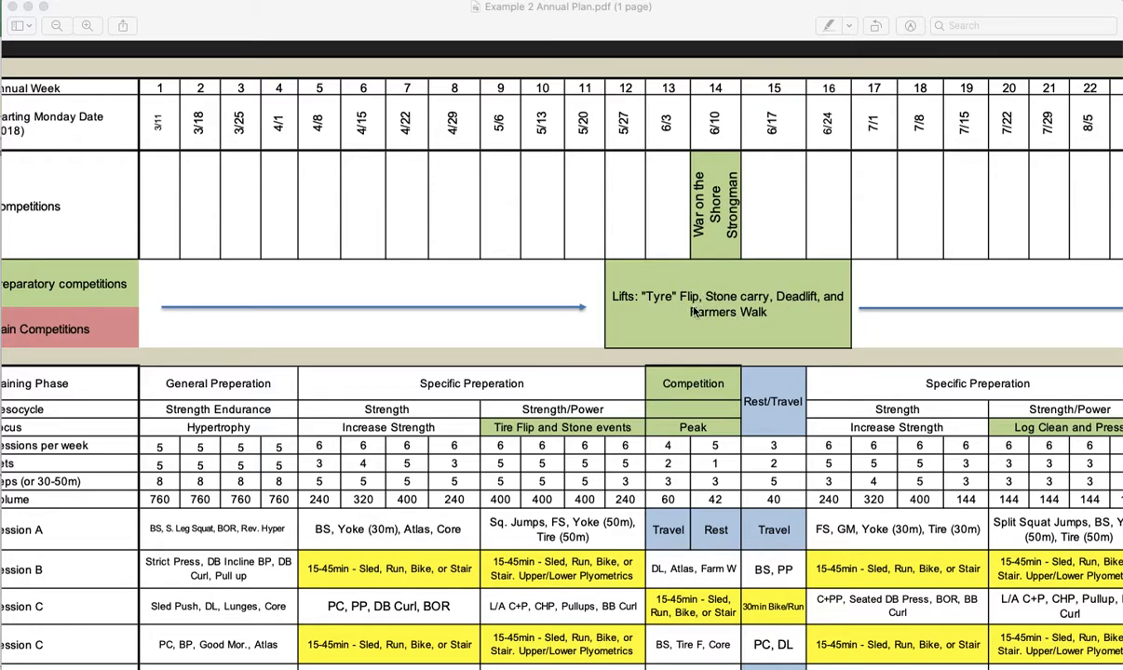
{"action": "mouse_move", "coordinate": [798, 308]}
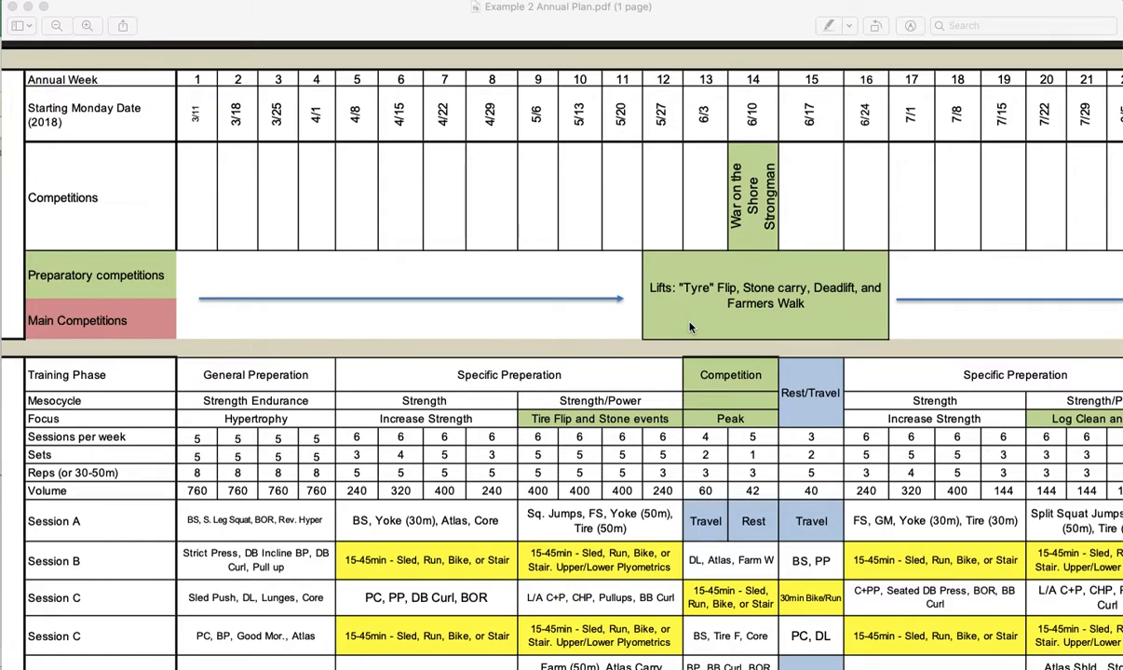
{"action": "mouse_move", "coordinate": [533, 368]}
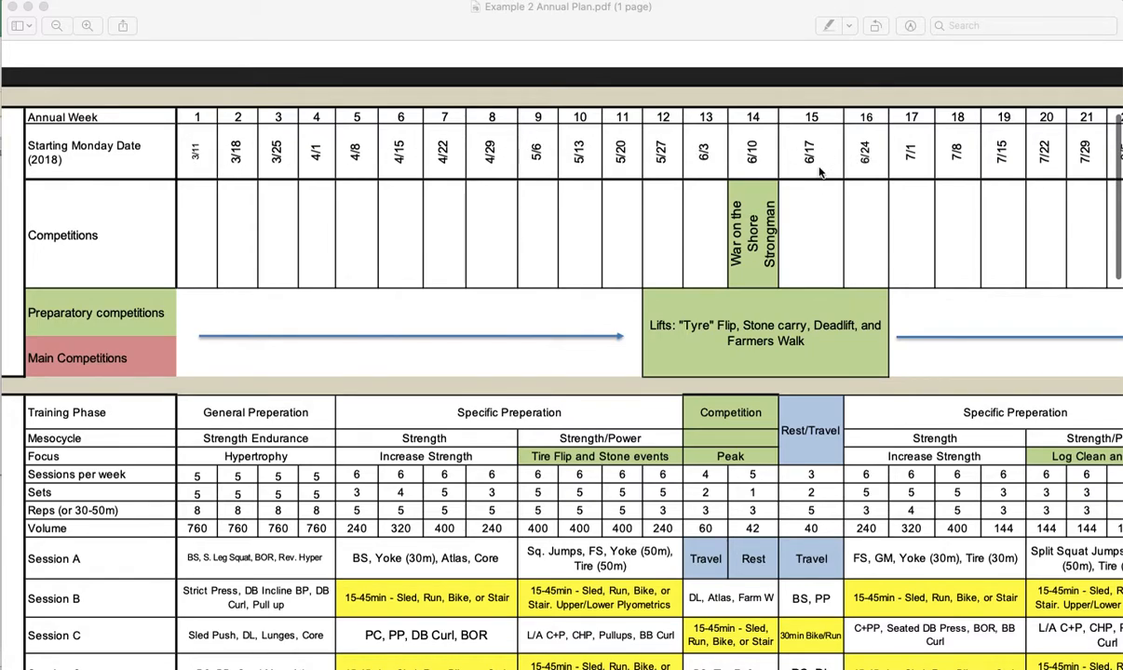
{"action": "mouse_move", "coordinate": [195, 124]}
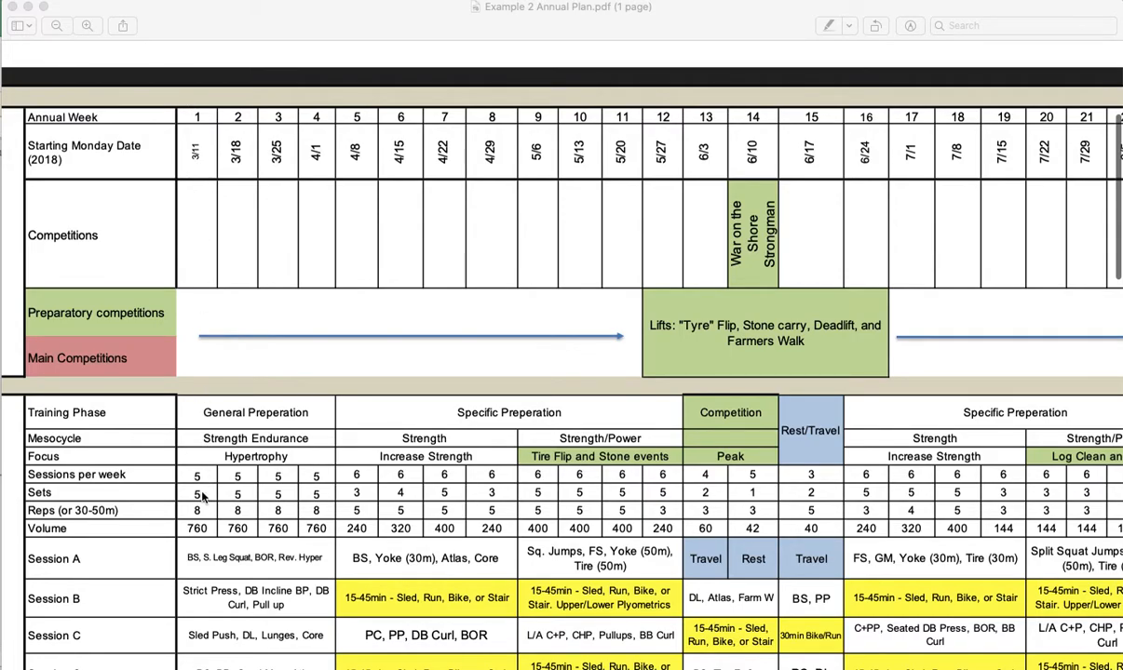
{"action": "scroll", "scroll_direction": "down", "scroll_amount": 3}
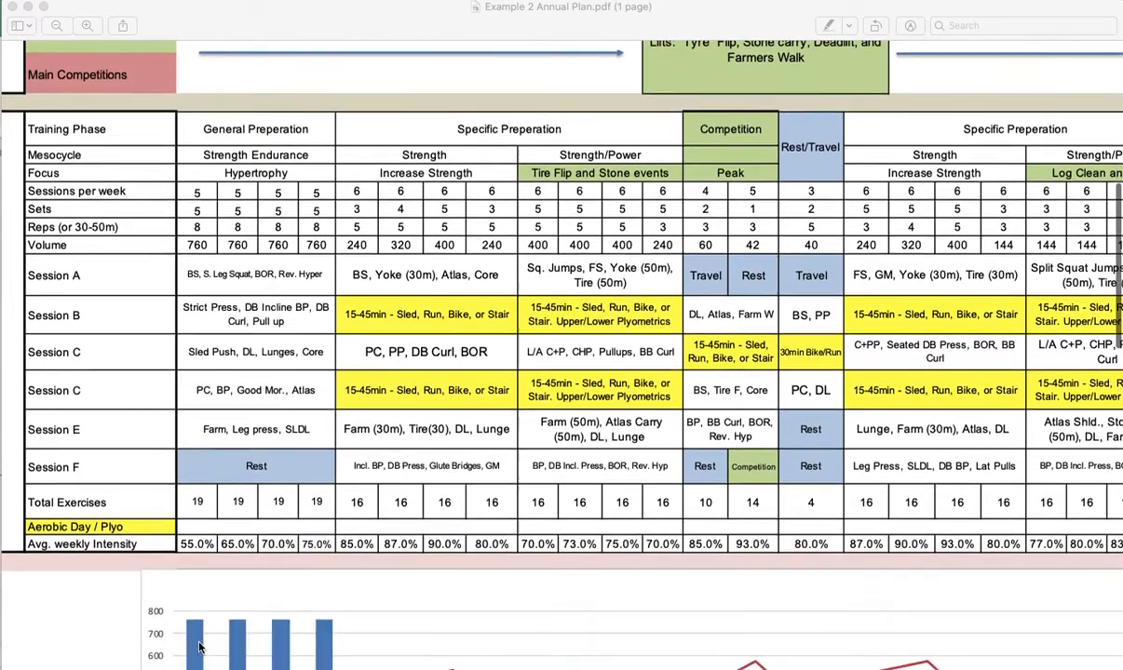
{"action": "scroll", "scroll_direction": "down", "scroll_amount": 3}
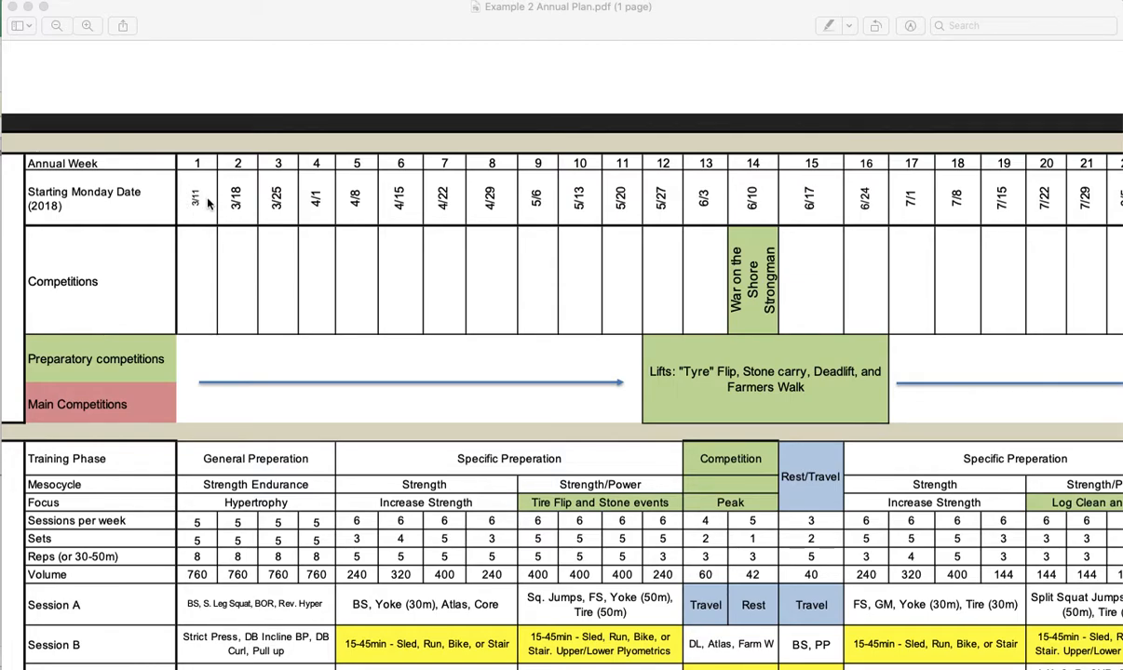
{"action": "scroll", "scroll_direction": "right", "scroll_amount": 3}
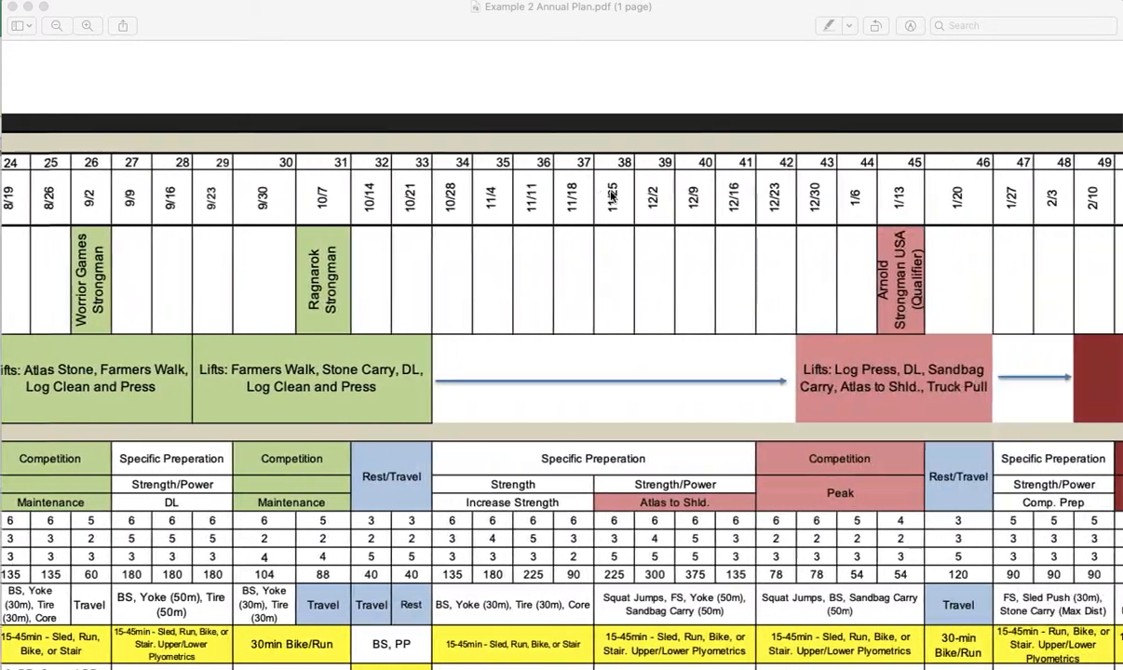
{"action": "scroll", "scroll_direction": "right", "scroll_amount": 3}
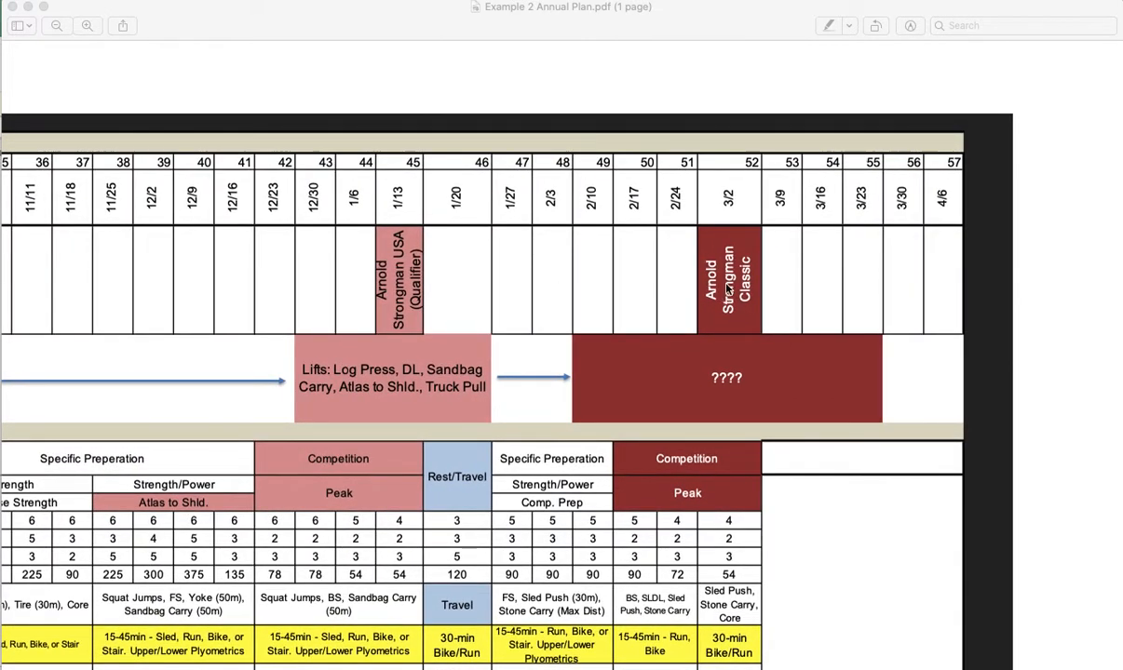
{"action": "mouse_move", "coordinate": [736, 316]}
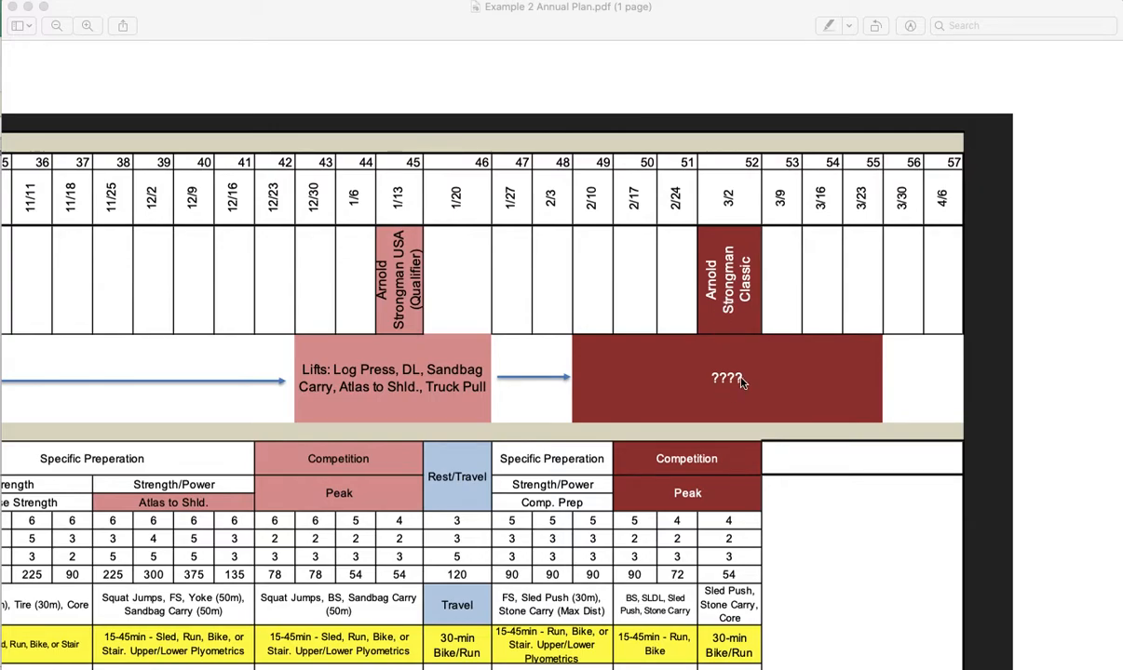
{"action": "mouse_move", "coordinate": [738, 386]}
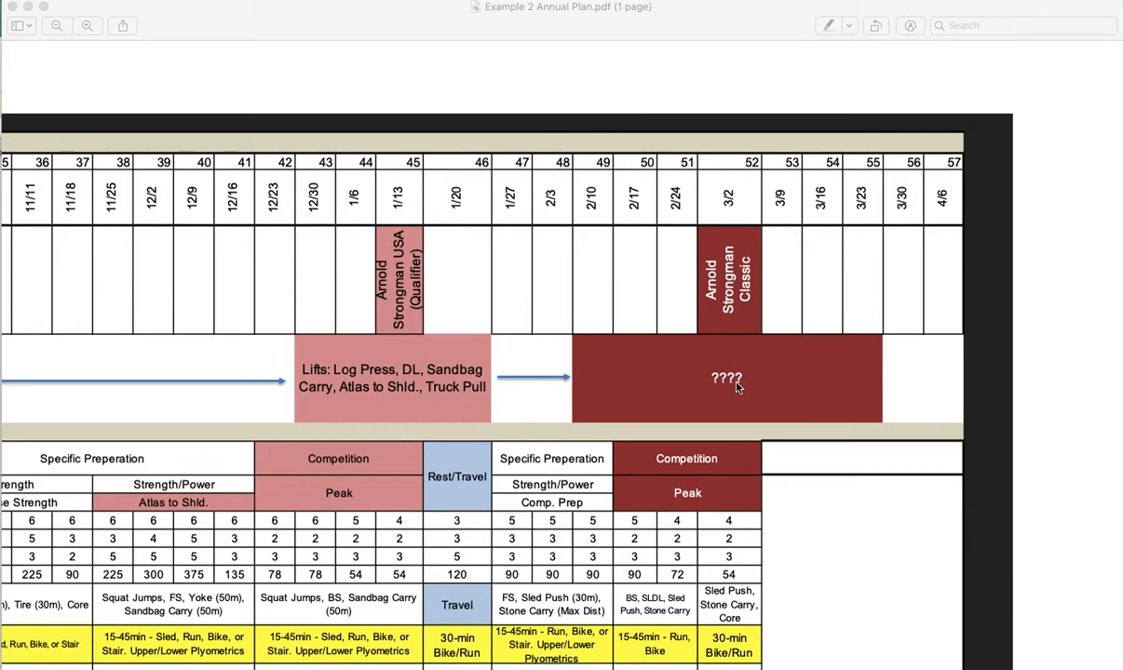
{"action": "mouse_move", "coordinate": [730, 385]}
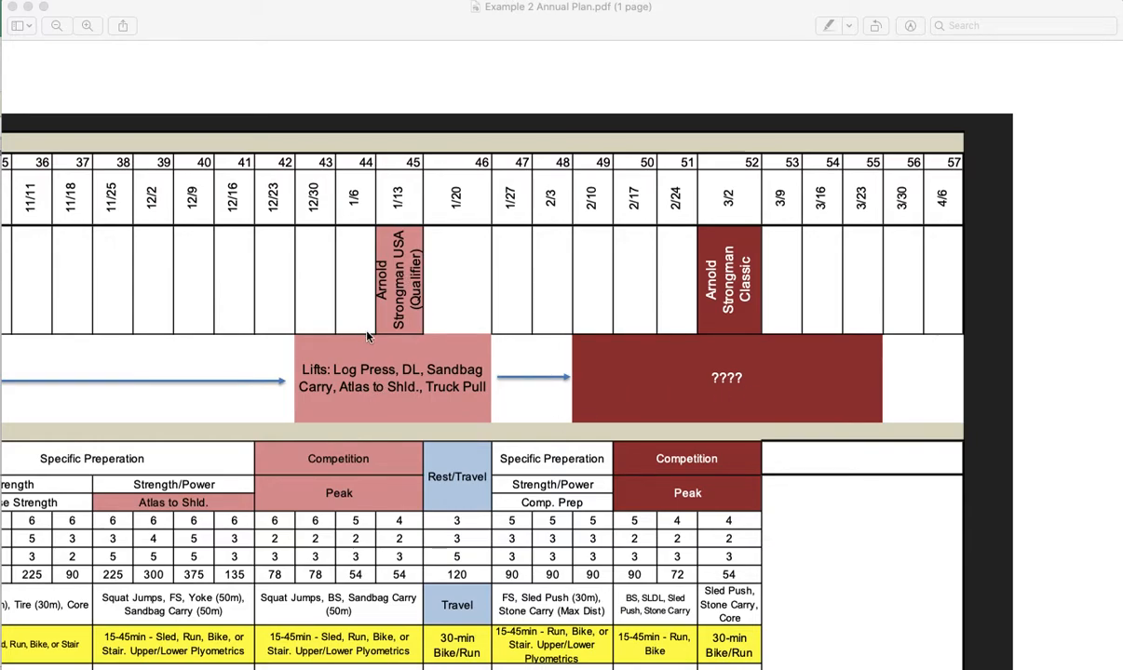
{"action": "mouse_move", "coordinate": [391, 335]}
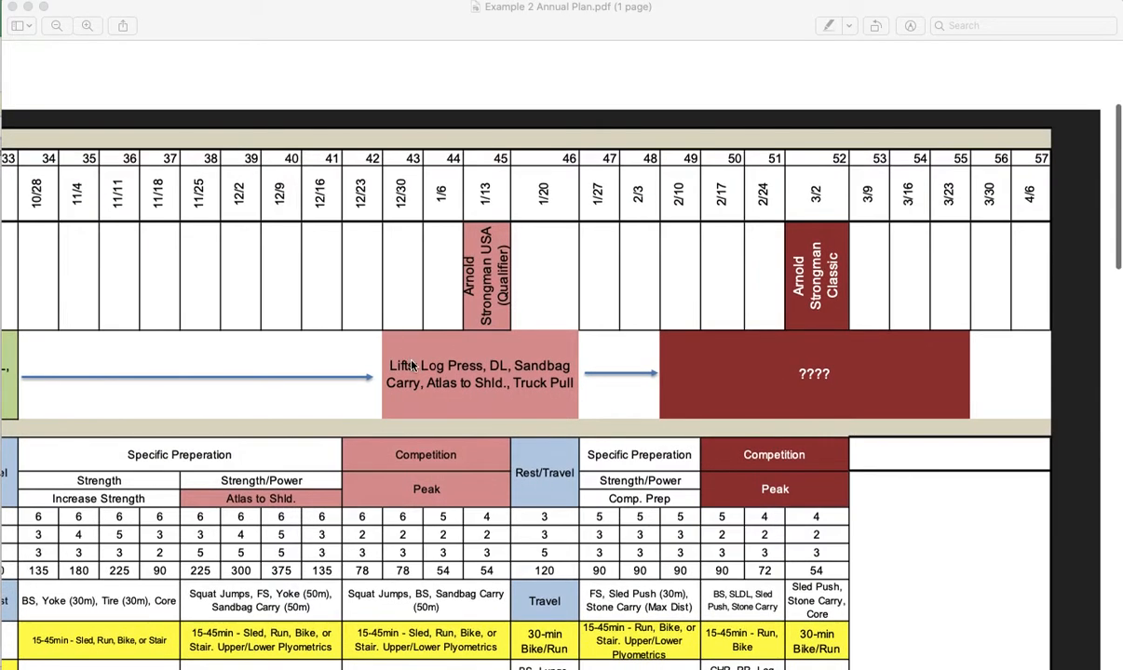
{"action": "scroll", "scroll_direction": "left", "scroll_amount": 3}
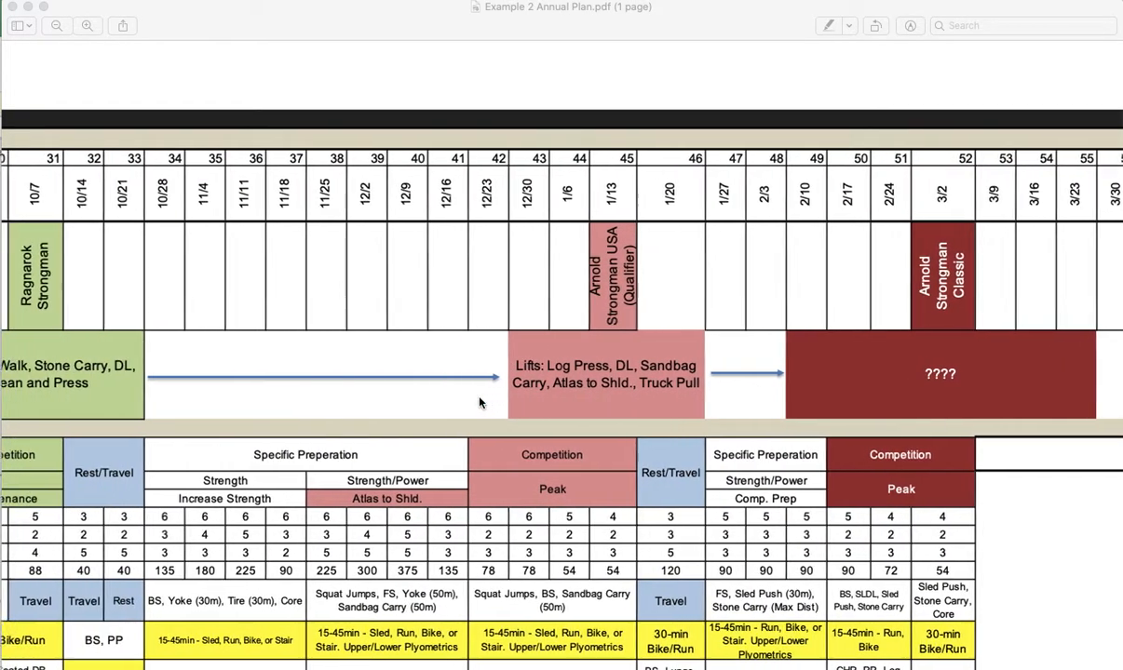
{"action": "scroll", "scroll_direction": "left", "scroll_amount": 3}
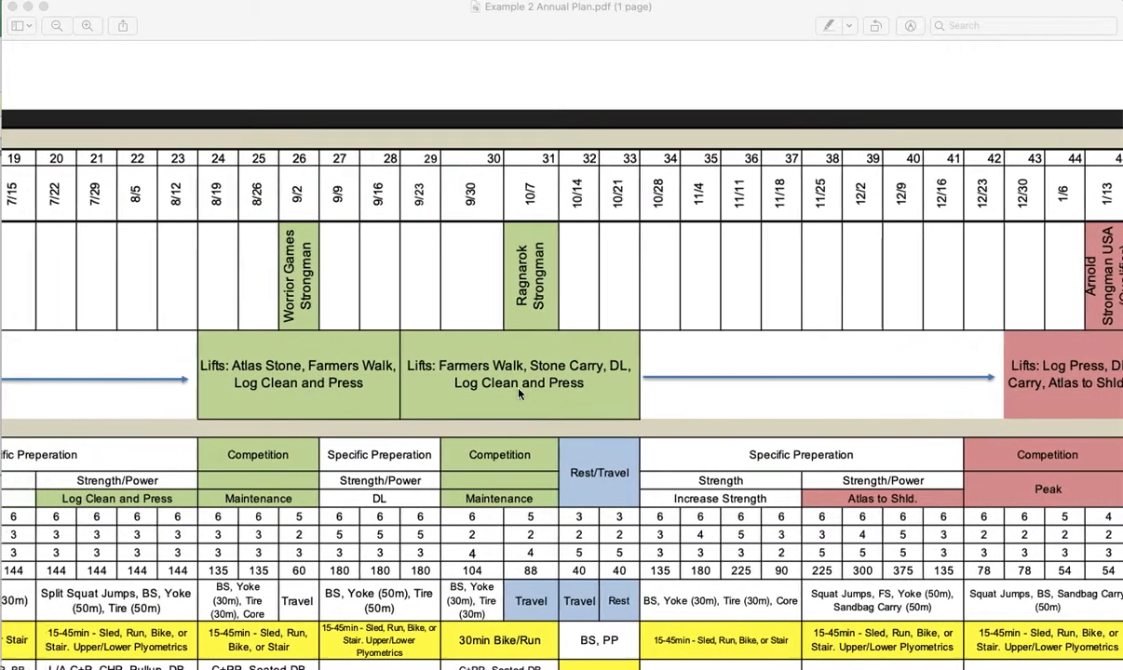
{"action": "scroll", "scroll_direction": "right", "scroll_amount": 3}
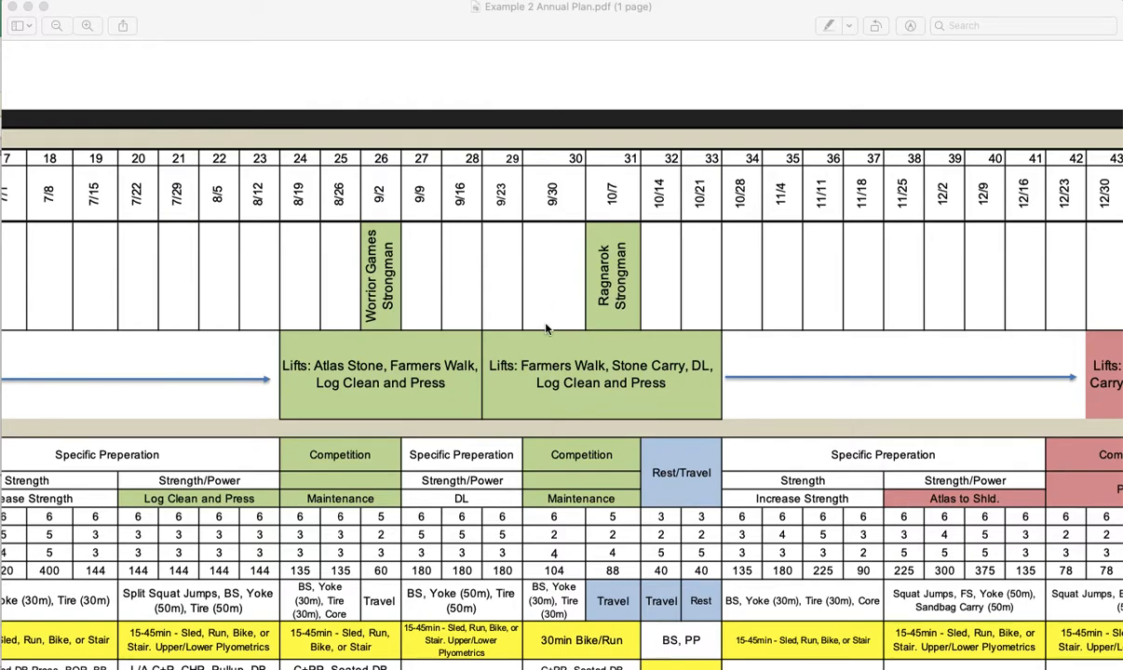
{"action": "mouse_move", "coordinate": [605, 317]}
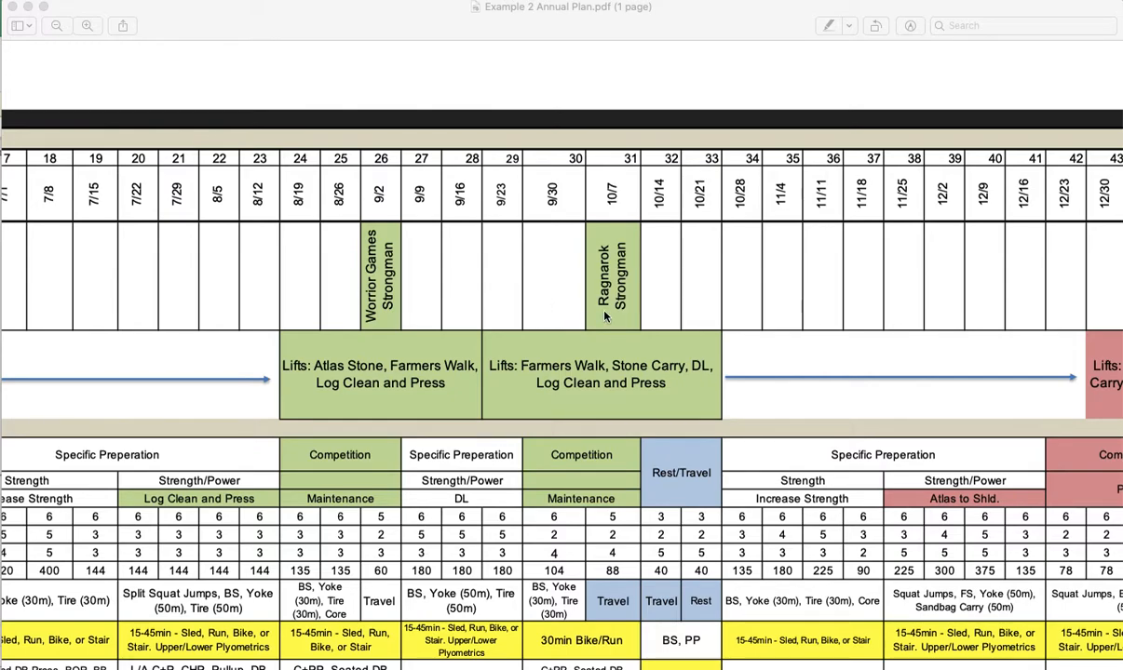
{"action": "mouse_move", "coordinate": [601, 343]}
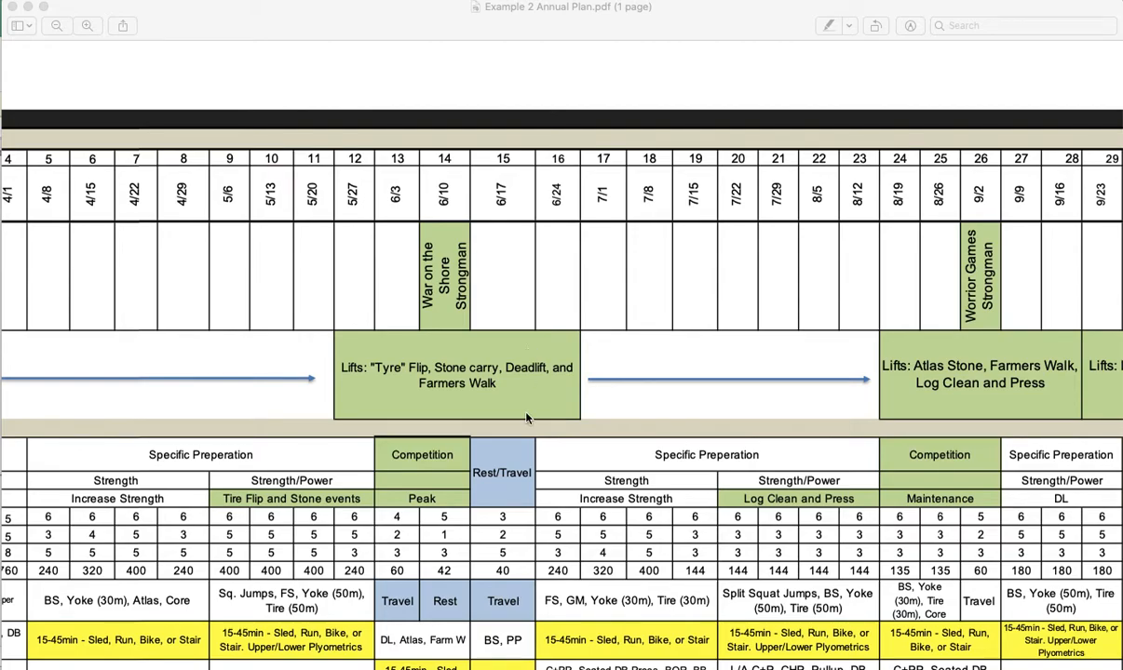
{"action": "scroll", "scroll_direction": "left", "scroll_amount": 3}
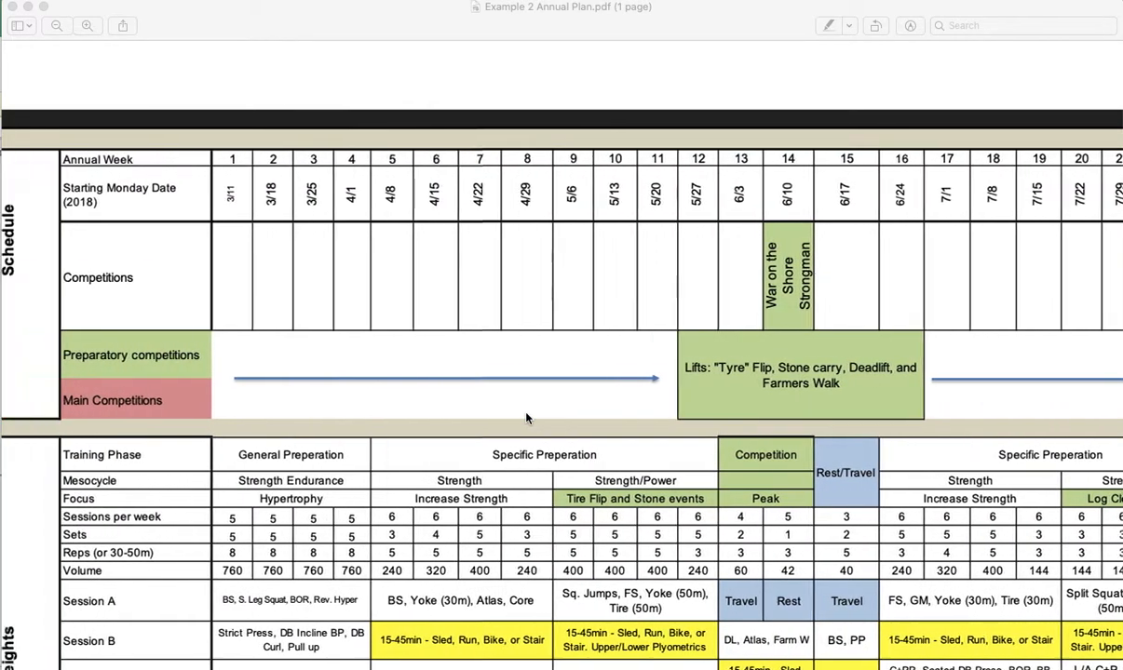
{"action": "scroll", "scroll_direction": "down", "scroll_amount": 3}
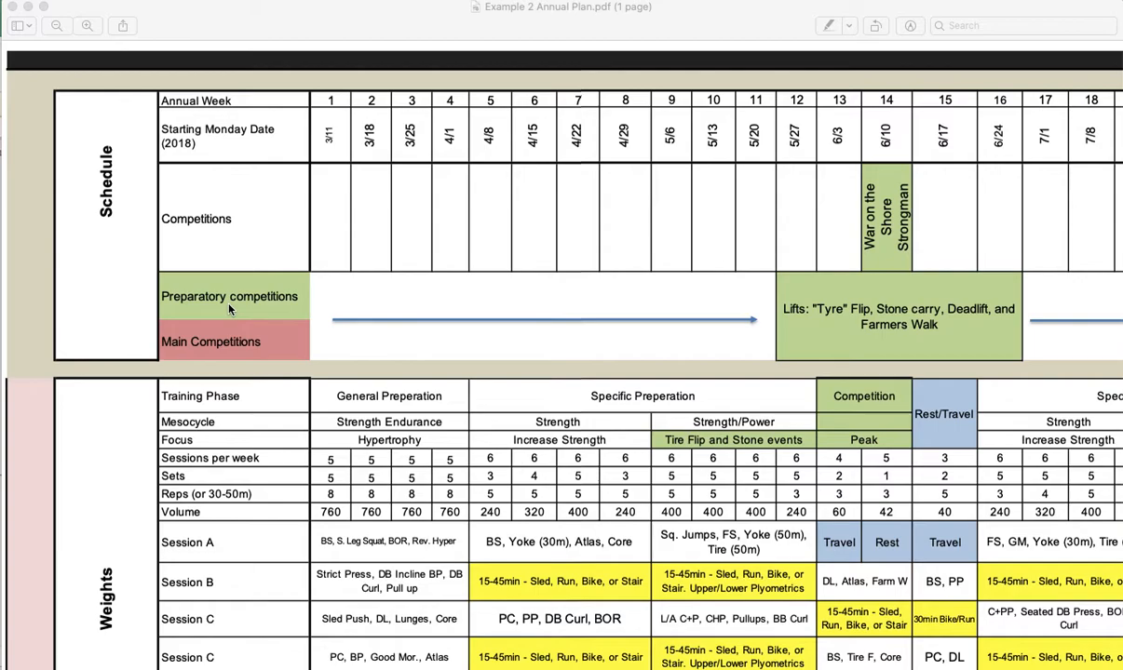
{"action": "mouse_move", "coordinate": [239, 362]}
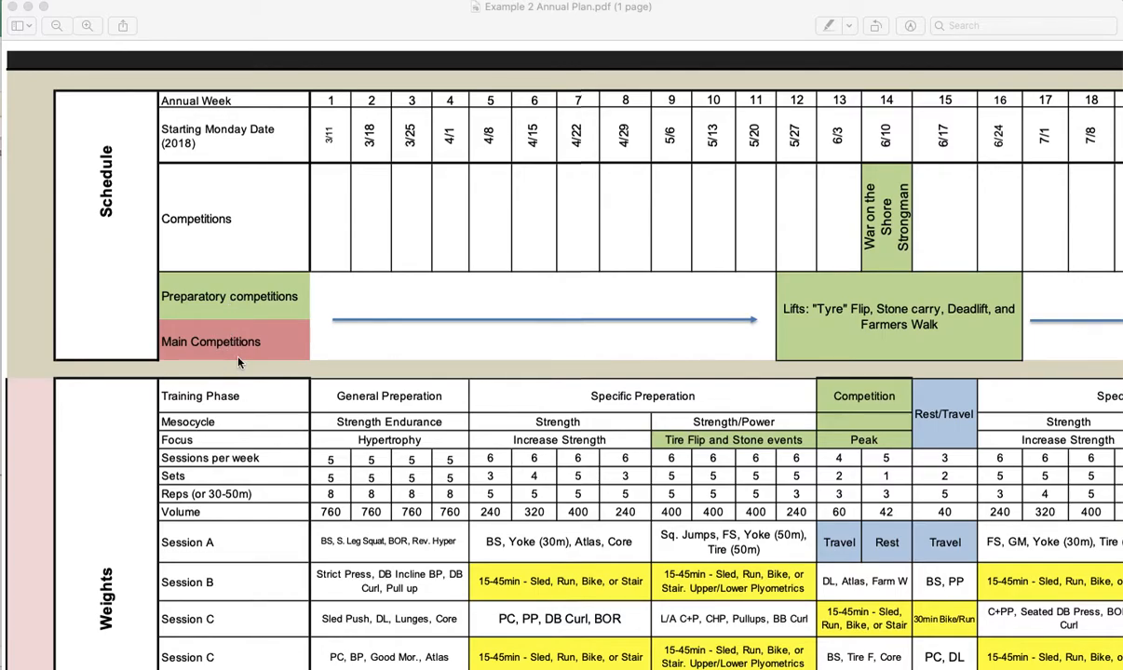
{"action": "scroll", "scroll_direction": "down", "scroll_amount": 3}
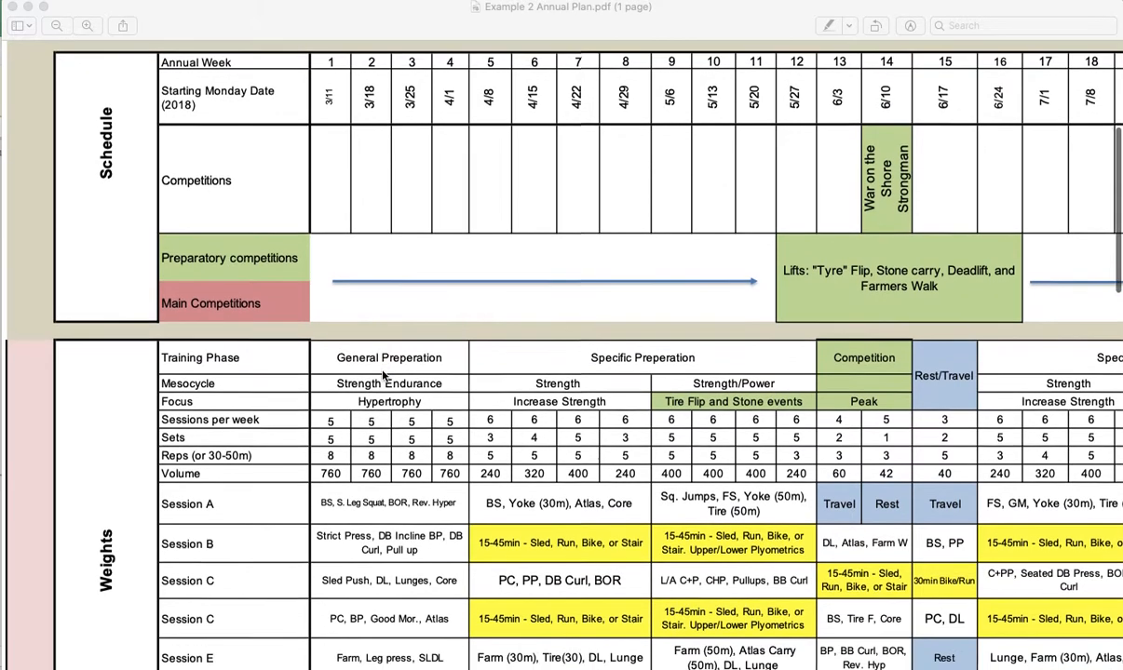
{"action": "scroll", "scroll_direction": "down", "scroll_amount": 3}
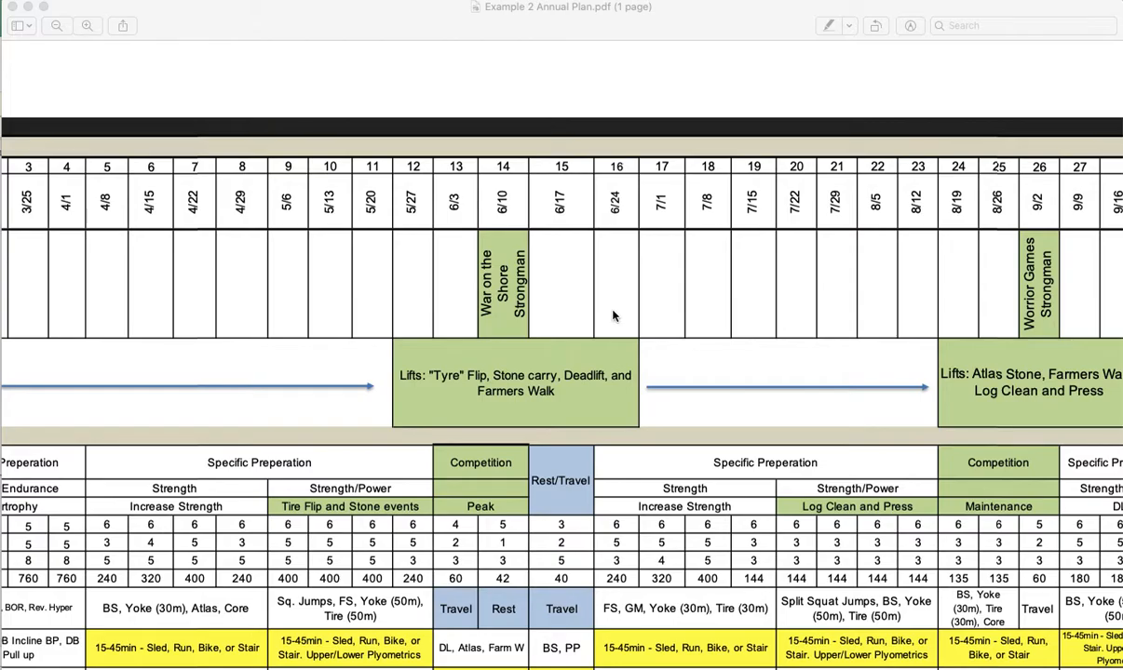
{"action": "scroll", "scroll_direction": "right", "scroll_amount": 3}
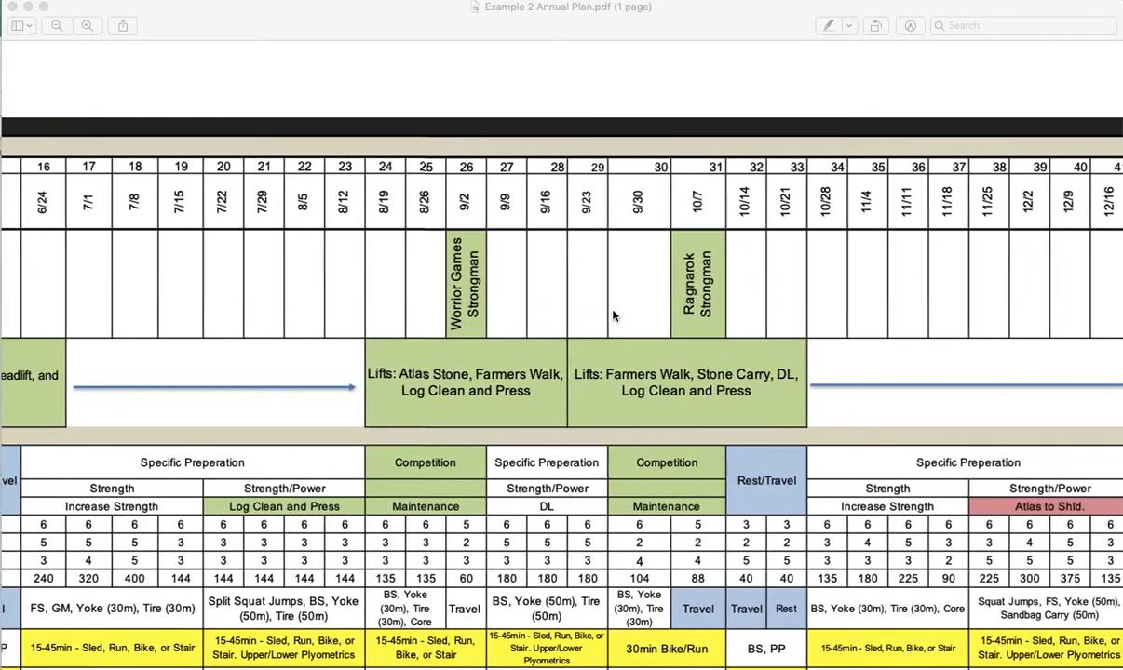
{"action": "scroll", "scroll_direction": "right", "scroll_amount": 3}
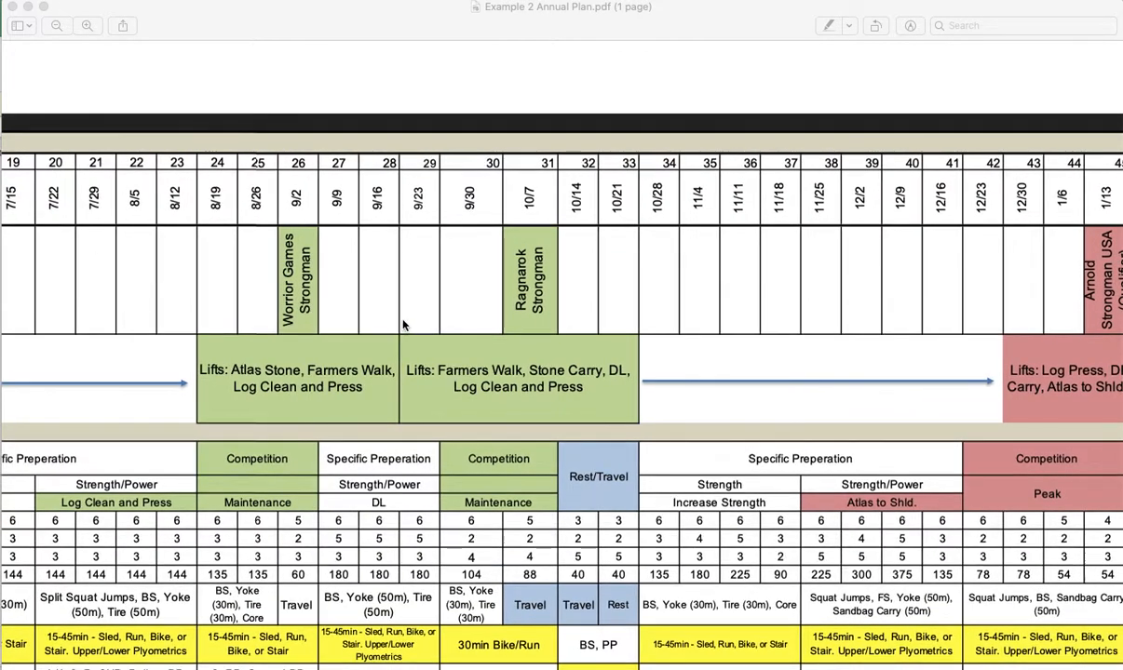
{"action": "scroll", "scroll_direction": "right", "scroll_amount": 3}
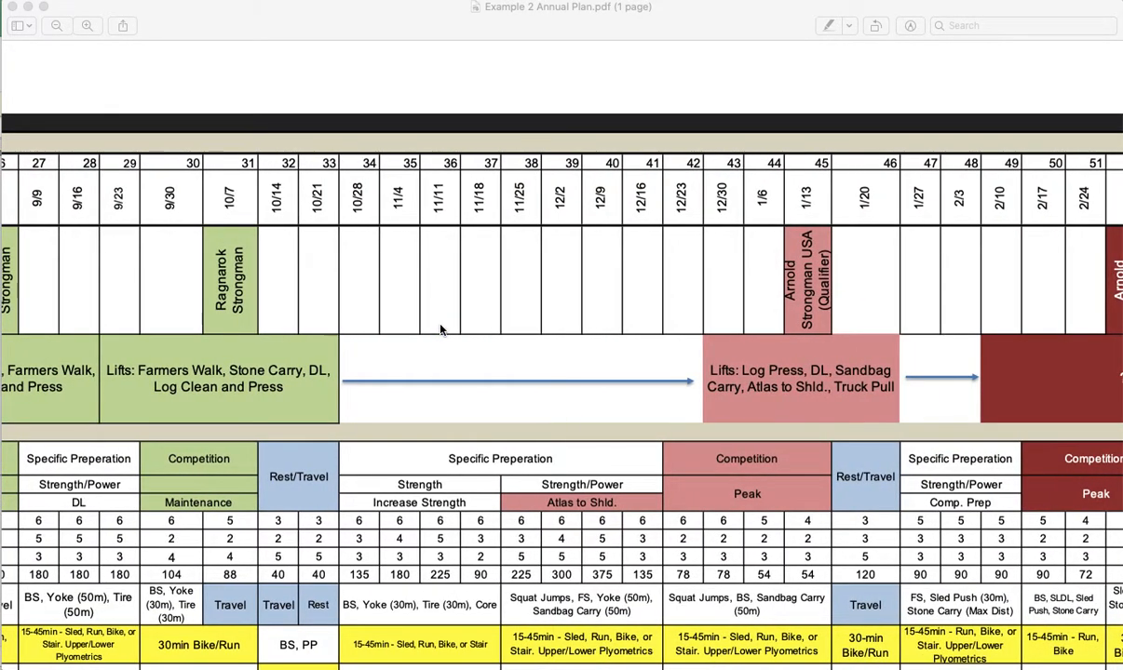
{"action": "scroll", "scroll_direction": "left", "scroll_amount": 3}
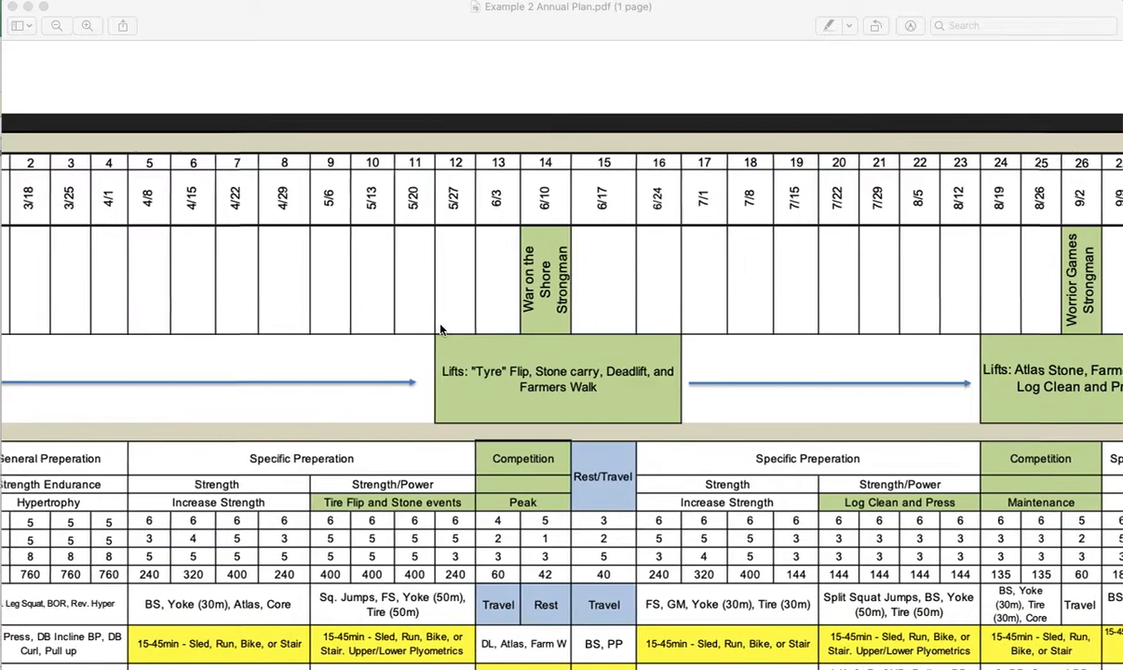
{"action": "scroll", "scroll_direction": "down", "scroll_amount": 3}
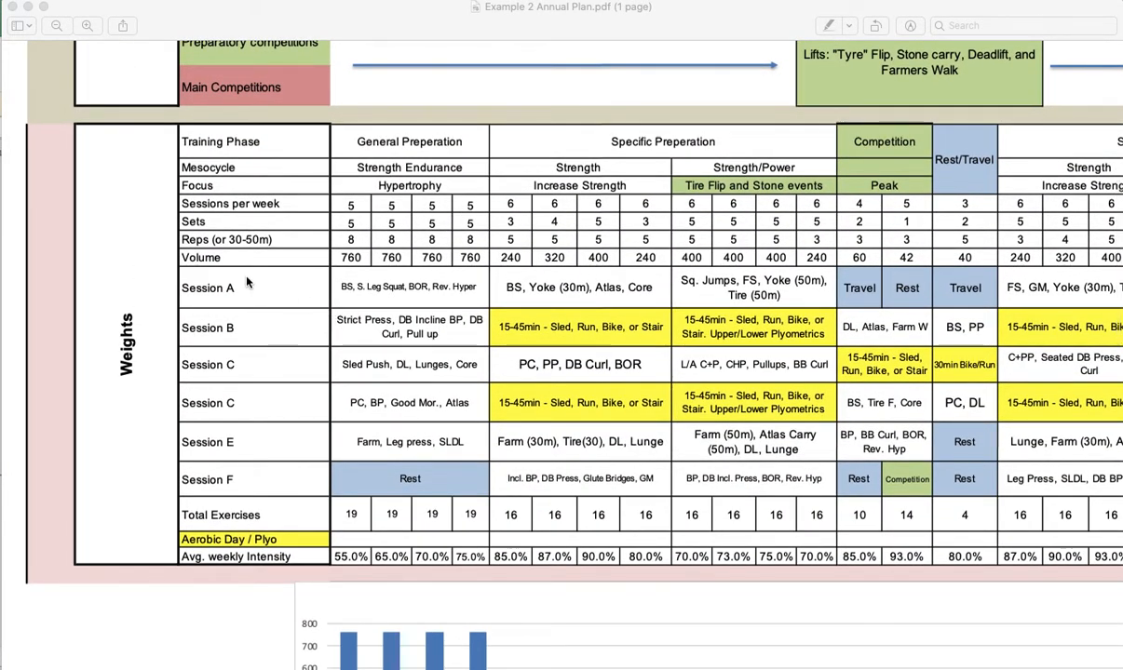
{"action": "mouse_move", "coordinate": [251, 400]}
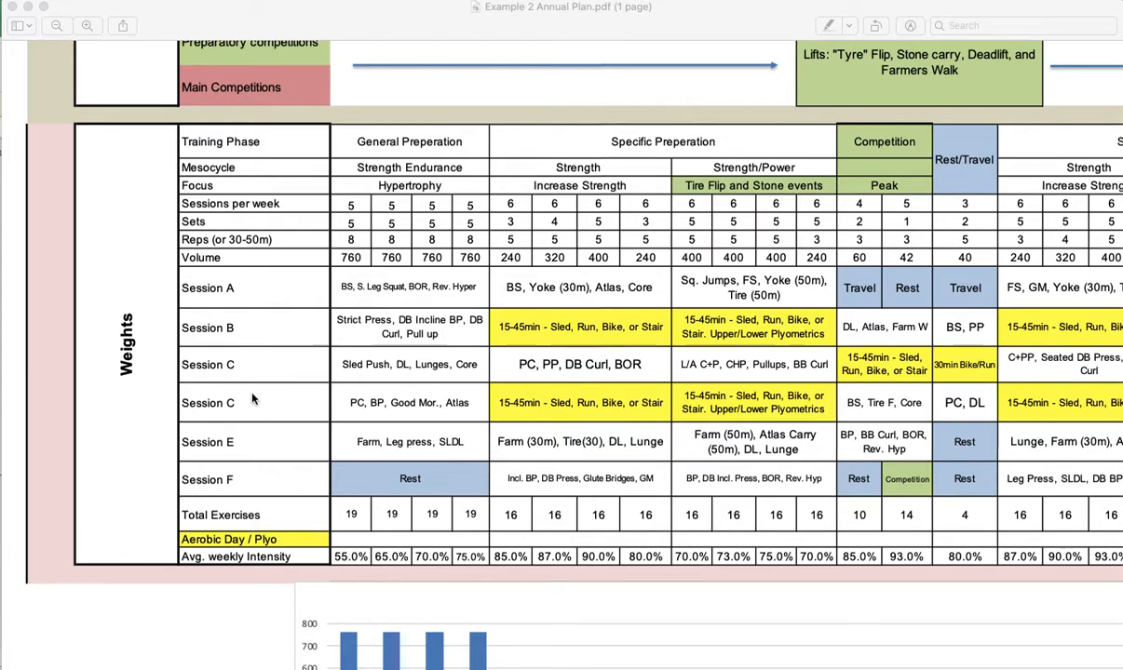
{"action": "mouse_move", "coordinate": [233, 296]}
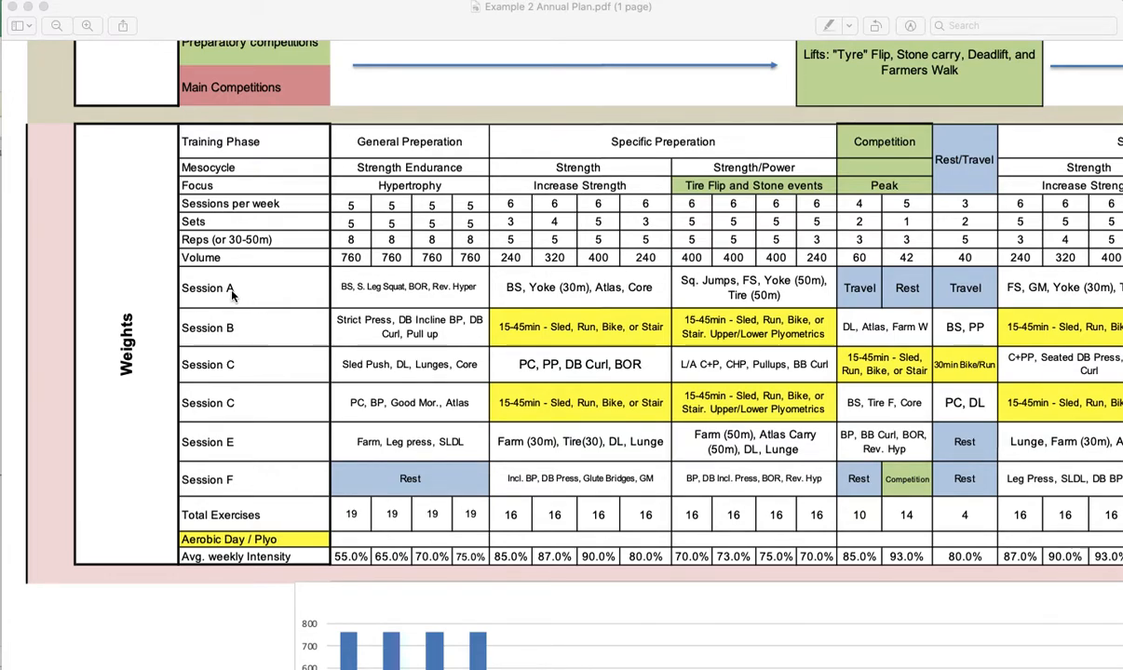
{"action": "mouse_move", "coordinate": [231, 296]}
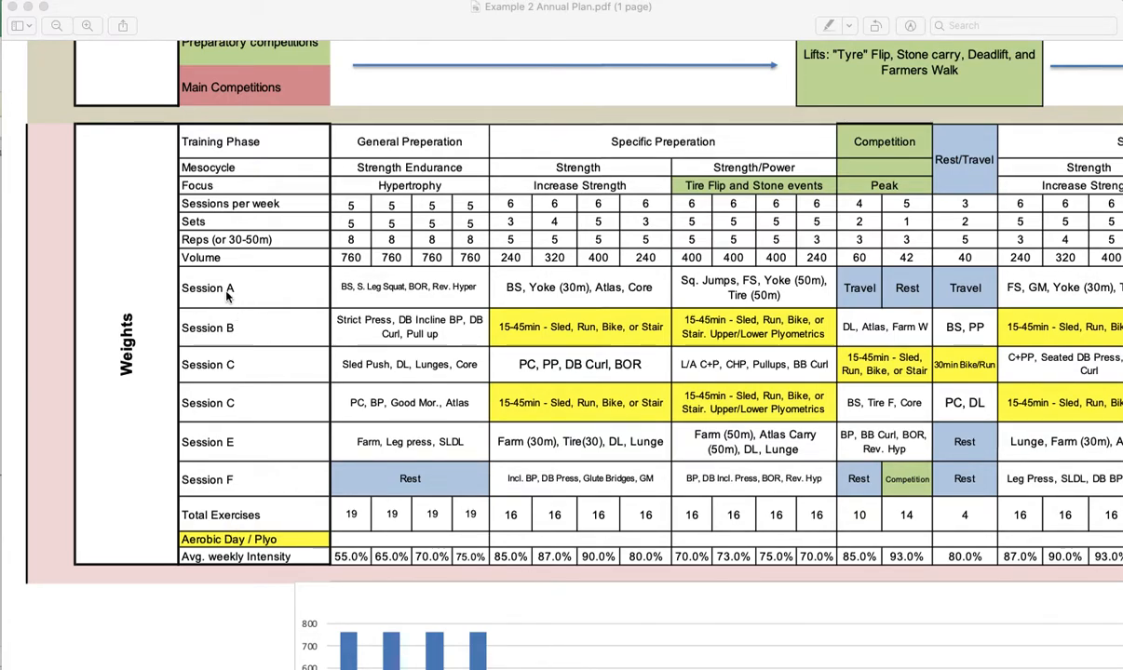
{"action": "mouse_move", "coordinate": [268, 316]}
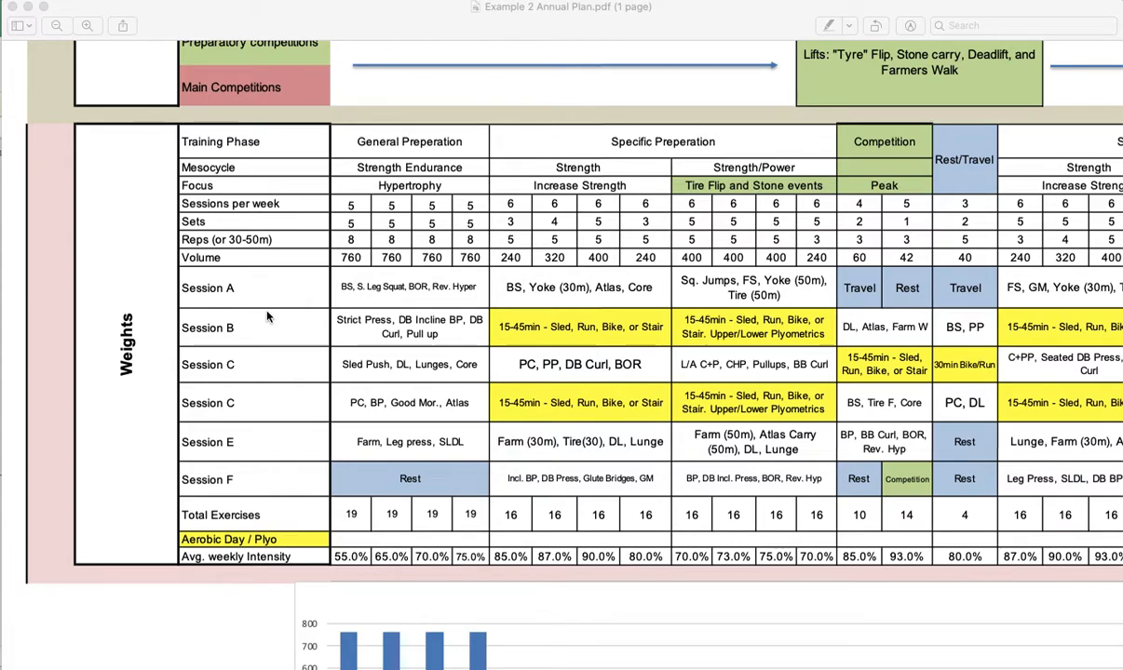
{"action": "mouse_move", "coordinate": [205, 147]}
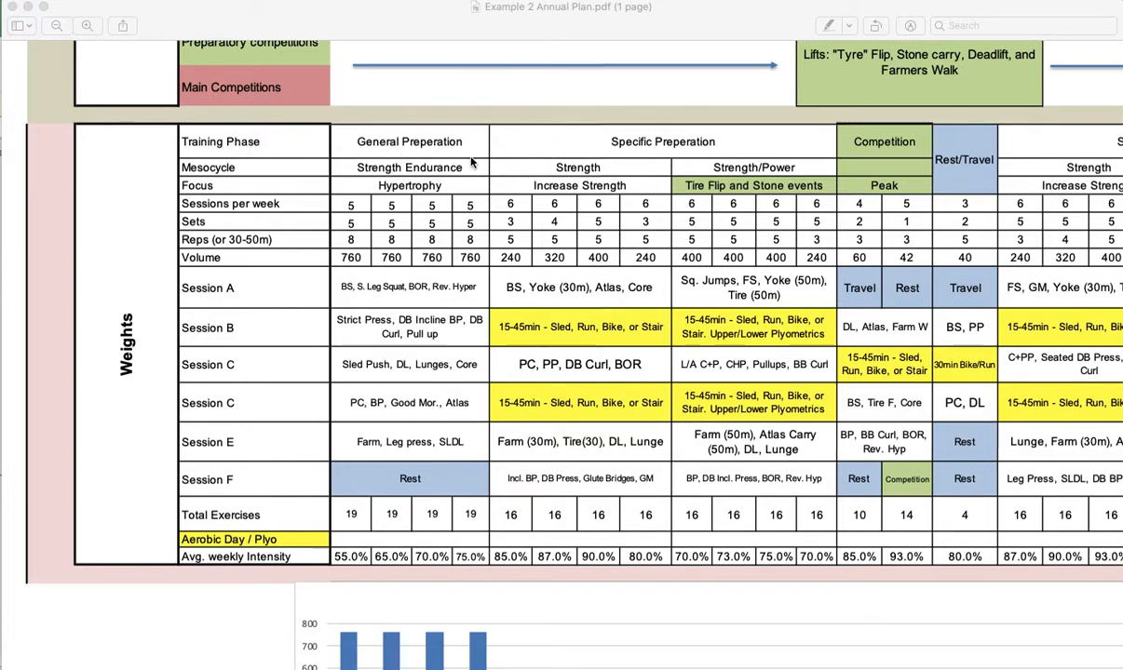
{"action": "mouse_move", "coordinate": [314, 154]}
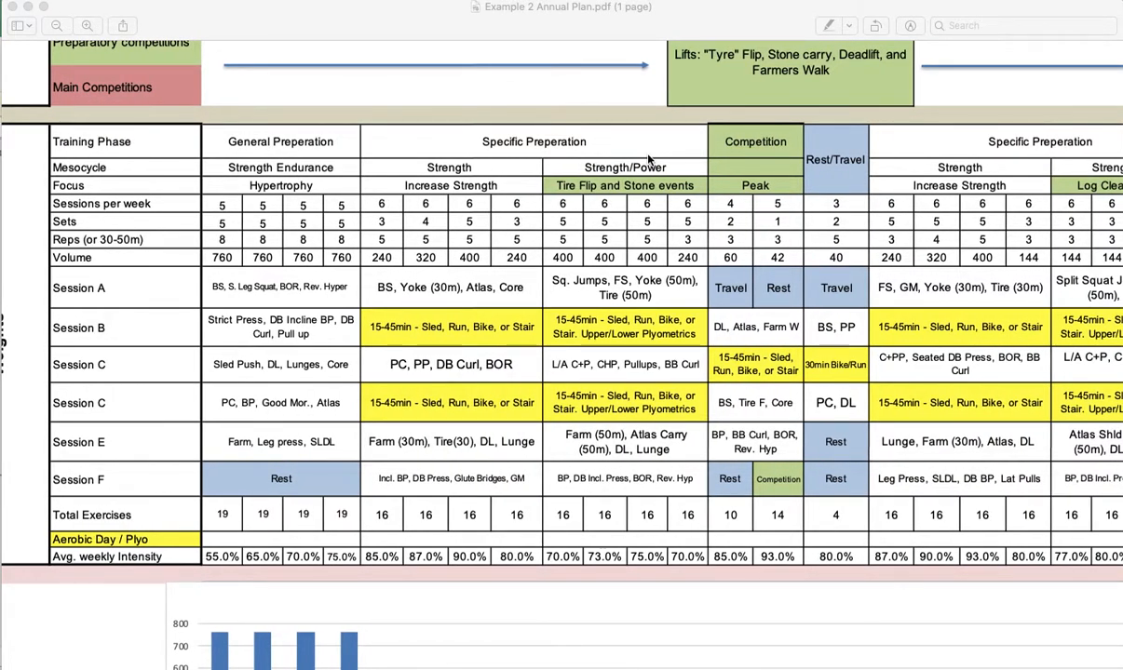
{"action": "mouse_move", "coordinate": [321, 142]}
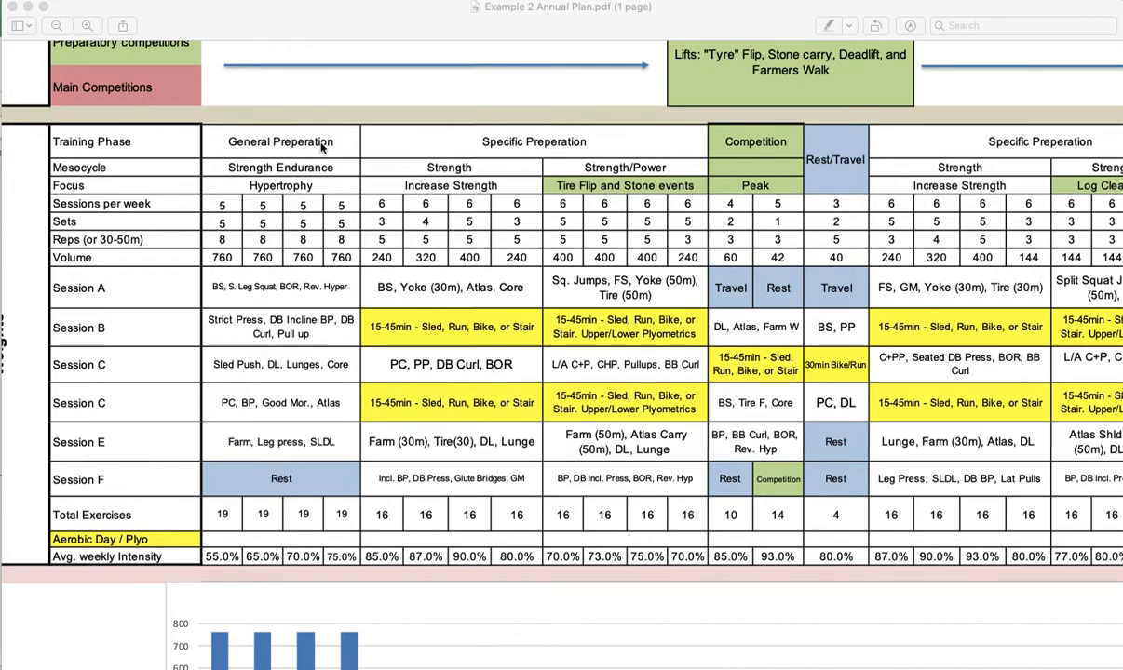
{"action": "mouse_move", "coordinate": [706, 131]}
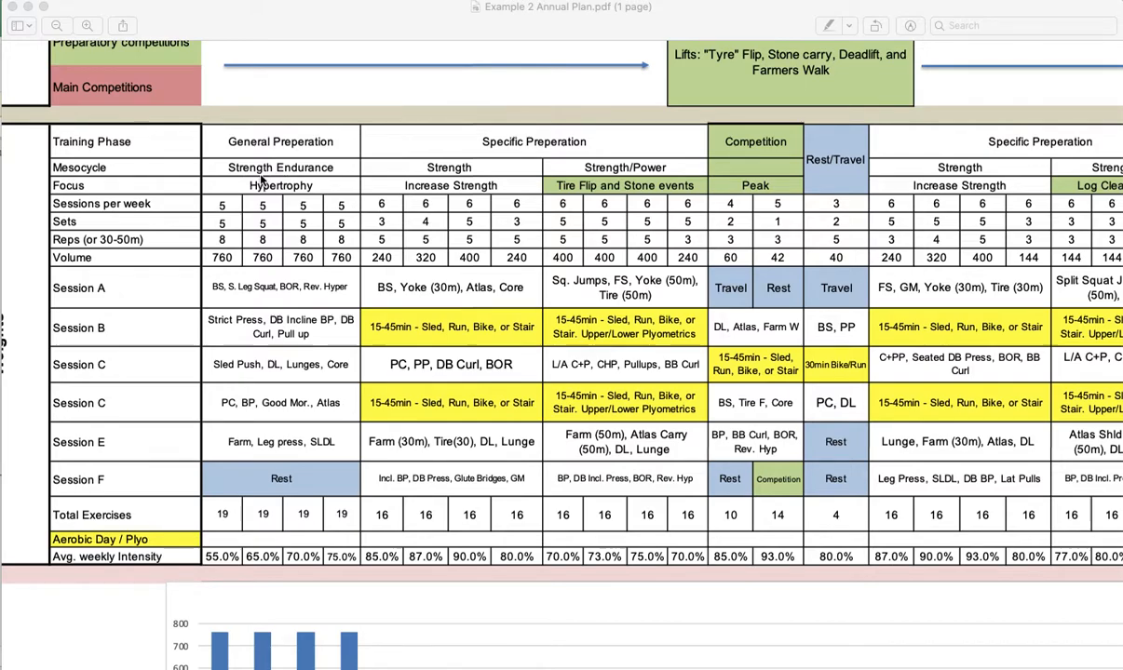
{"action": "mouse_move", "coordinate": [291, 176]}
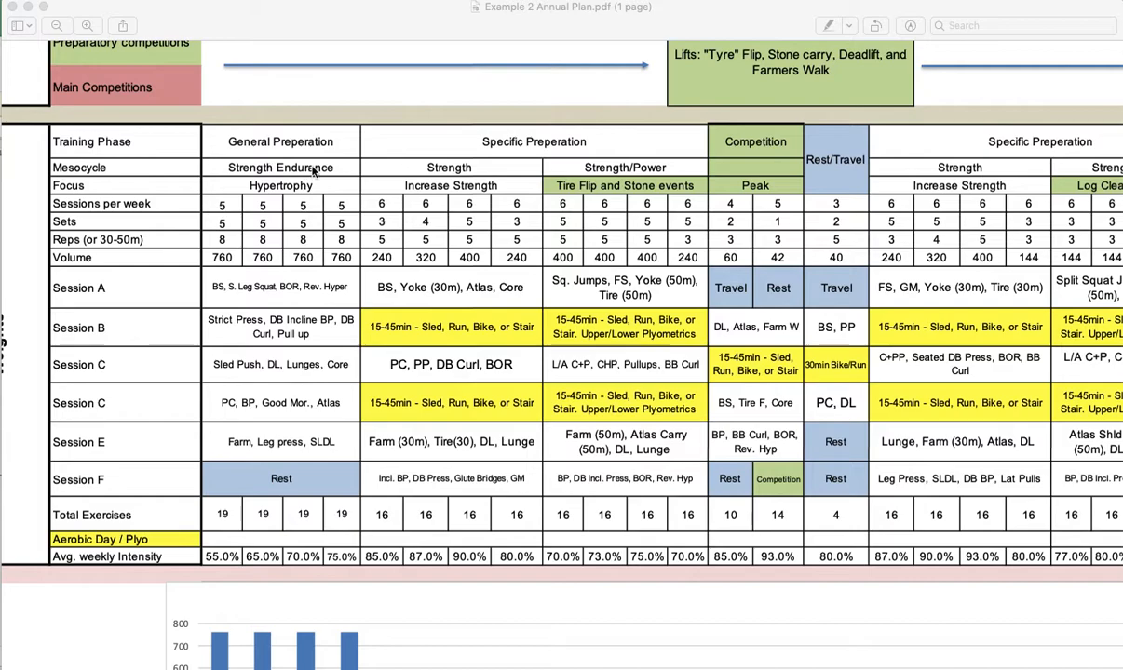
{"action": "mouse_move", "coordinate": [585, 177]}
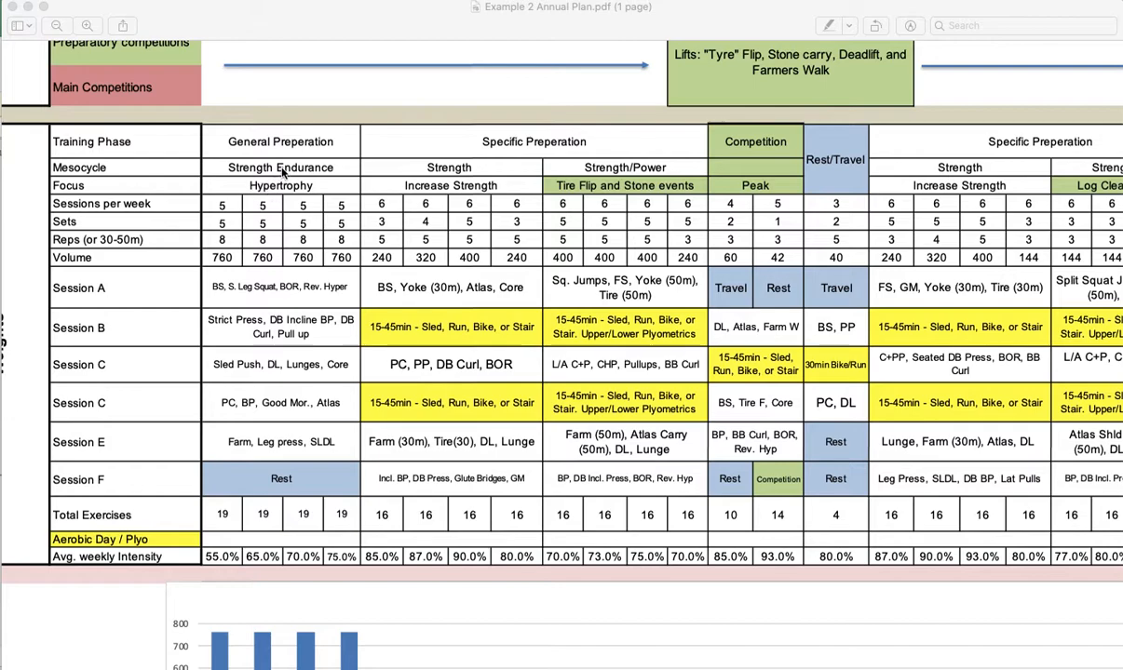
{"action": "mouse_move", "coordinate": [274, 196]}
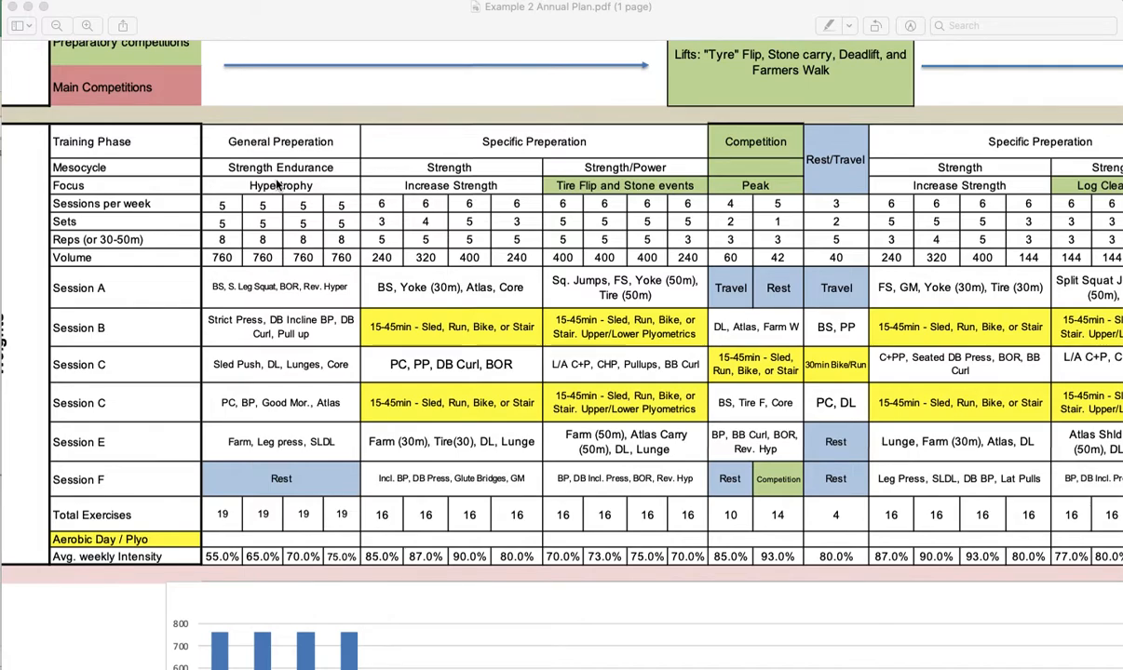
{"action": "mouse_move", "coordinate": [397, 342]}
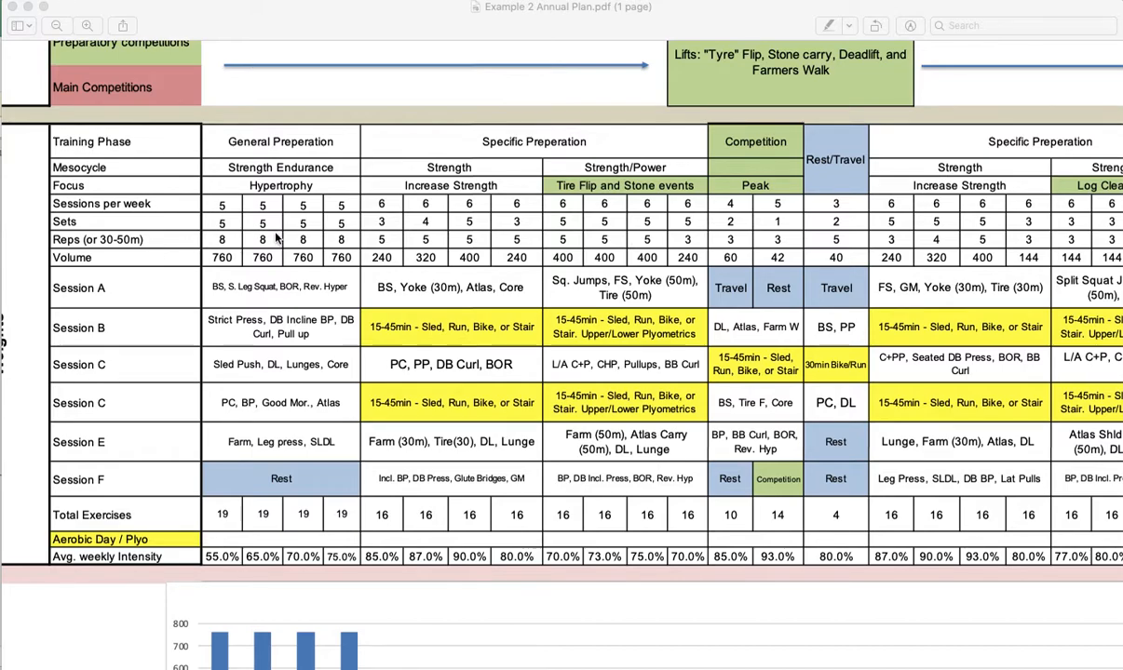
{"action": "mouse_move", "coordinate": [107, 247]}
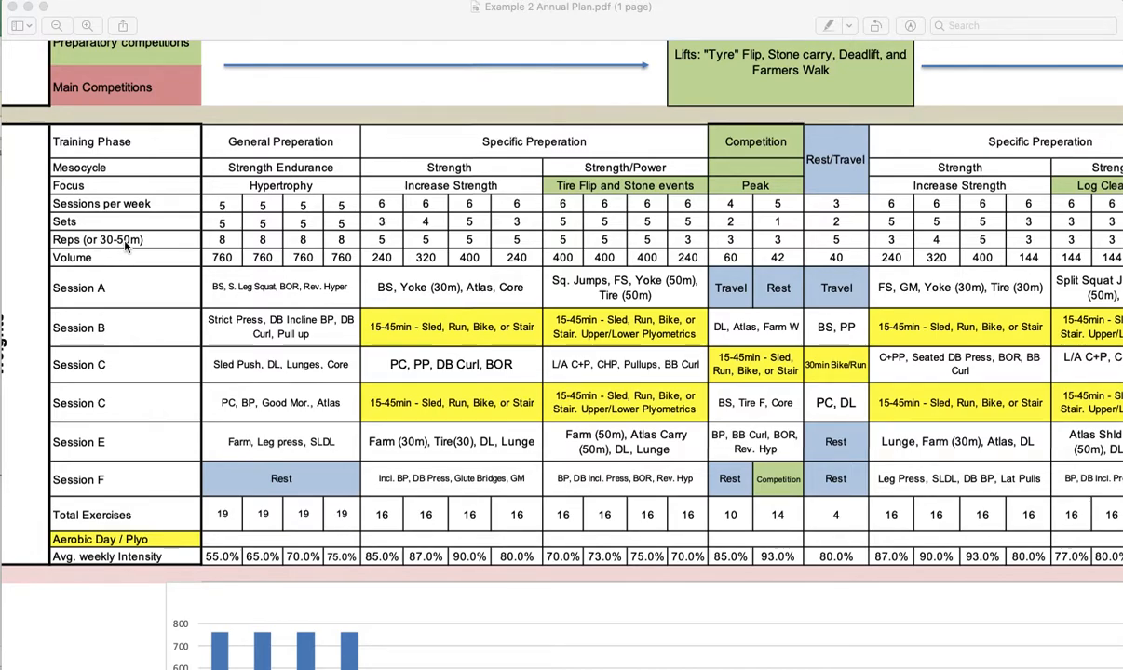
{"action": "mouse_move", "coordinate": [140, 252]}
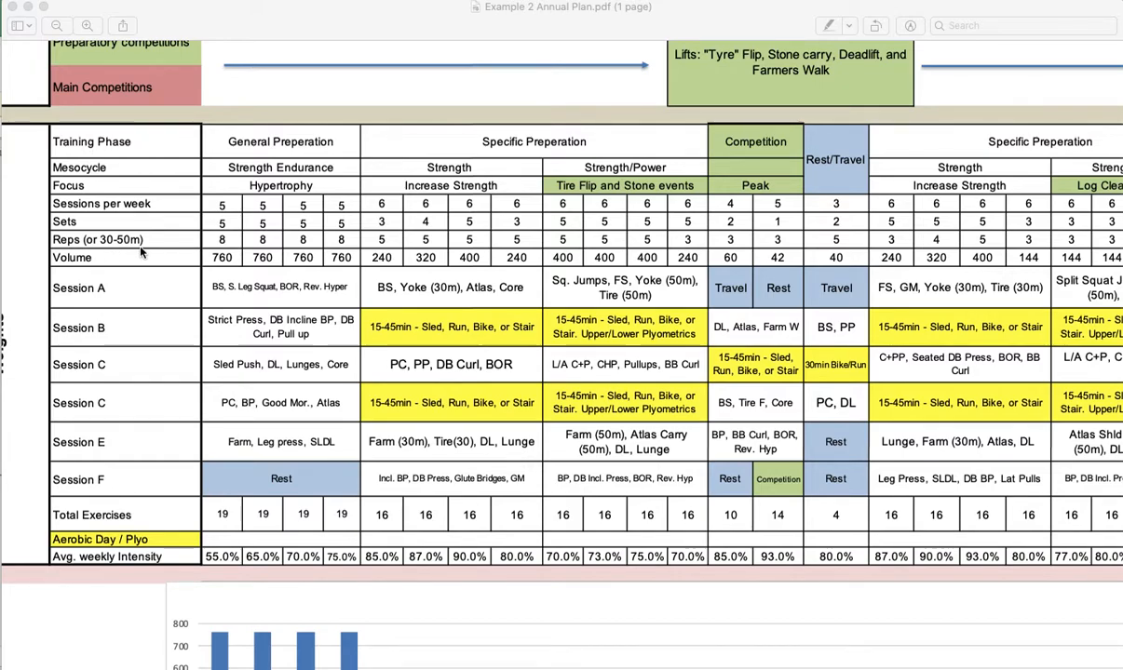
{"action": "mouse_move", "coordinate": [144, 273]}
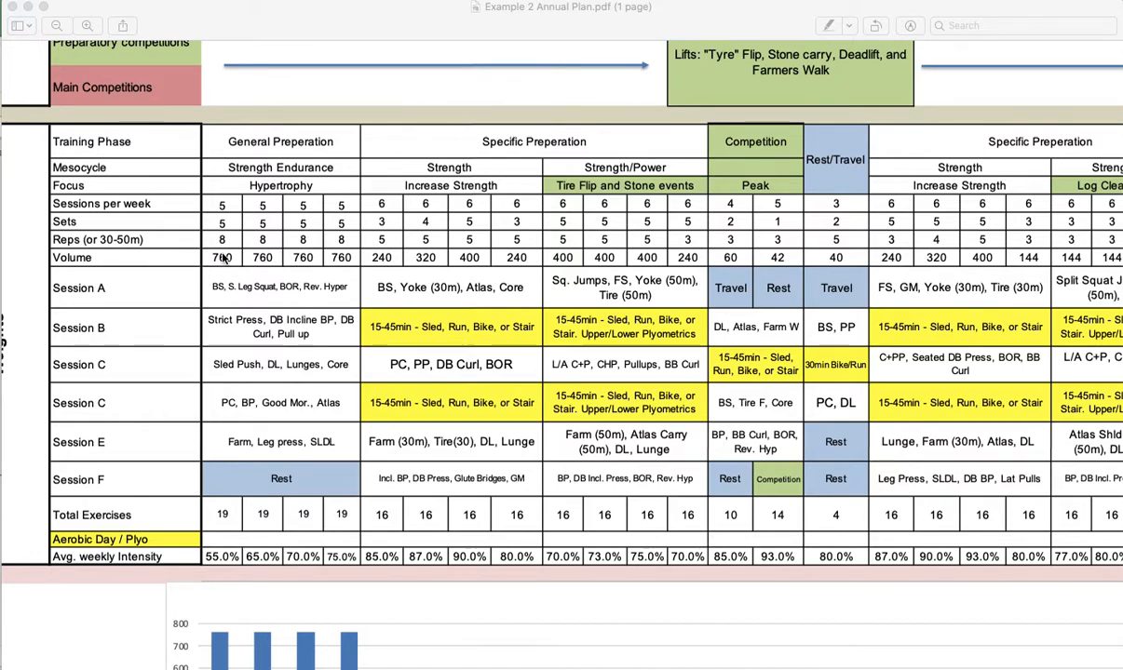
{"action": "mouse_move", "coordinate": [238, 265]}
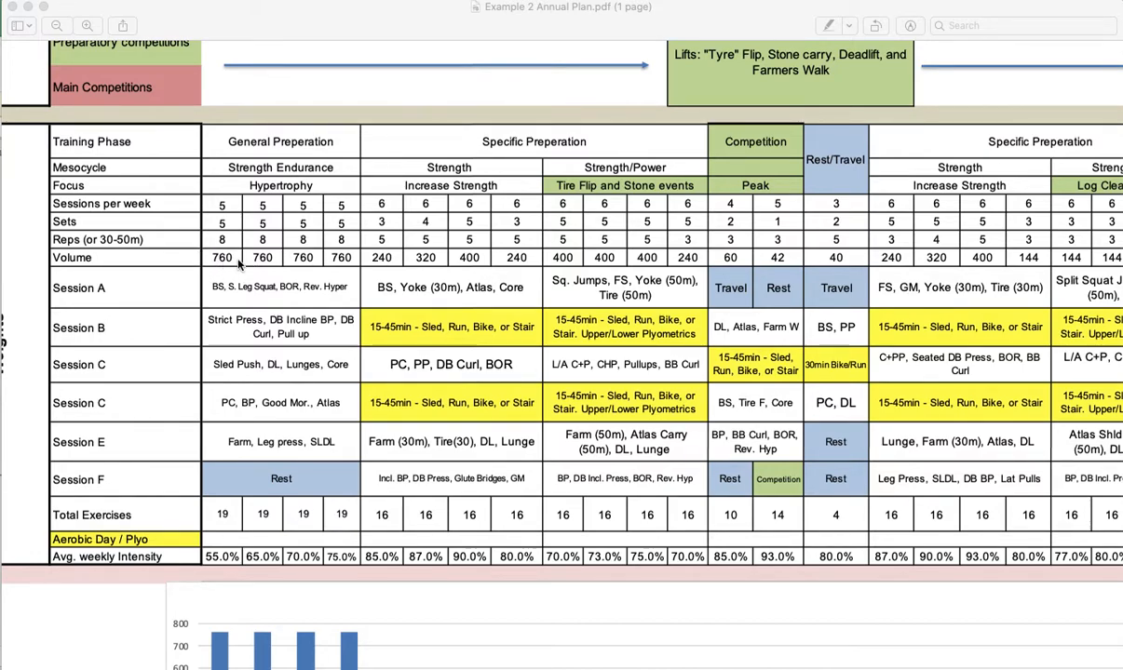
{"action": "mouse_move", "coordinate": [223, 226]}
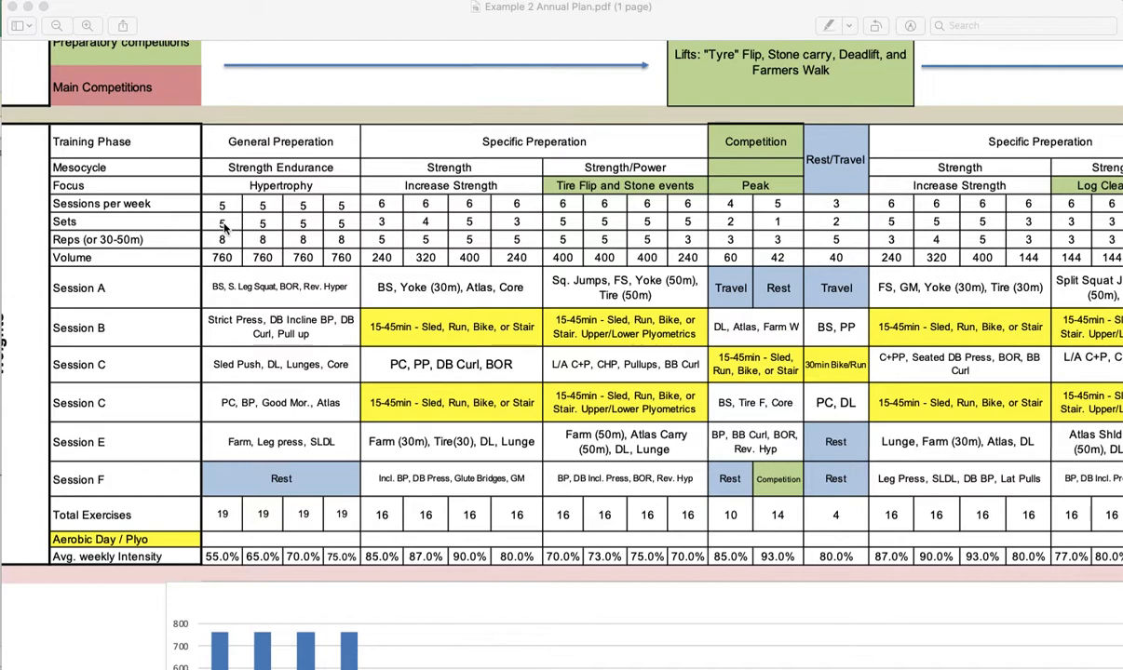
{"action": "mouse_move", "coordinate": [226, 222]}
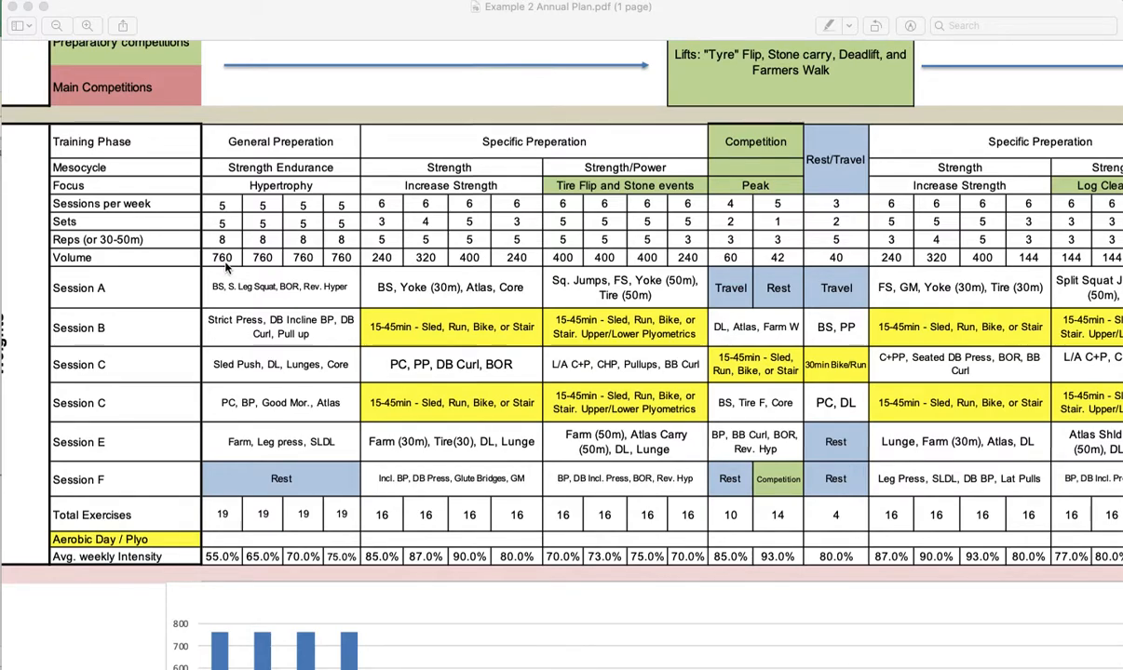
{"action": "mouse_move", "coordinate": [272, 336]}
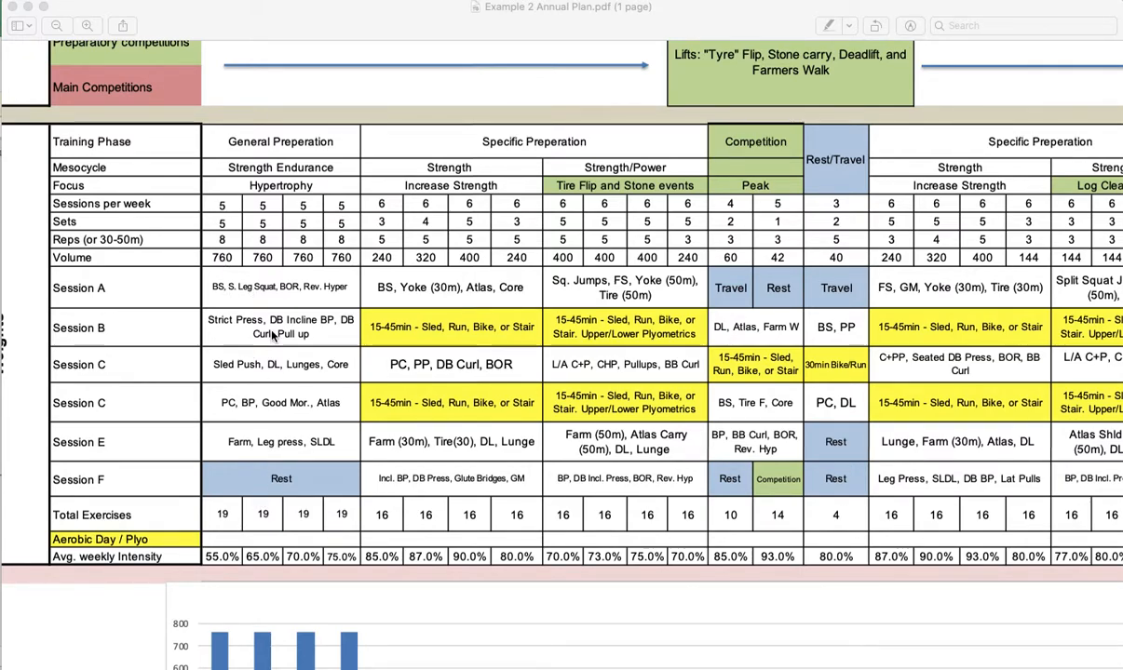
{"action": "mouse_move", "coordinate": [239, 296]}
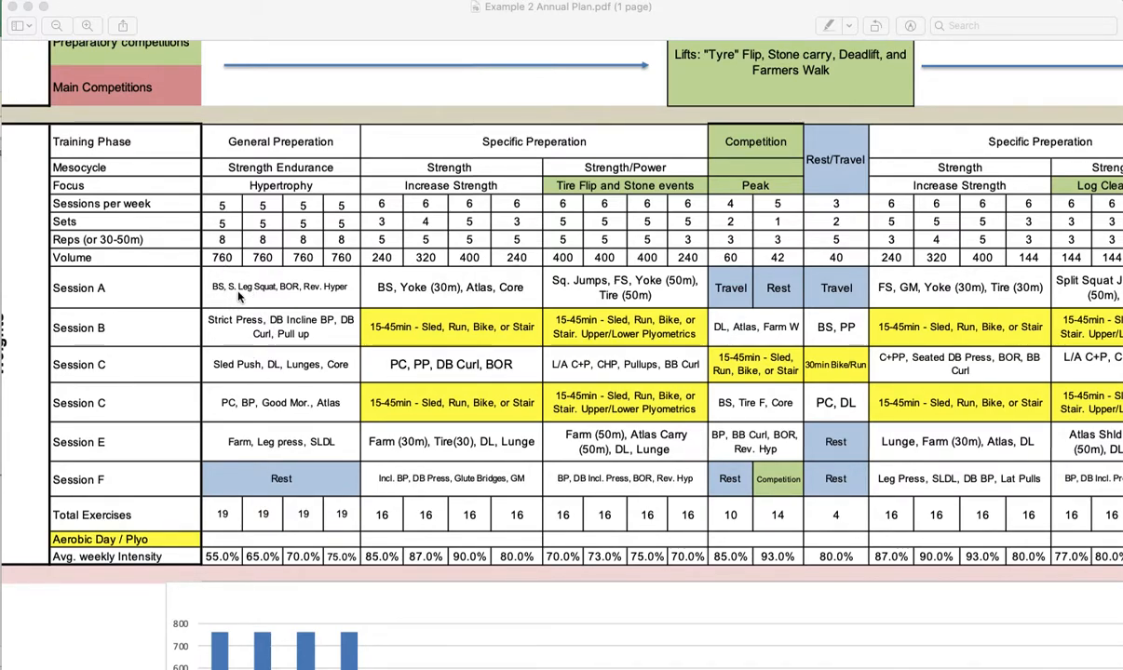
{"action": "mouse_move", "coordinate": [346, 293]}
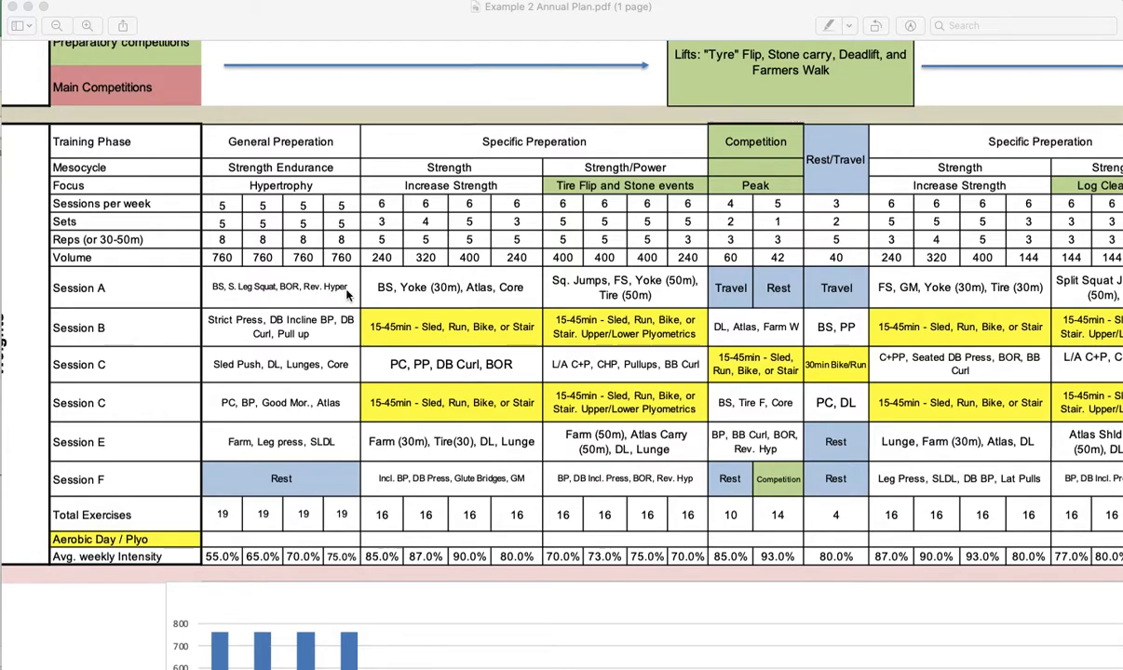
{"action": "mouse_move", "coordinate": [212, 296]}
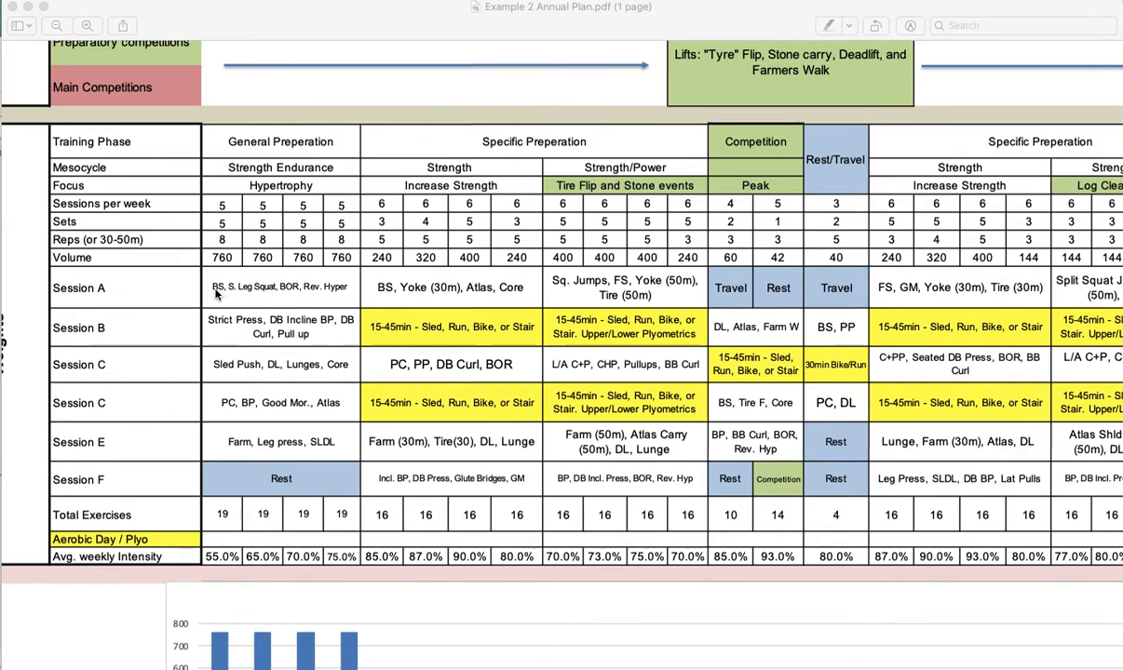
{"action": "mouse_move", "coordinate": [257, 300]}
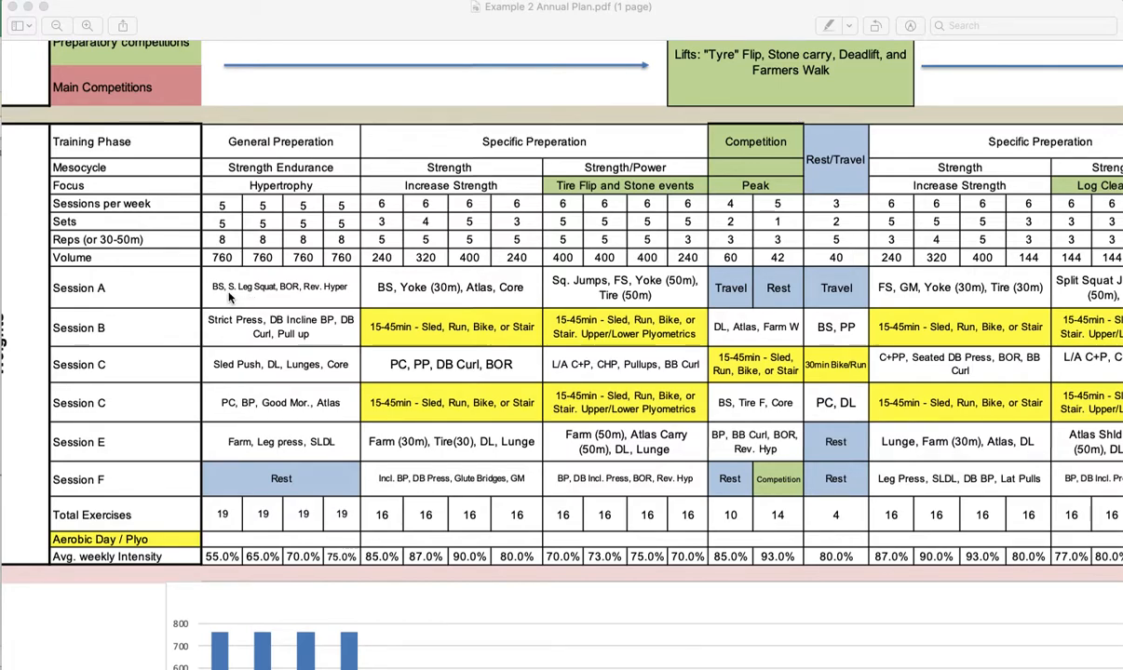
{"action": "mouse_move", "coordinate": [275, 300]}
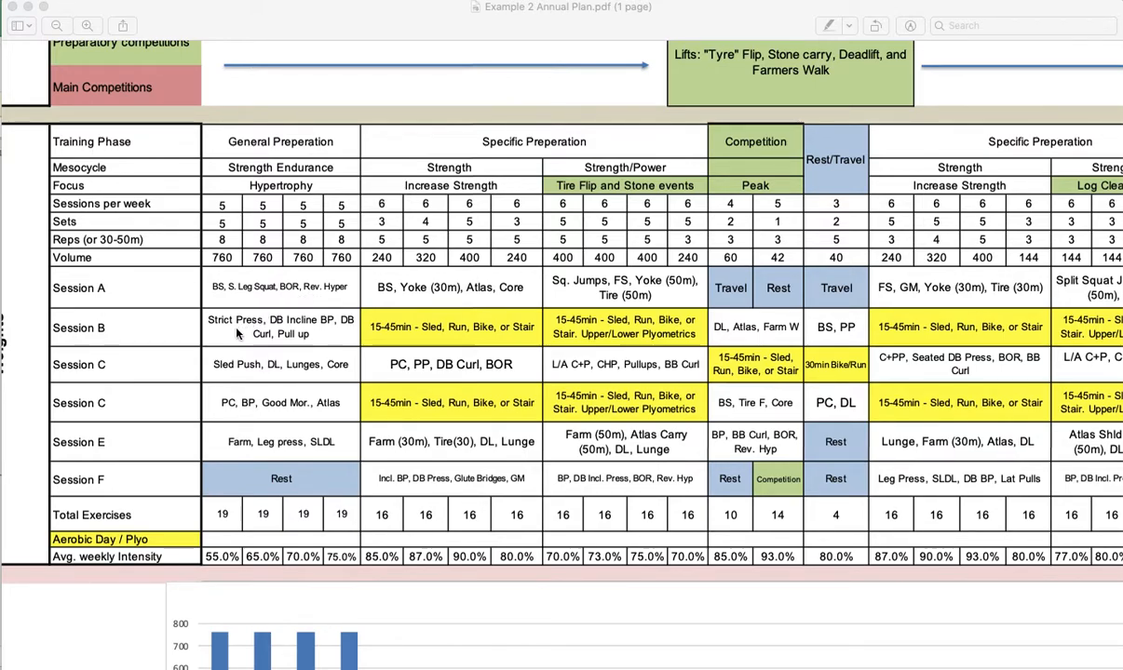
{"action": "mouse_move", "coordinate": [291, 332]}
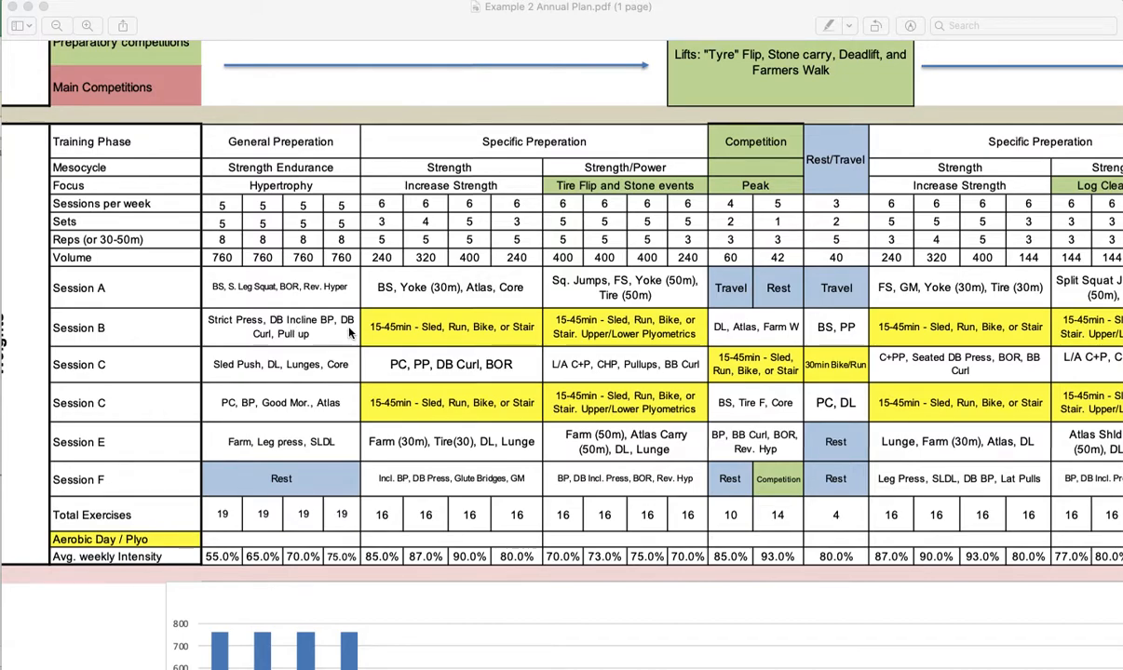
{"action": "mouse_move", "coordinate": [299, 346]}
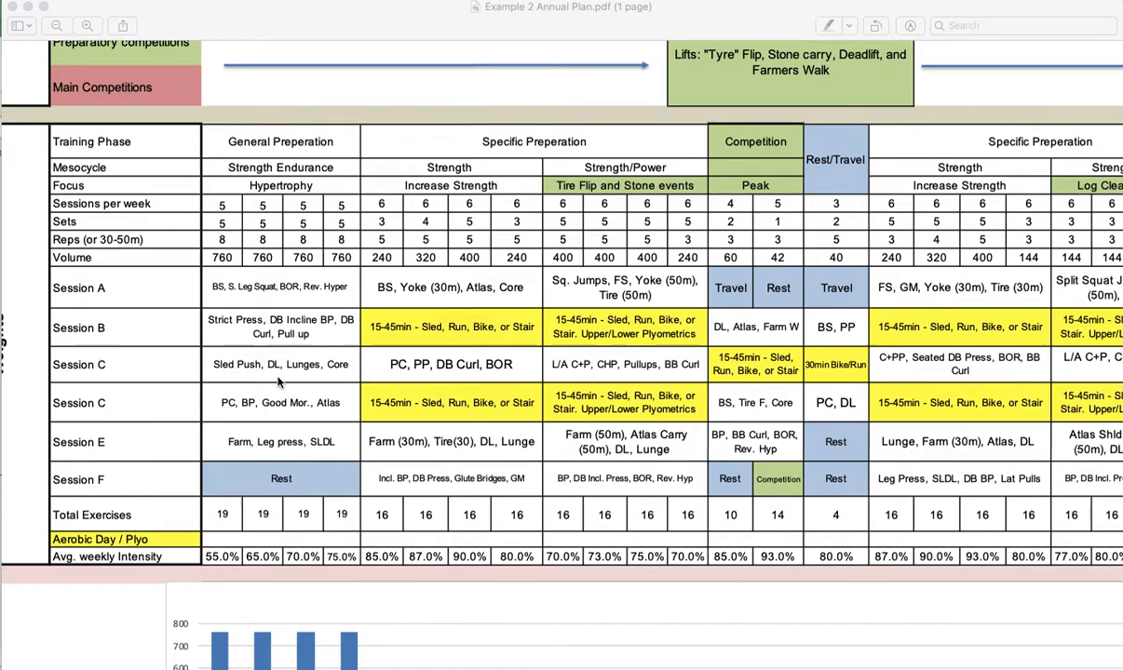
{"action": "mouse_move", "coordinate": [101, 391]}
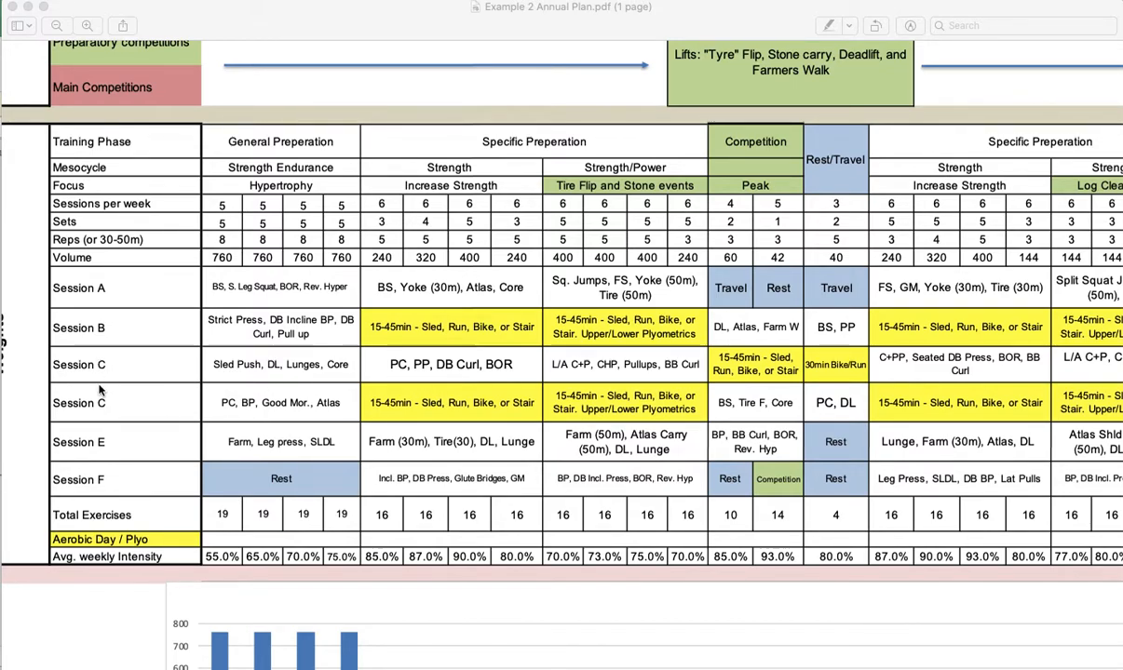
{"action": "mouse_move", "coordinate": [107, 439]}
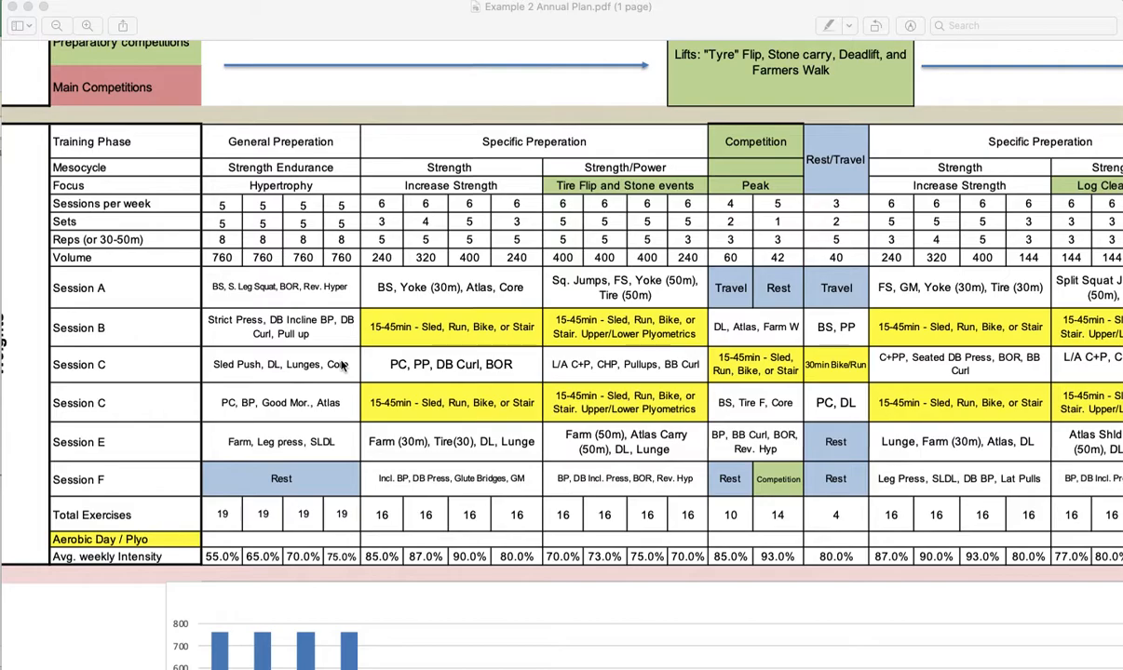
{"action": "scroll", "scroll_direction": "right", "scroll_amount": 3}
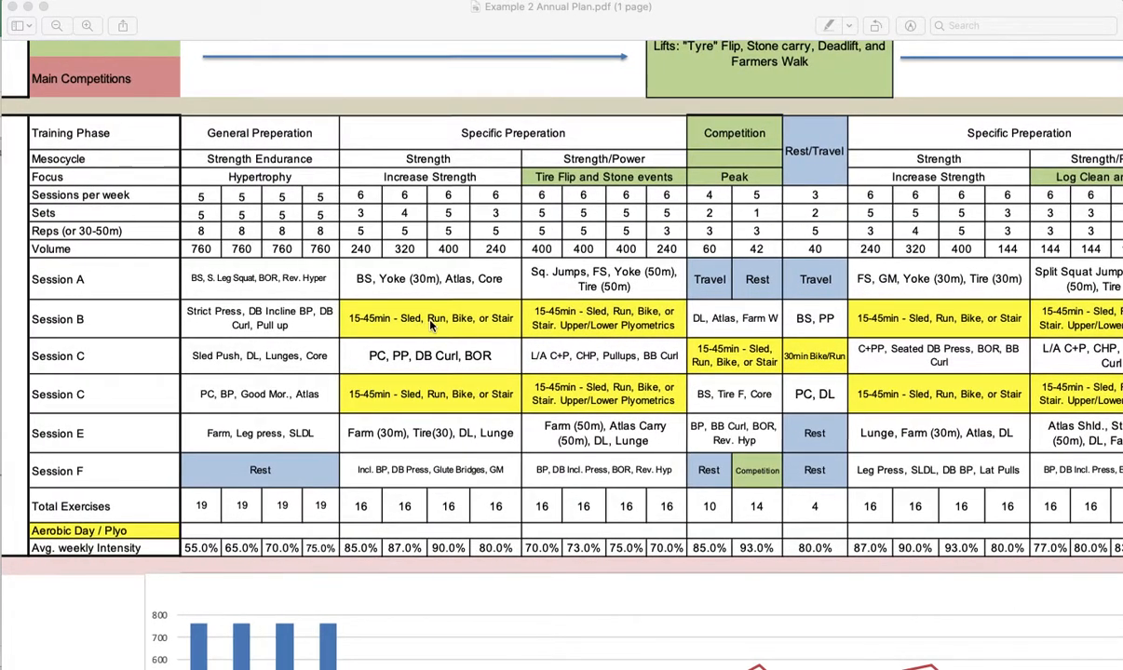
{"action": "mouse_move", "coordinate": [161, 527]}
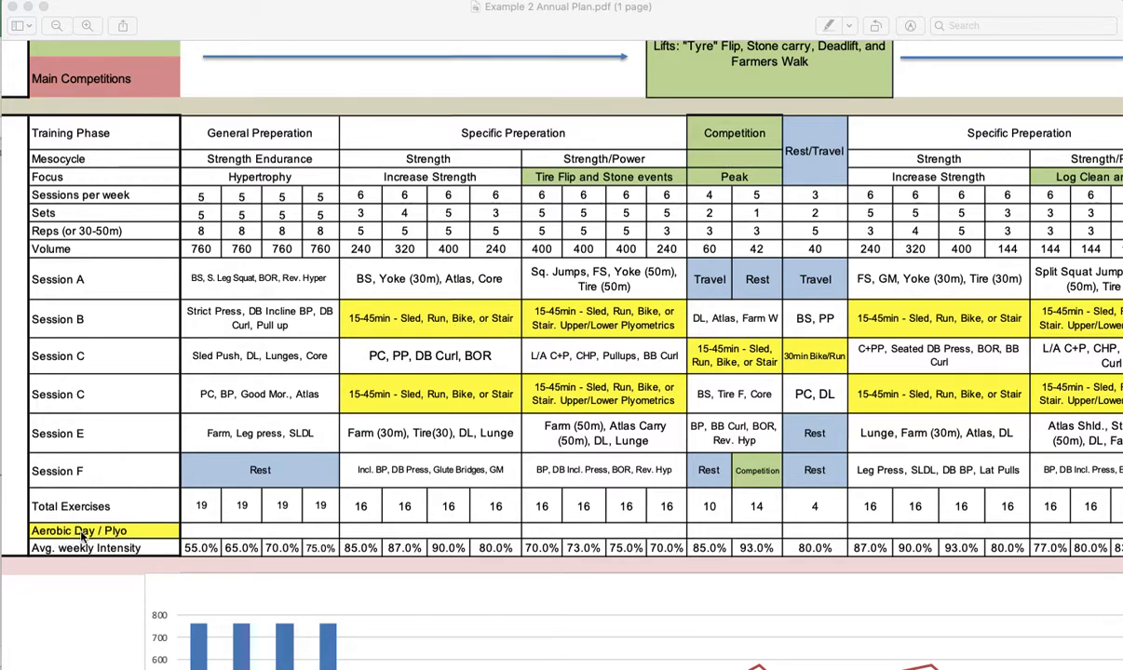
{"action": "mouse_move", "coordinate": [369, 349]}
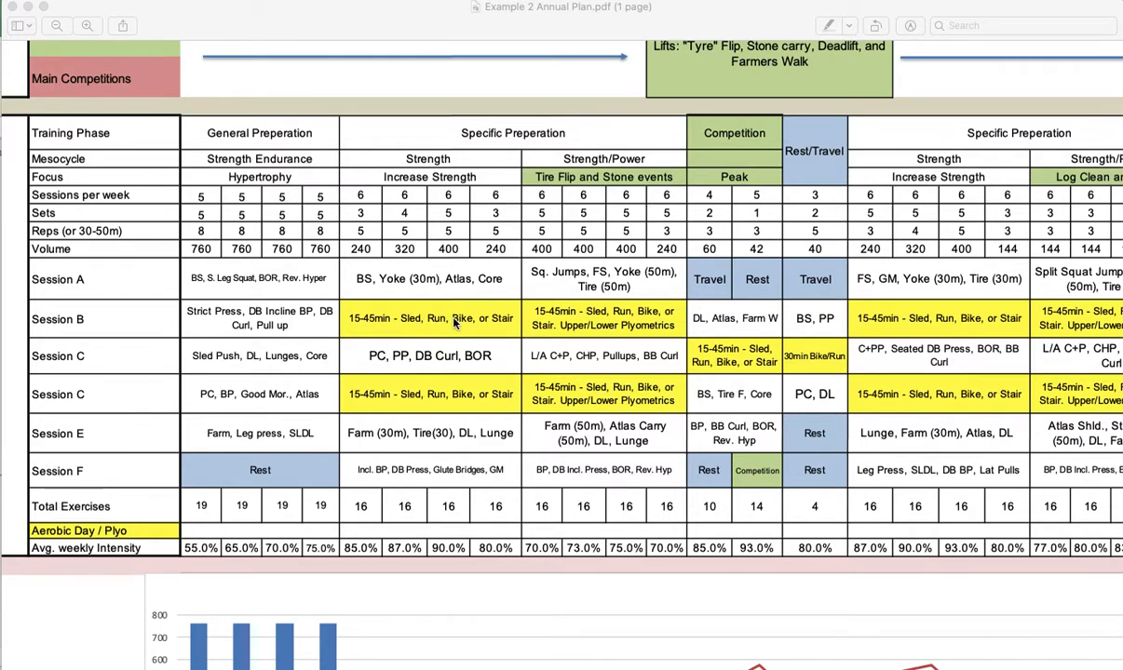
{"action": "scroll", "scroll_direction": "right", "scroll_amount": 3}
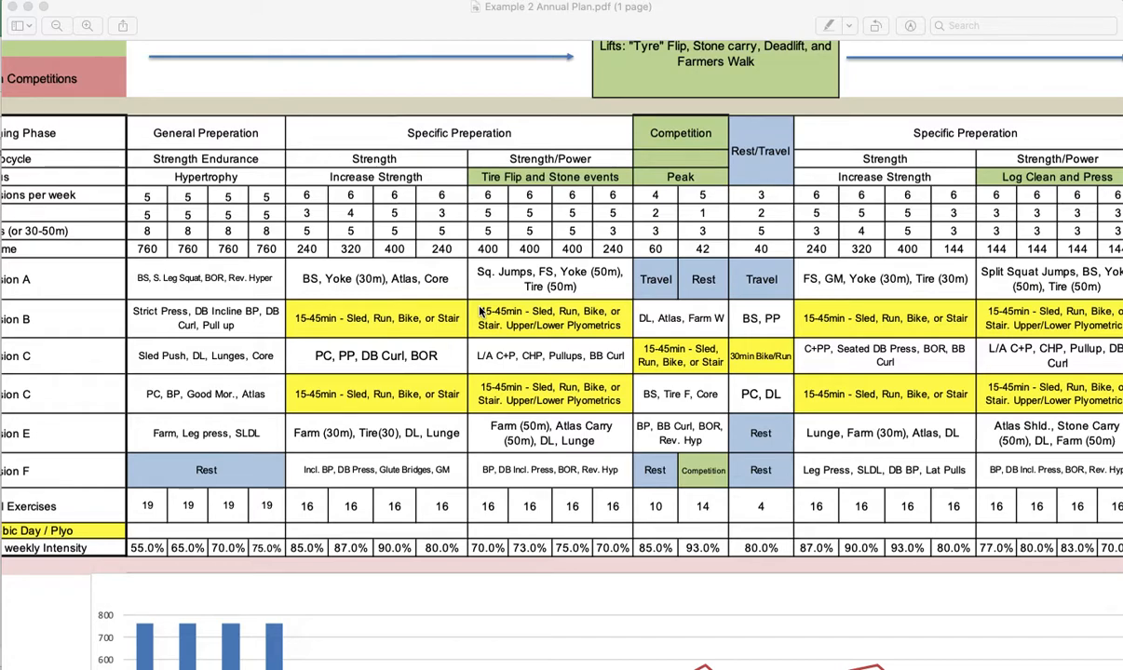
{"action": "mouse_move", "coordinate": [413, 327]}
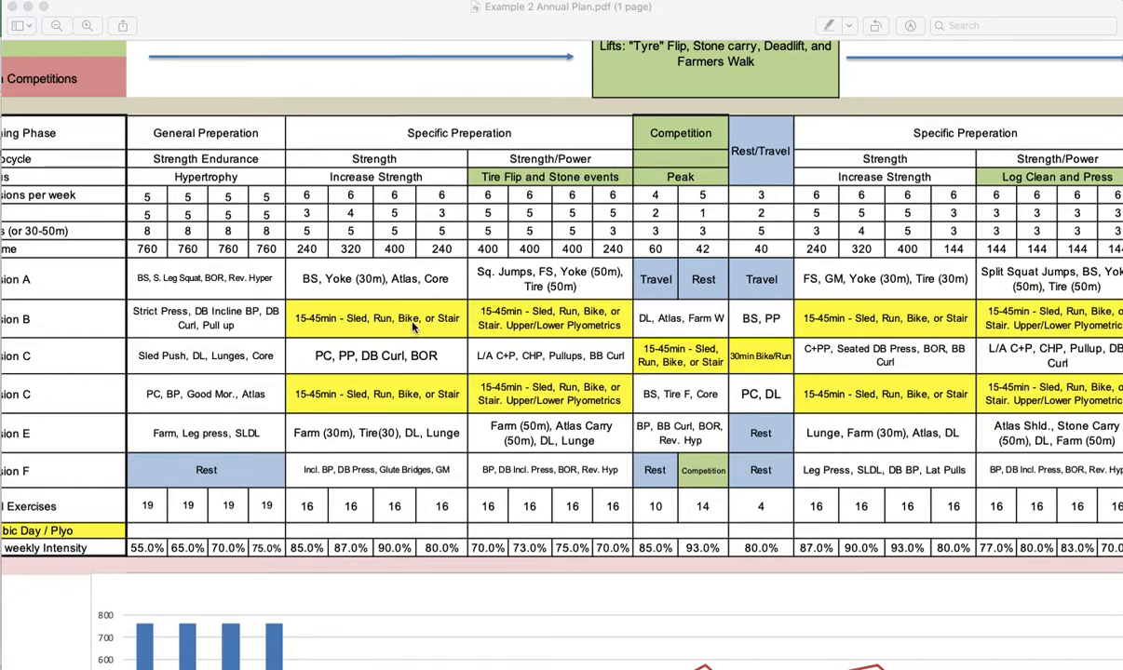
{"action": "mouse_move", "coordinate": [409, 328]}
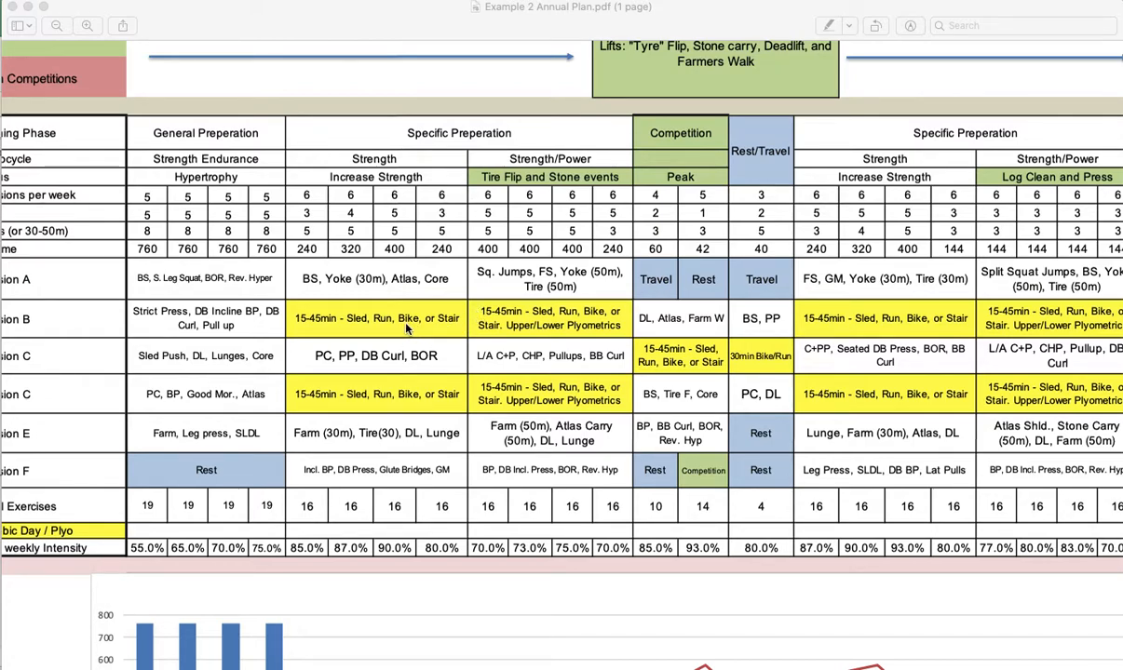
{"action": "mouse_move", "coordinate": [394, 333]}
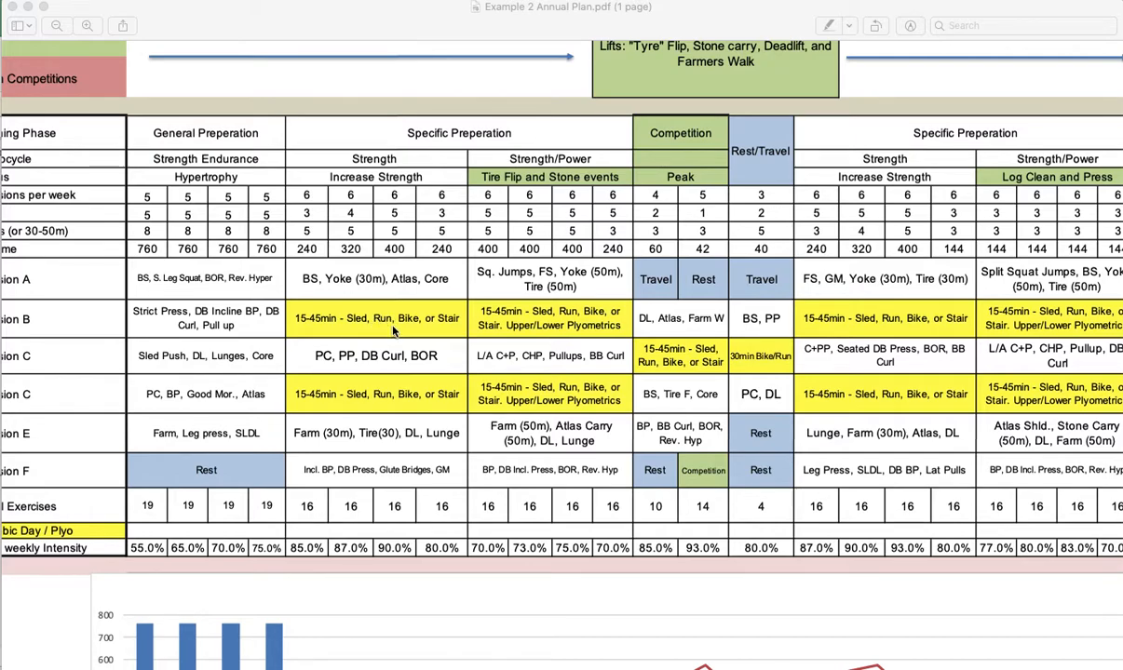
{"action": "mouse_move", "coordinate": [381, 326]}
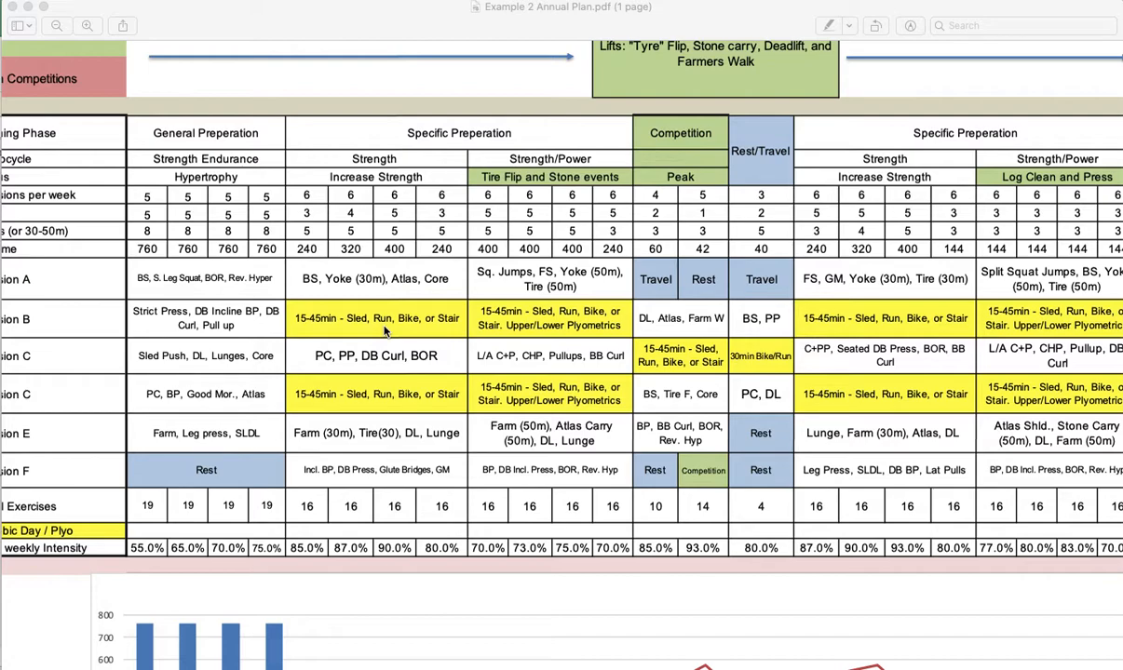
{"action": "mouse_move", "coordinate": [408, 326]}
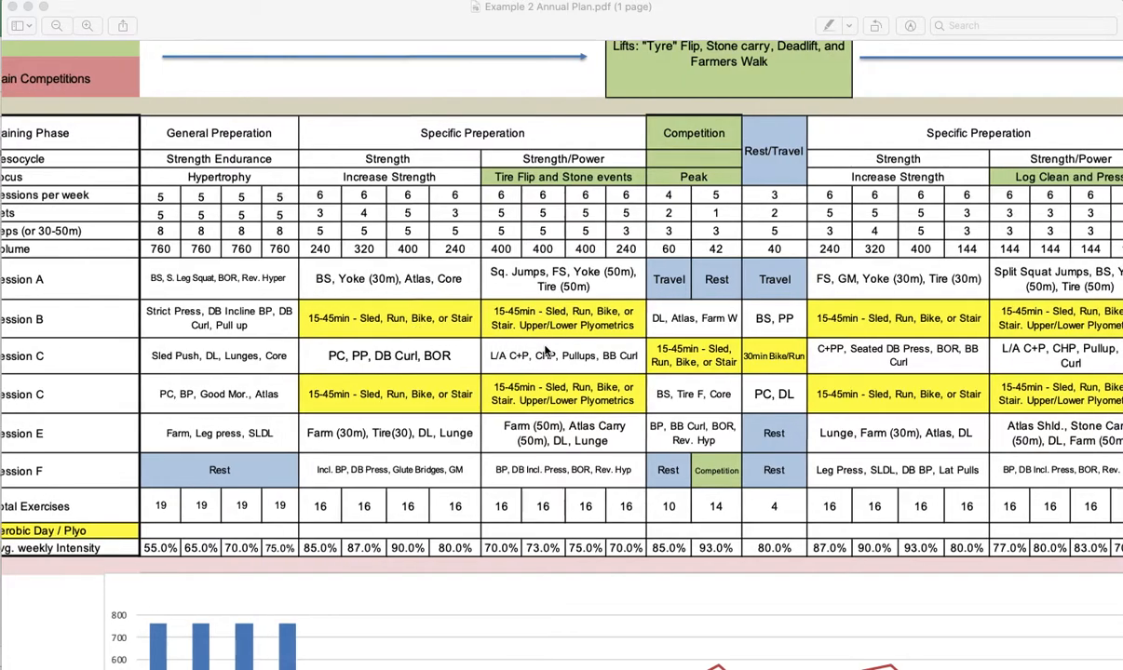
{"action": "scroll", "scroll_direction": "right", "scroll_amount": 3}
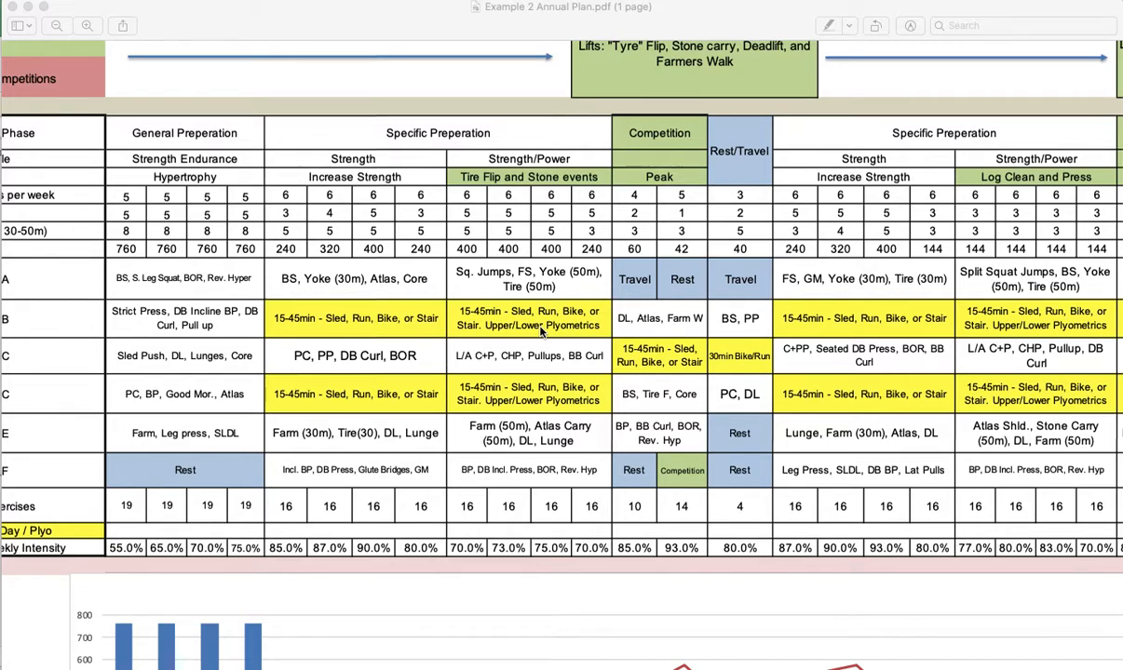
{"action": "mouse_move", "coordinate": [588, 435]}
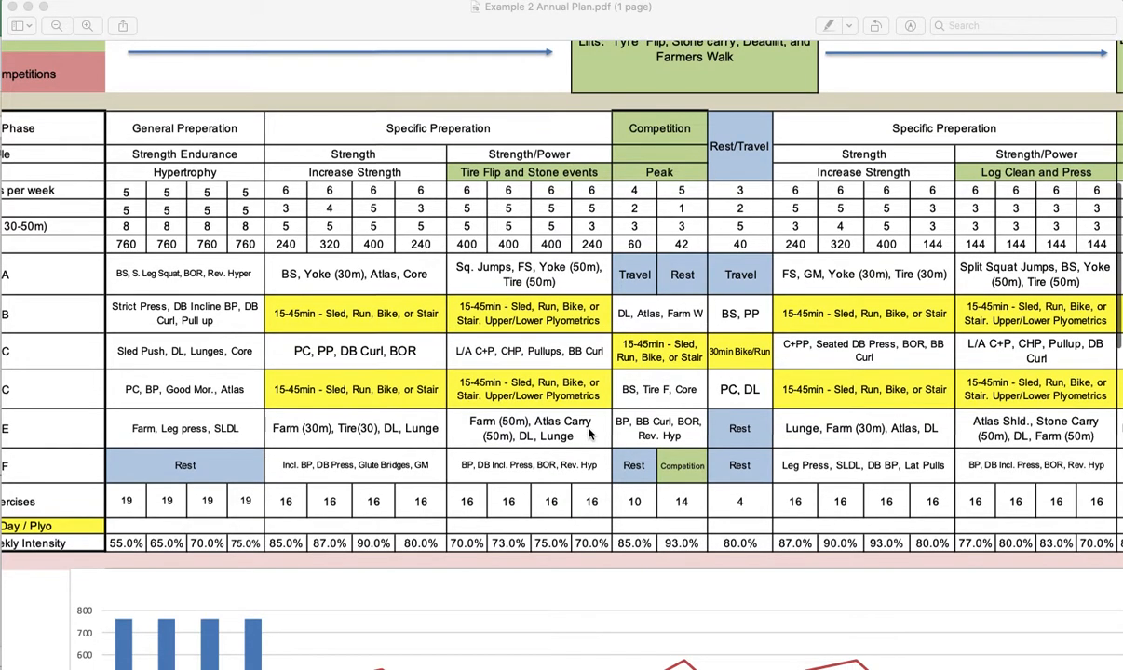
{"action": "scroll", "scroll_direction": "down", "scroll_amount": 3}
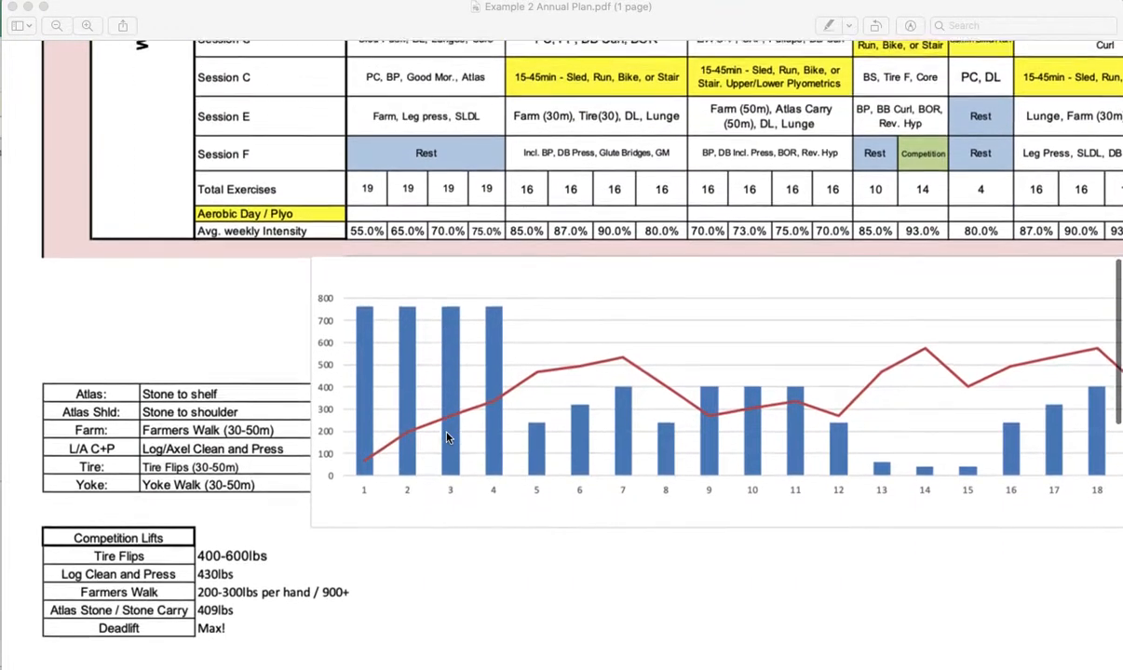
{"action": "scroll", "scroll_direction": "down", "scroll_amount": 3}
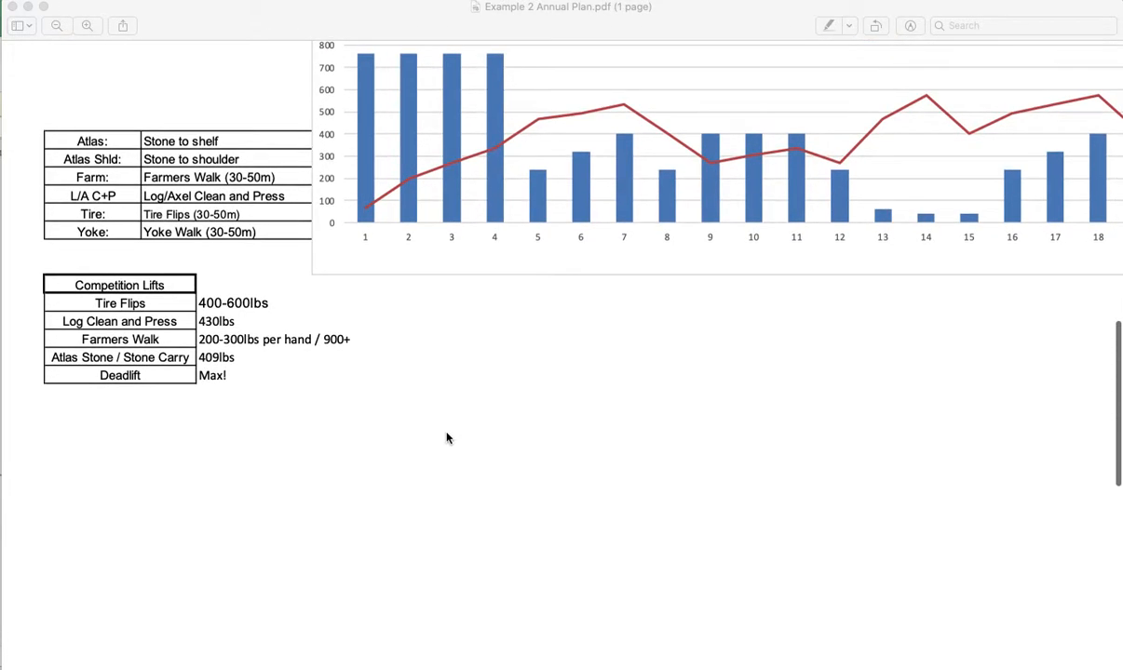
{"action": "scroll", "scroll_direction": "down", "scroll_amount": 3}
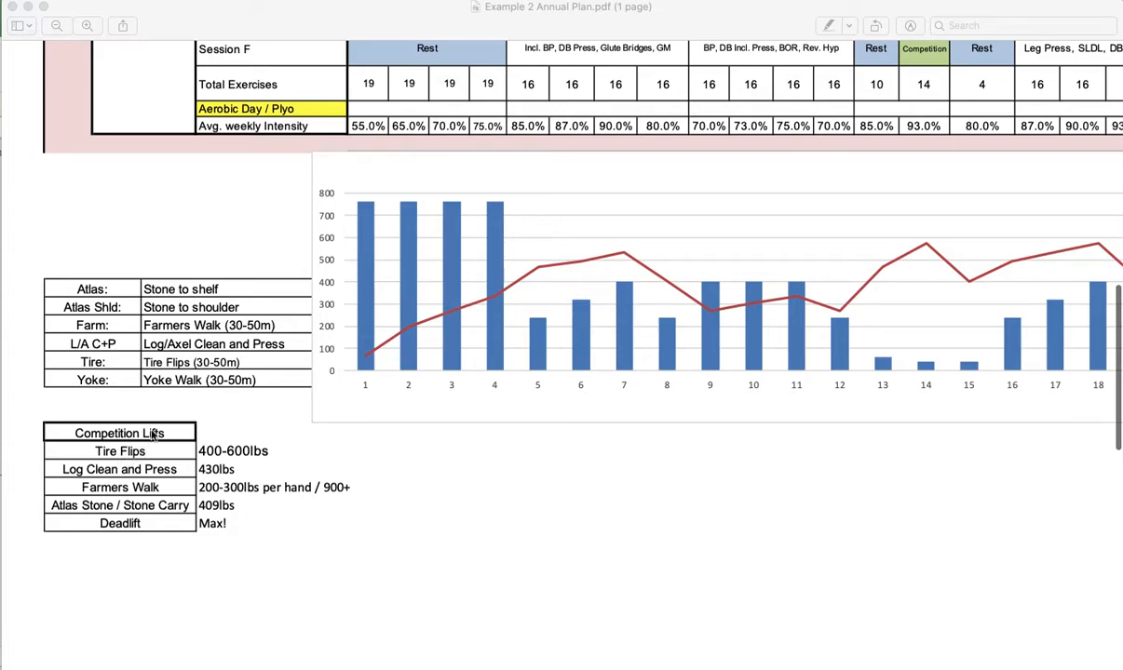
{"action": "mouse_move", "coordinate": [237, 373]}
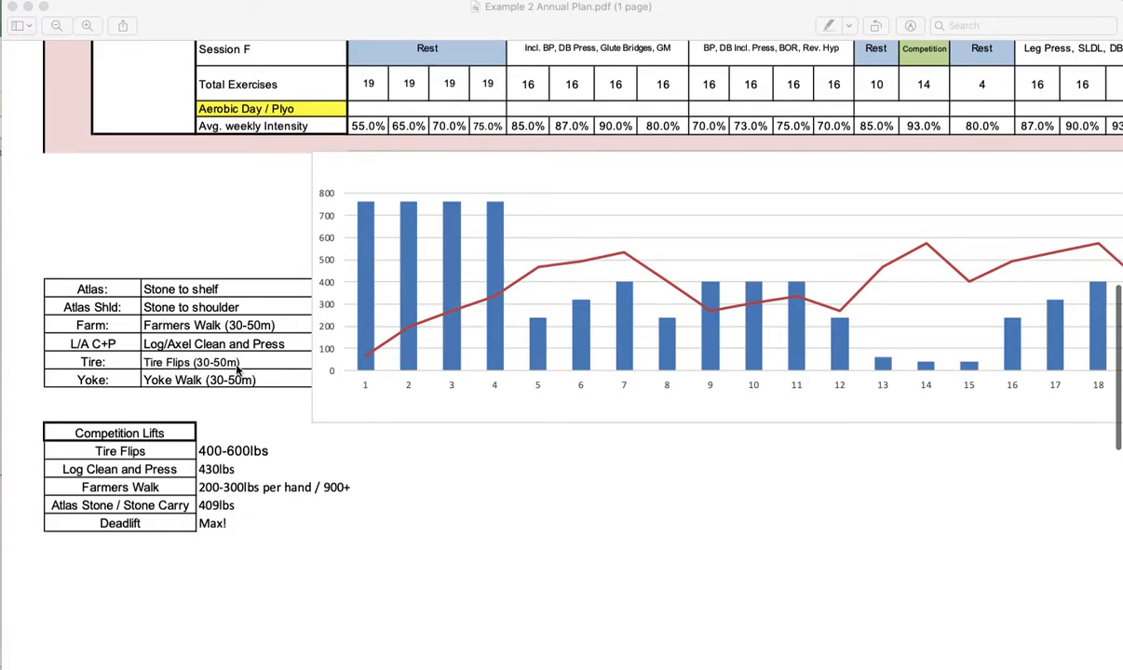
{"action": "mouse_move", "coordinate": [238, 515]}
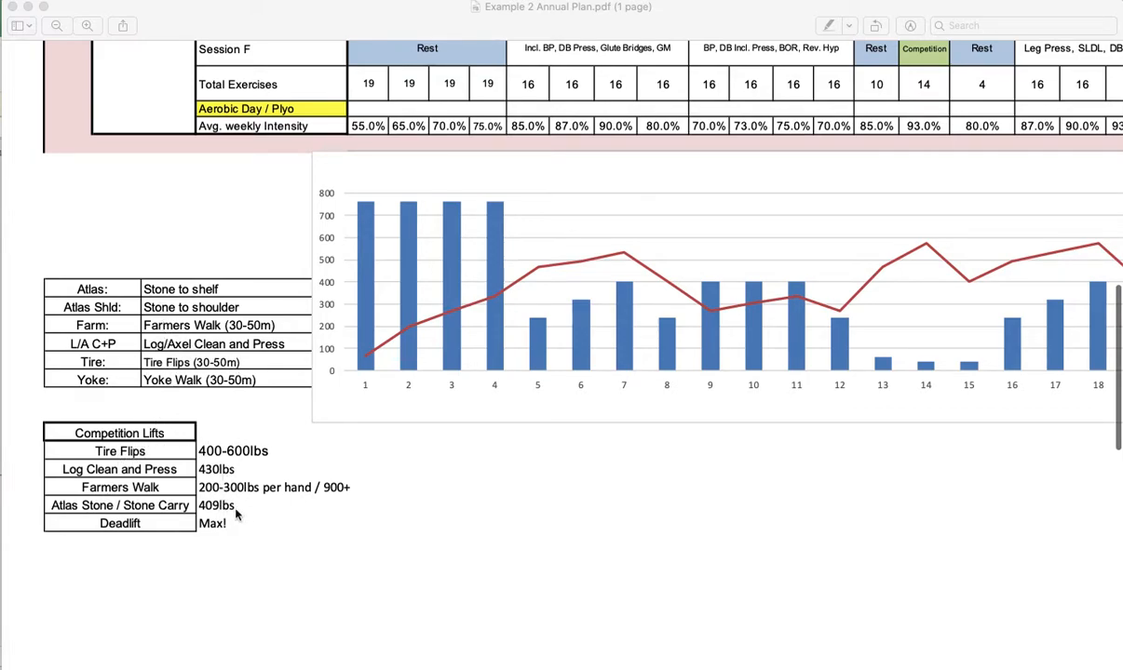
{"action": "mouse_move", "coordinate": [247, 542]}
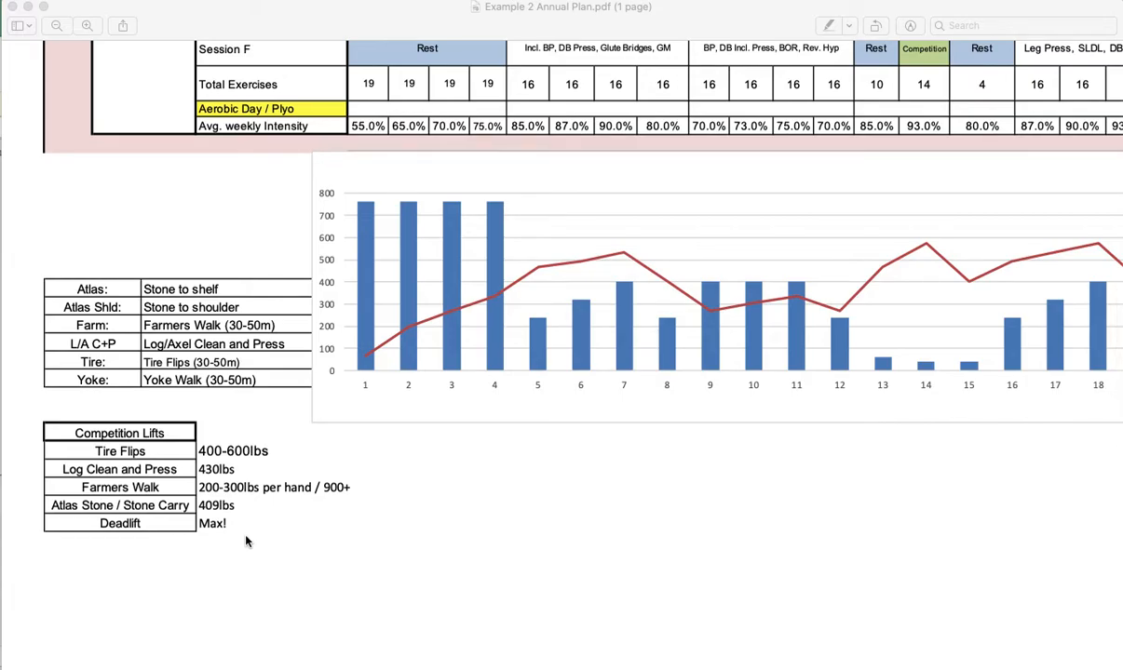
{"action": "scroll", "scroll_direction": "up", "scroll_amount": 3}
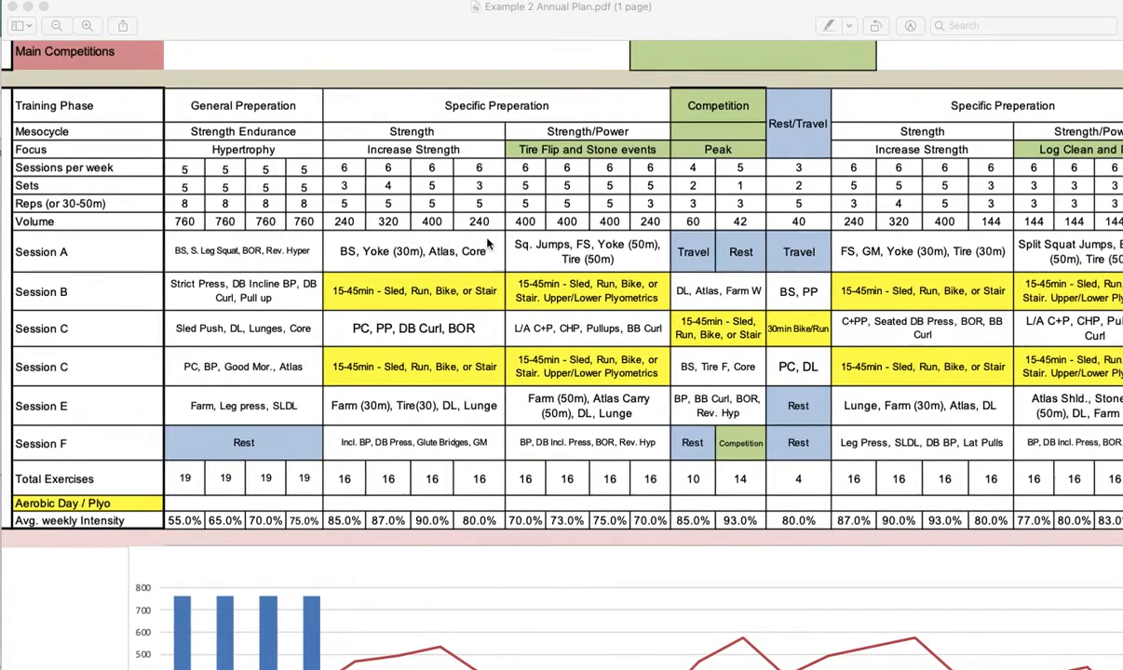
{"action": "scroll", "scroll_direction": "right", "scroll_amount": 3}
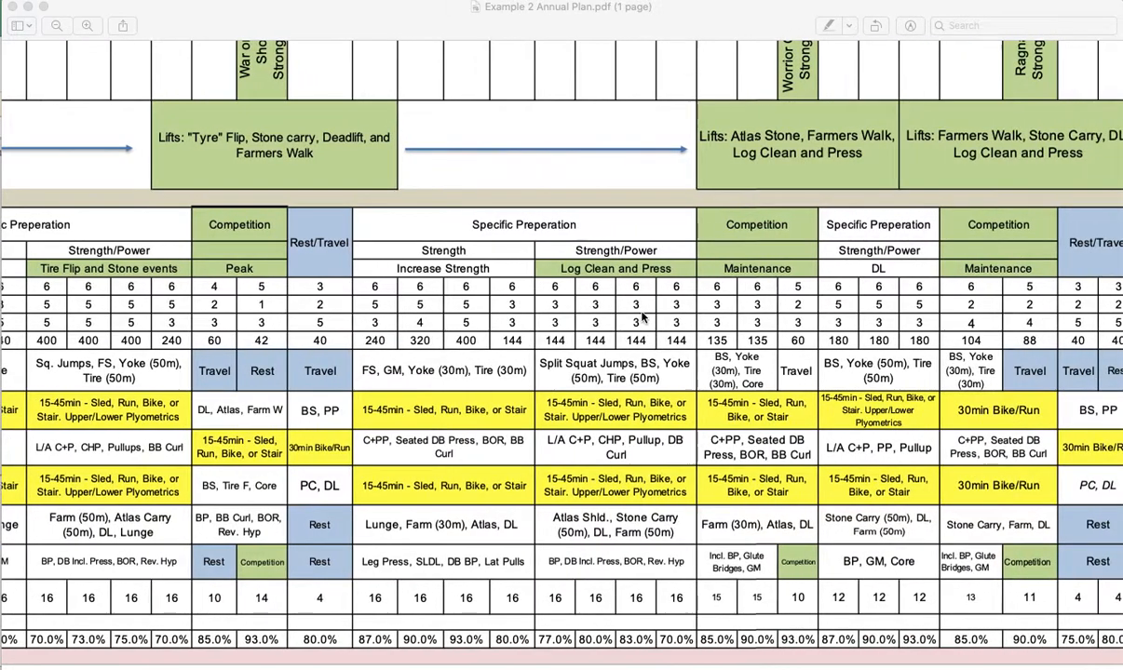
{"action": "scroll", "scroll_direction": "down", "scroll_amount": 3}
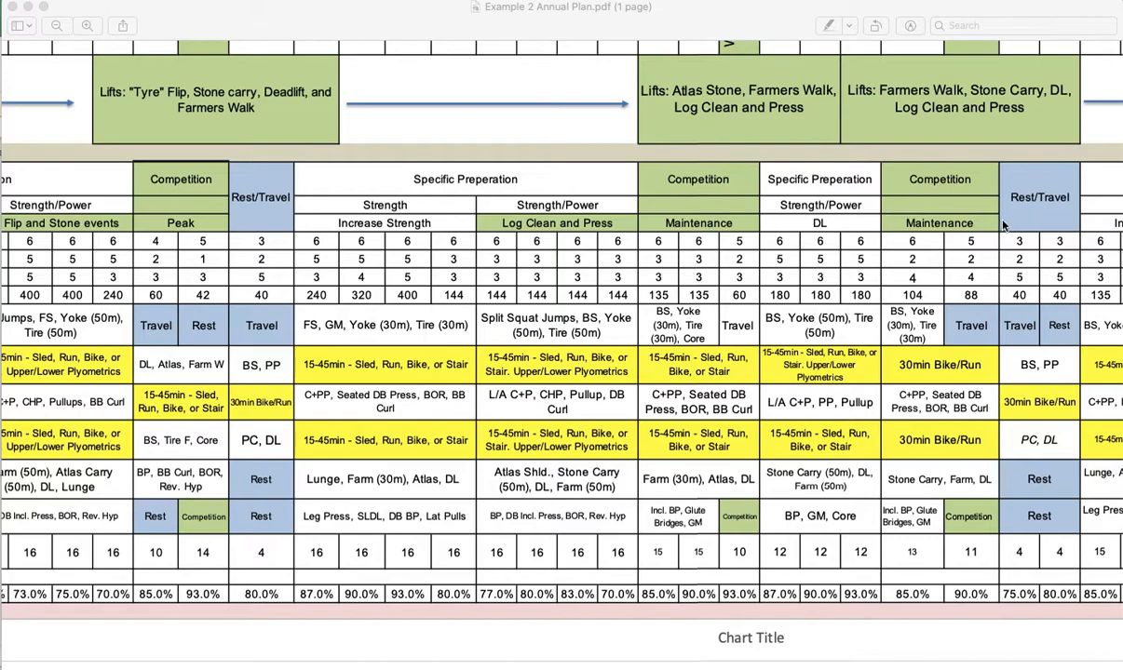
{"action": "mouse_move", "coordinate": [773, 223]}
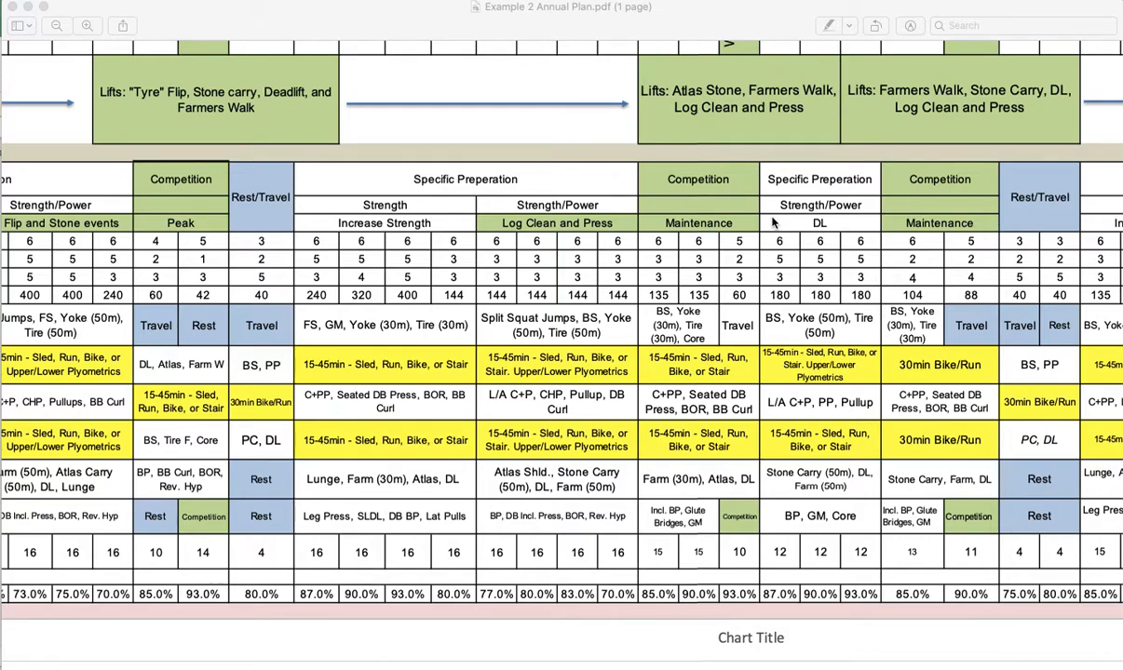
{"action": "mouse_move", "coordinate": [765, 144]}
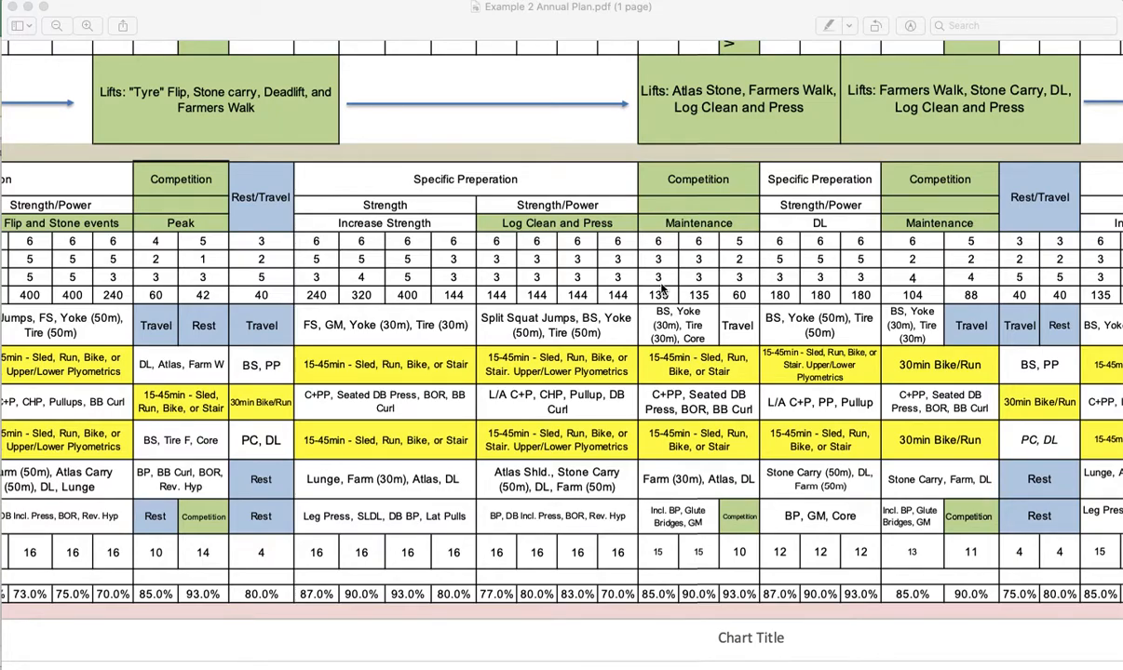
{"action": "scroll", "scroll_direction": "down", "scroll_amount": 3}
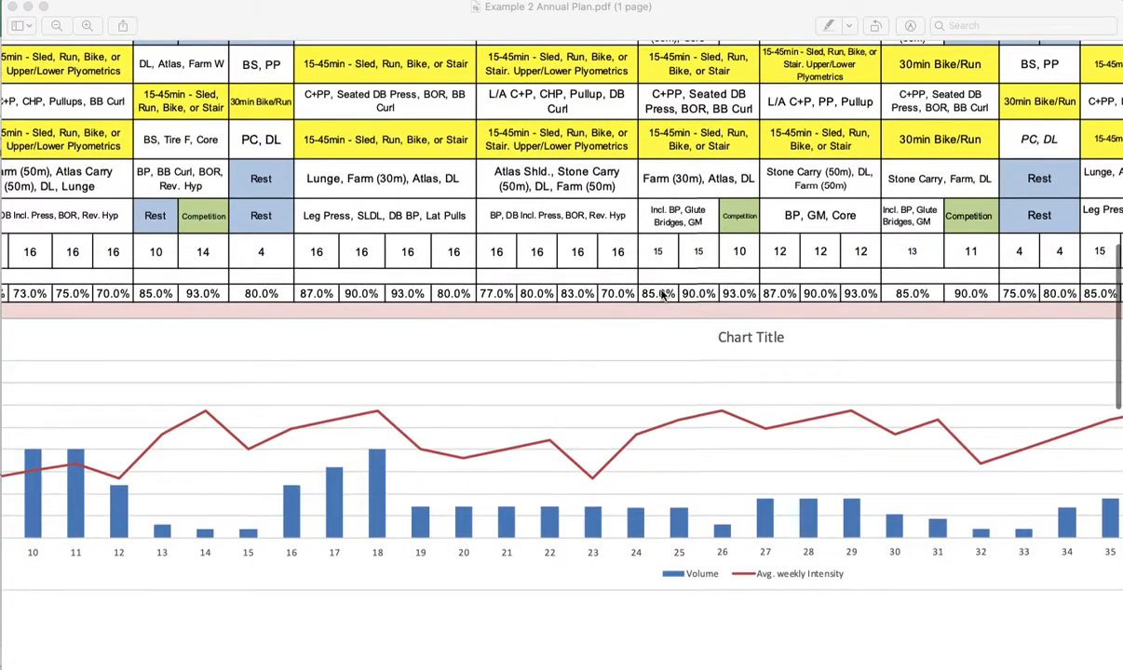
{"action": "mouse_move", "coordinate": [808, 394]}
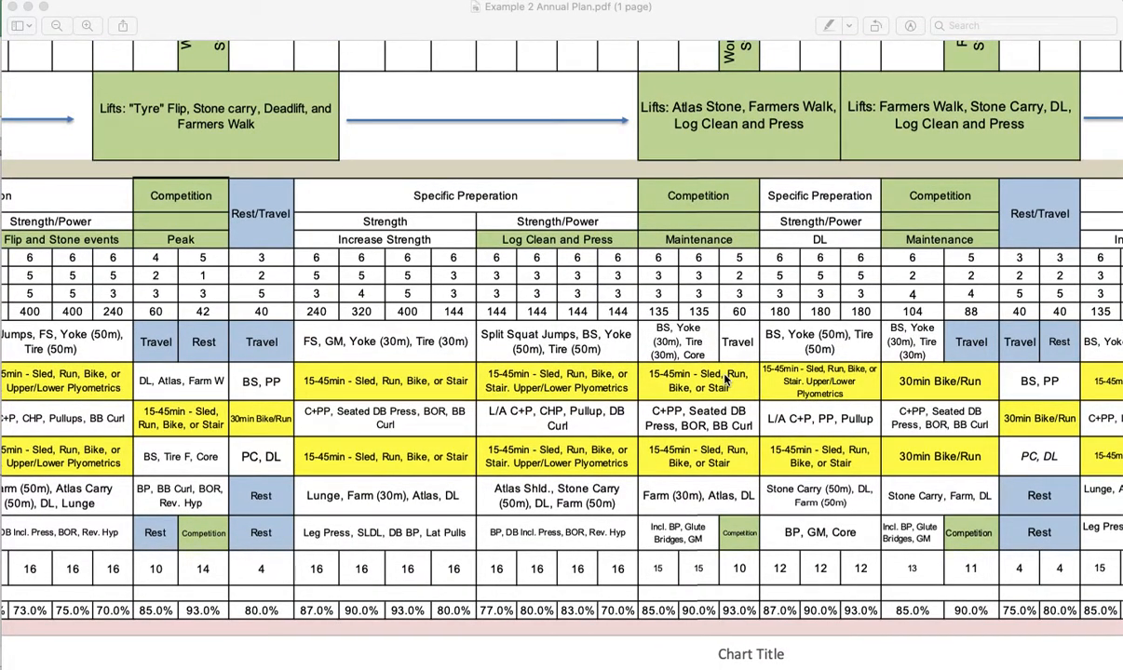
{"action": "scroll", "scroll_direction": "right", "scroll_amount": 3}
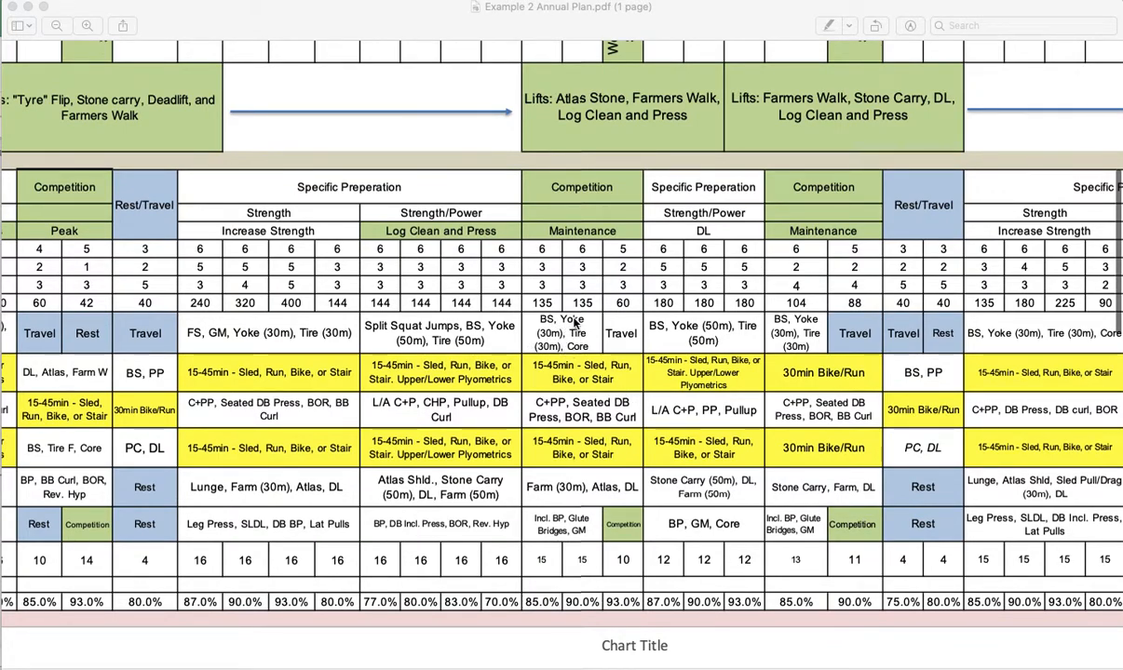
{"action": "mouse_move", "coordinate": [656, 399]}
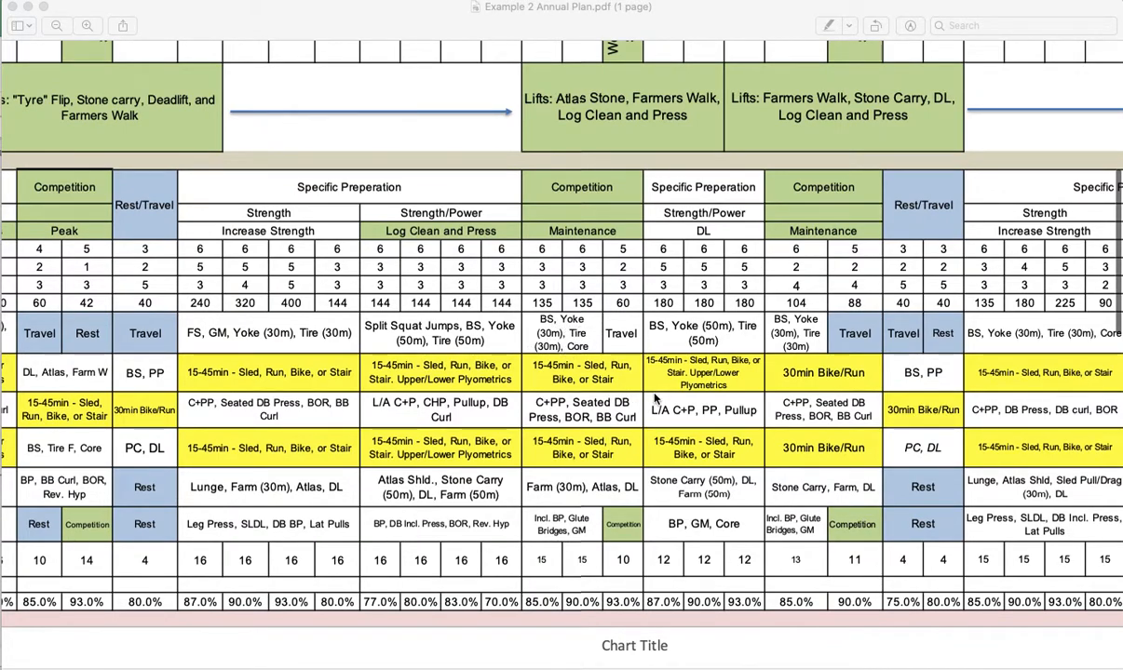
{"action": "scroll", "scroll_direction": "right", "scroll_amount": 3}
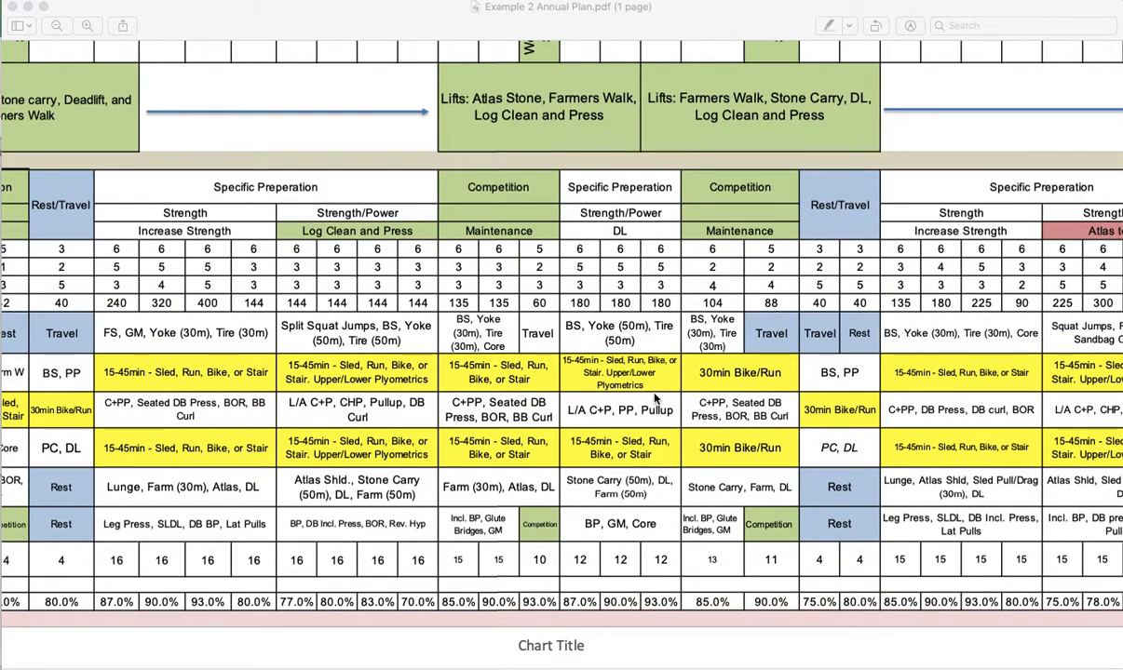
{"action": "mouse_move", "coordinate": [466, 498]}
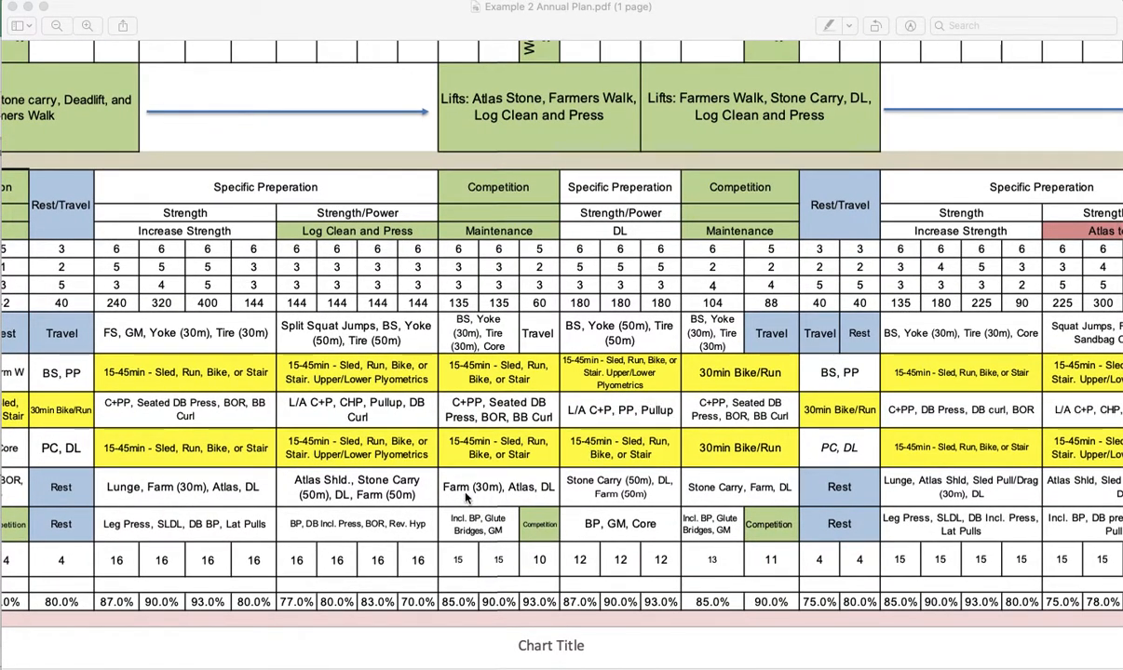
{"action": "mouse_move", "coordinate": [540, 470]}
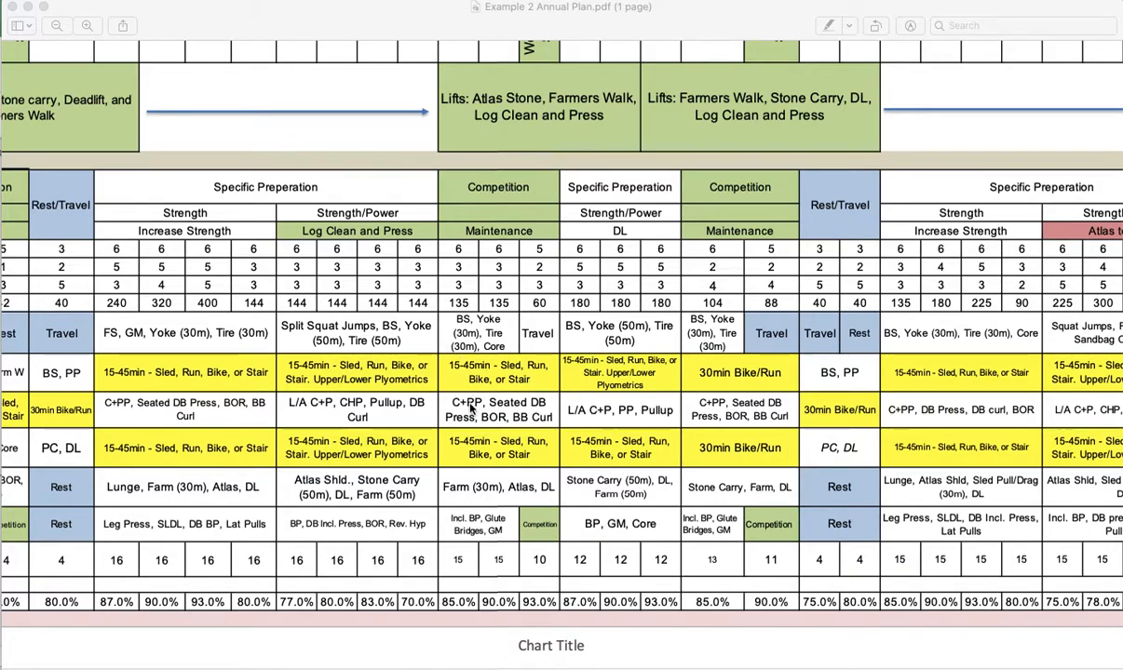
{"action": "mouse_move", "coordinate": [507, 231]}
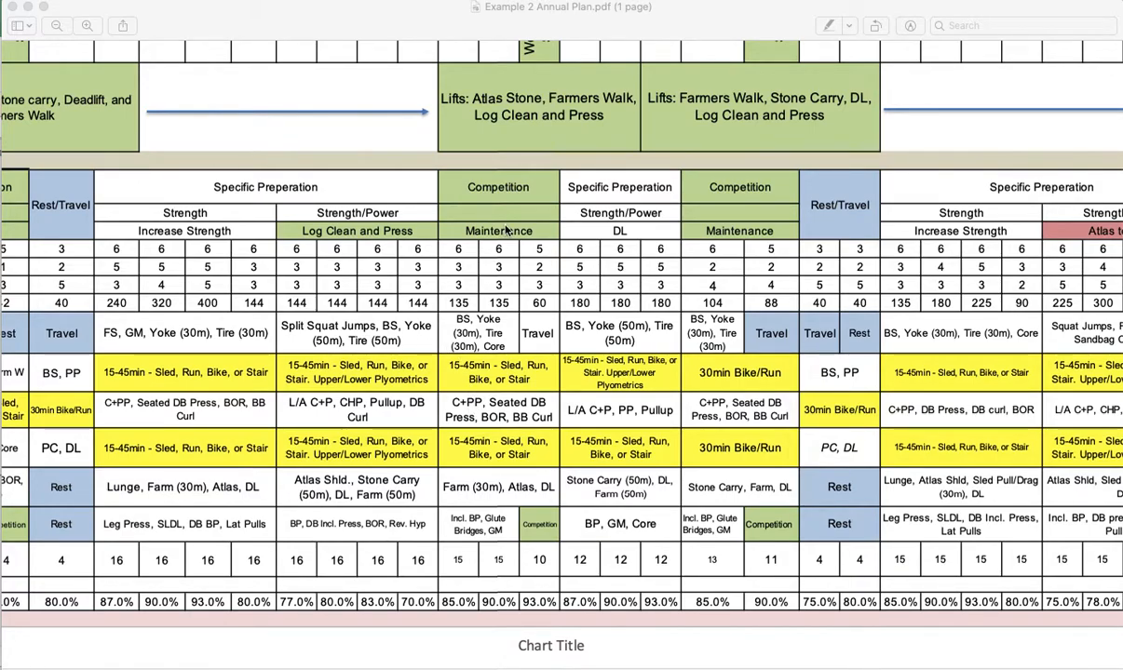
{"action": "scroll", "scroll_direction": "right", "scroll_amount": 3}
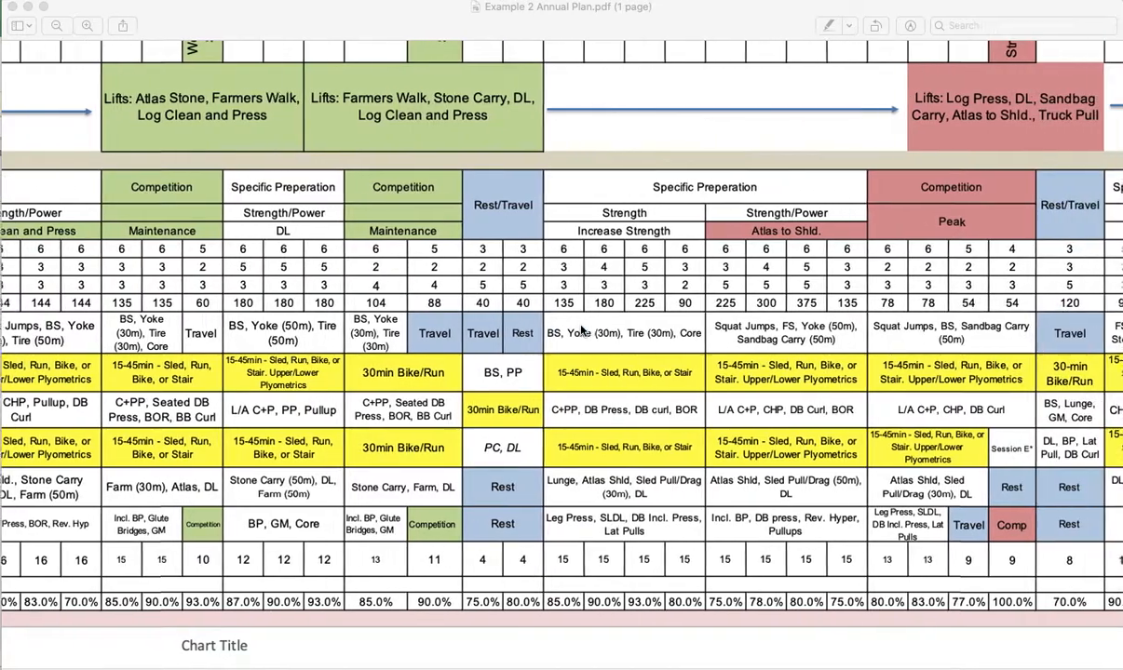
{"action": "scroll", "scroll_direction": "right", "scroll_amount": 3}
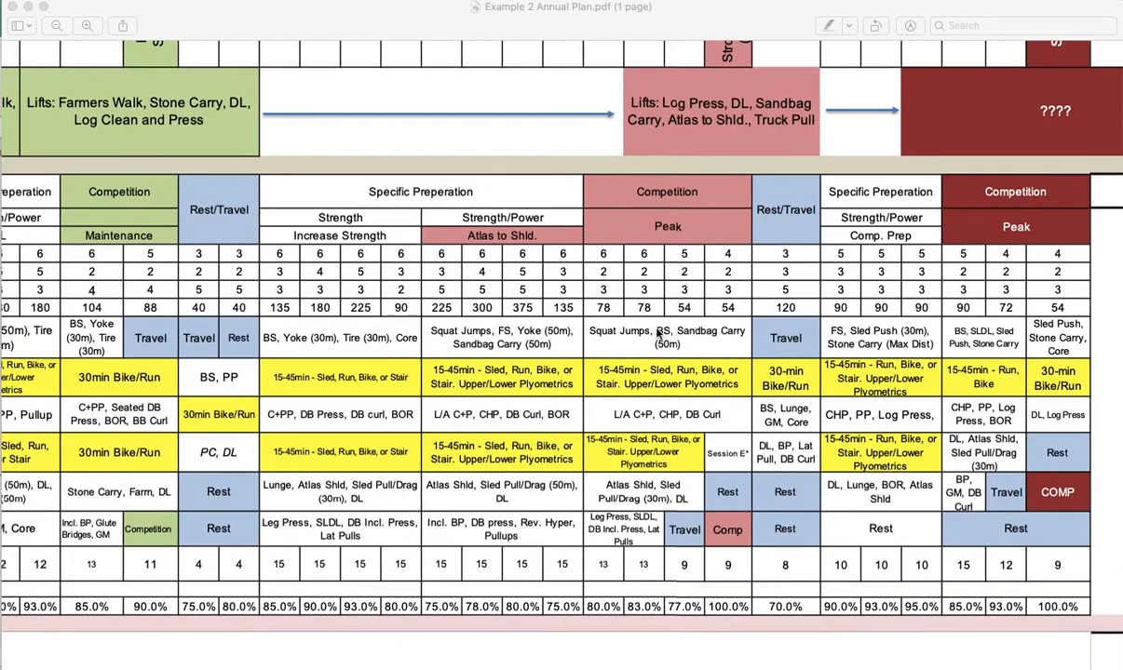
{"action": "scroll", "scroll_direction": "down", "scroll_amount": 3}
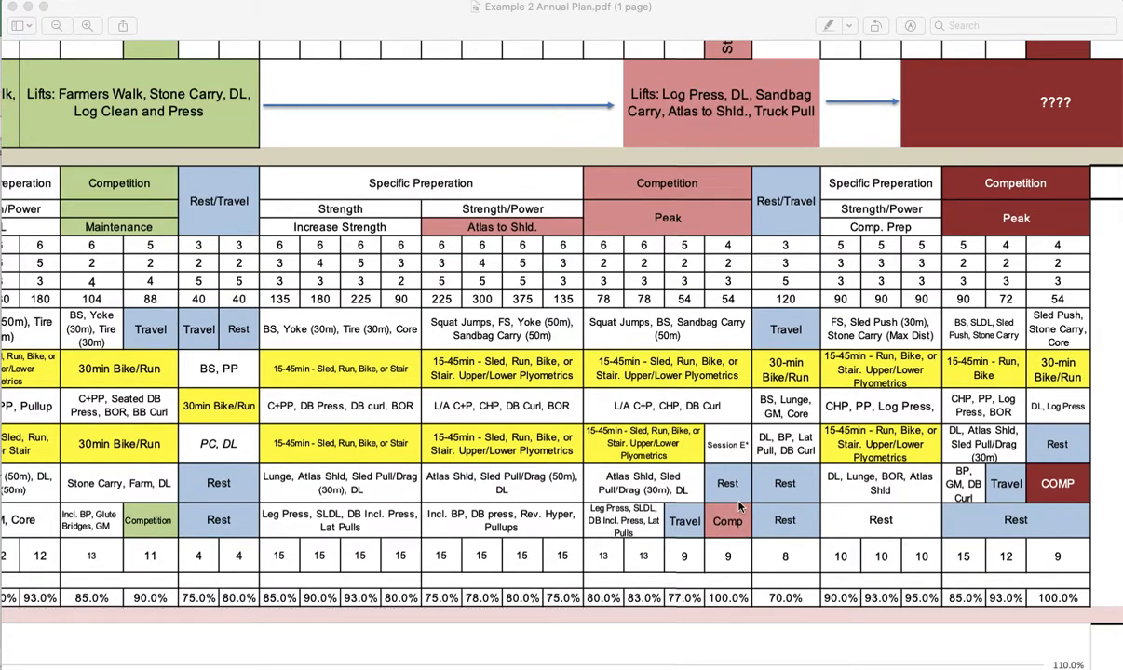
{"action": "mouse_move", "coordinate": [790, 456]}
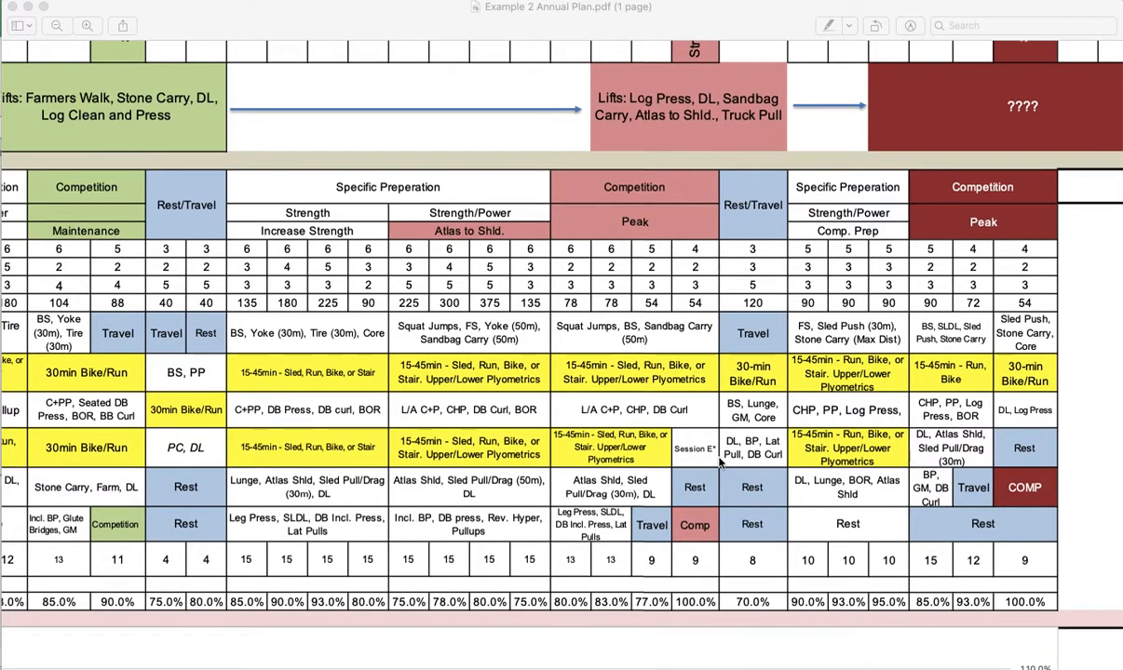
{"action": "mouse_move", "coordinate": [817, 408]}
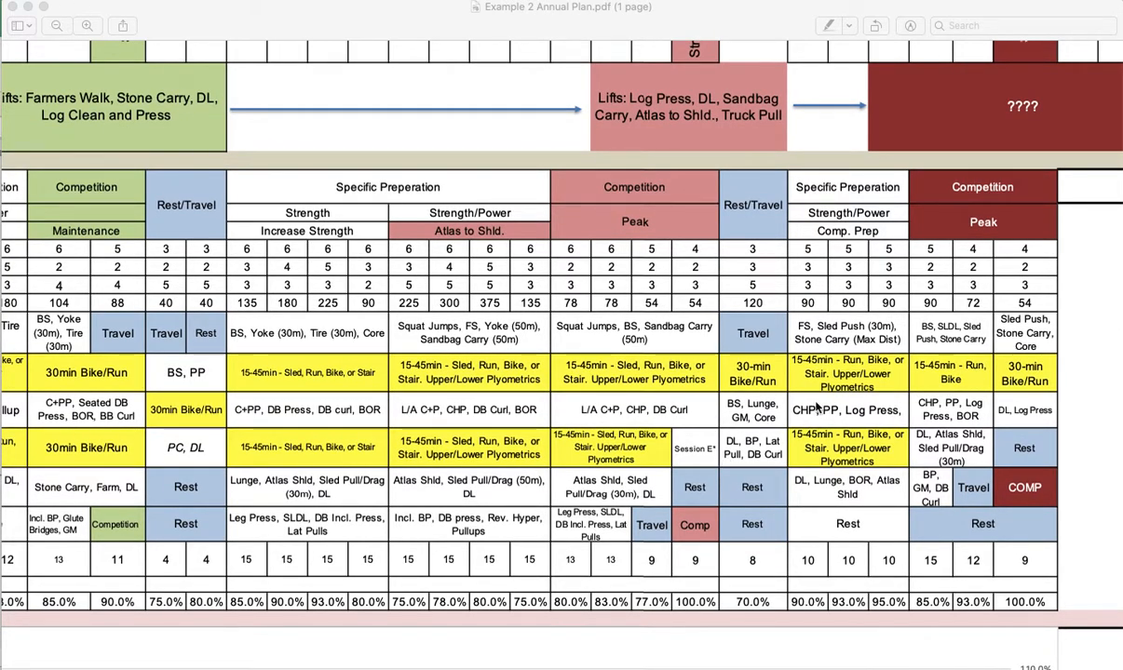
{"action": "scroll", "scroll_direction": "left", "scroll_amount": 3}
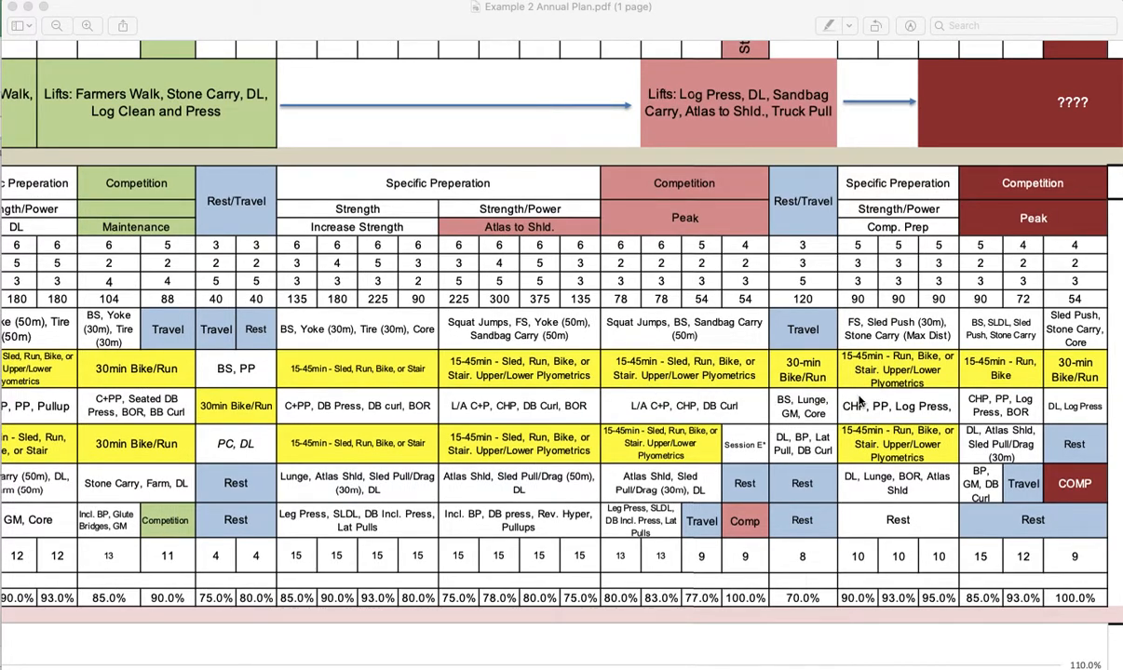
{"action": "mouse_move", "coordinate": [728, 453]}
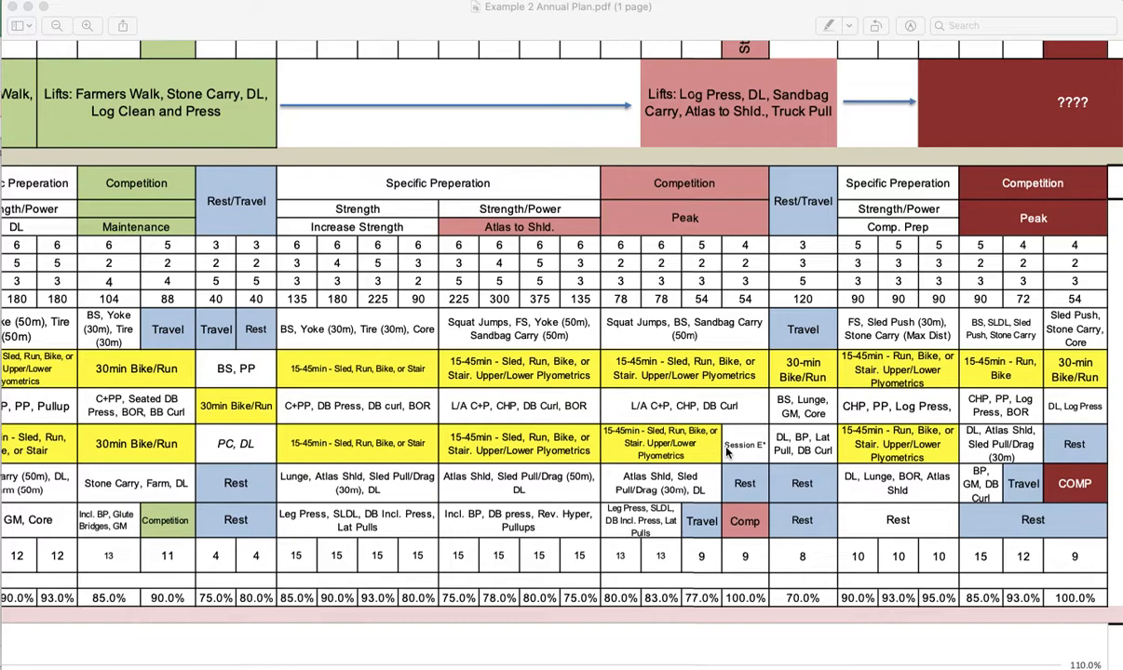
{"action": "mouse_move", "coordinate": [738, 447]}
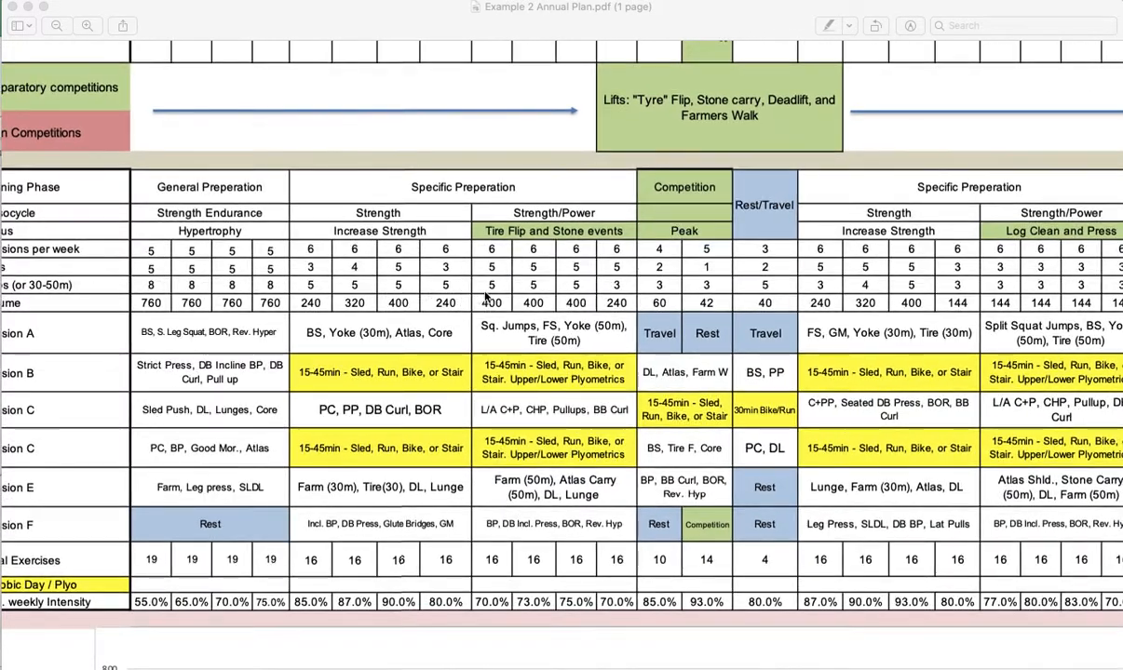
{"action": "scroll", "scroll_direction": "right", "scroll_amount": 3}
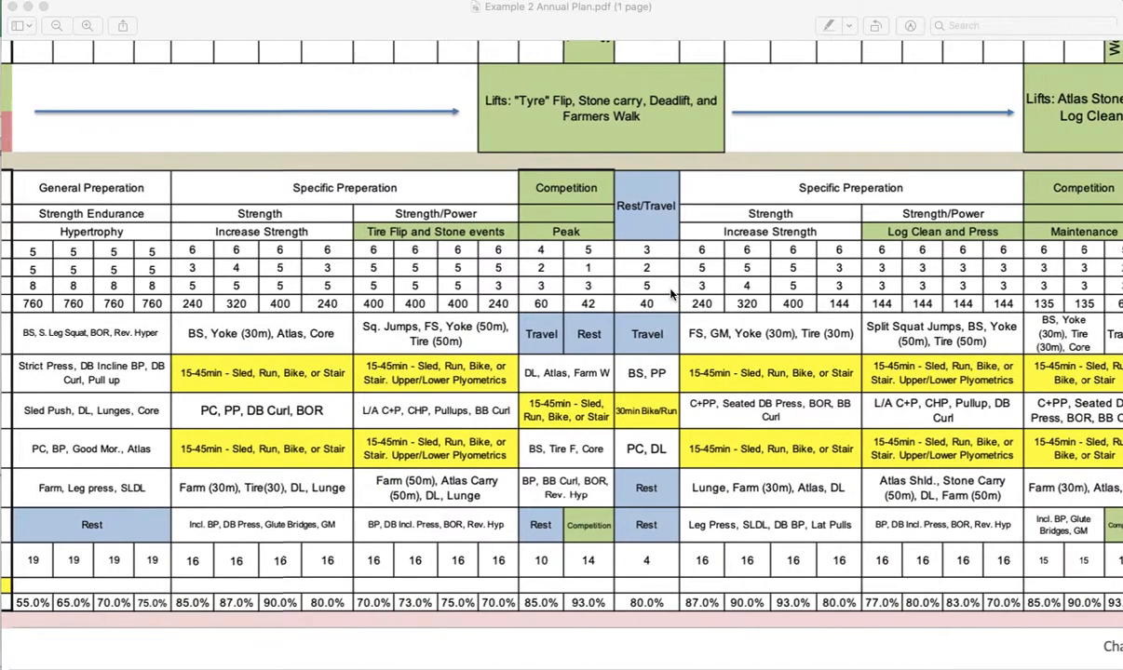
{"action": "scroll", "scroll_direction": "right", "scroll_amount": 3}
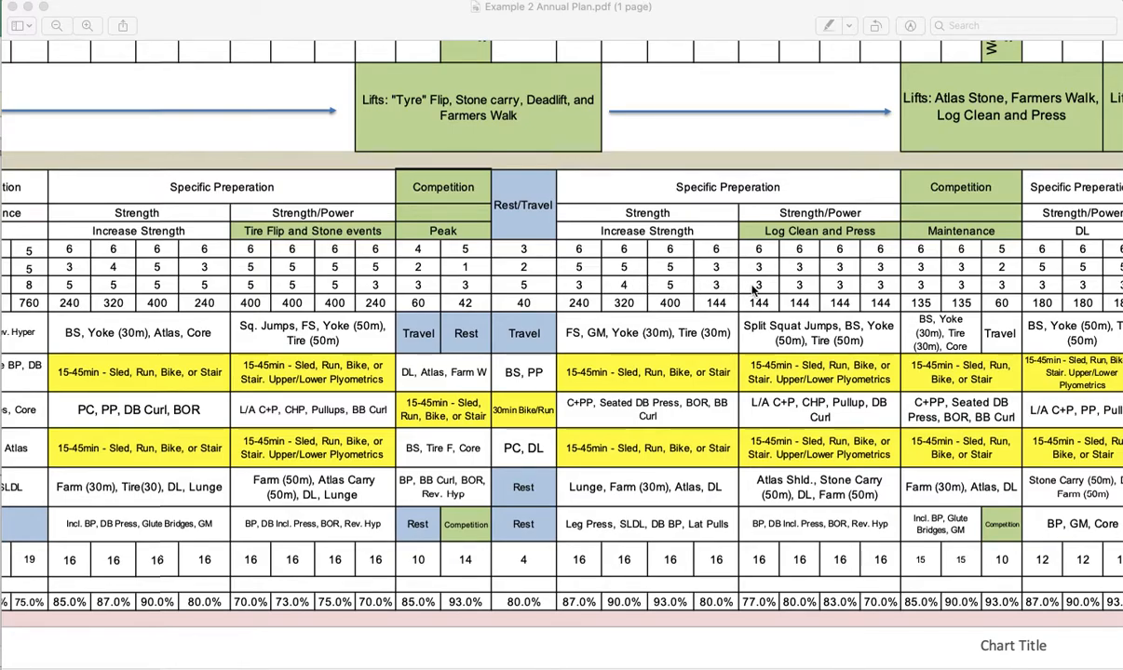
{"action": "scroll", "scroll_direction": "right", "scroll_amount": 3}
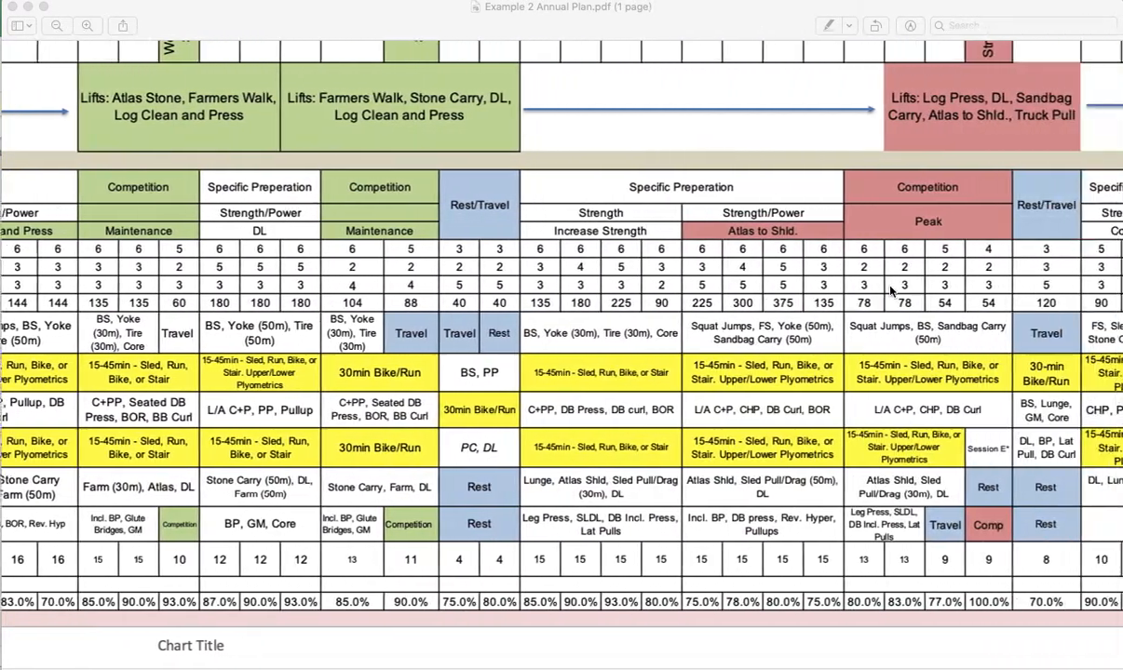
{"action": "scroll", "scroll_direction": "right", "scroll_amount": 3}
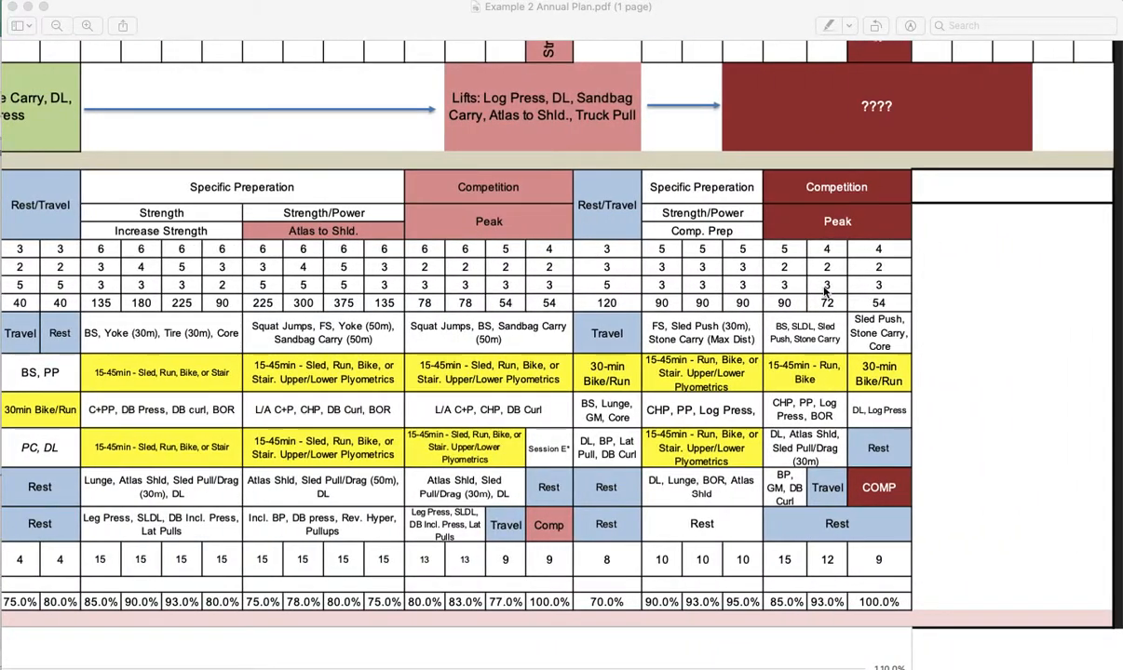
{"action": "scroll", "scroll_direction": "left", "scroll_amount": 3}
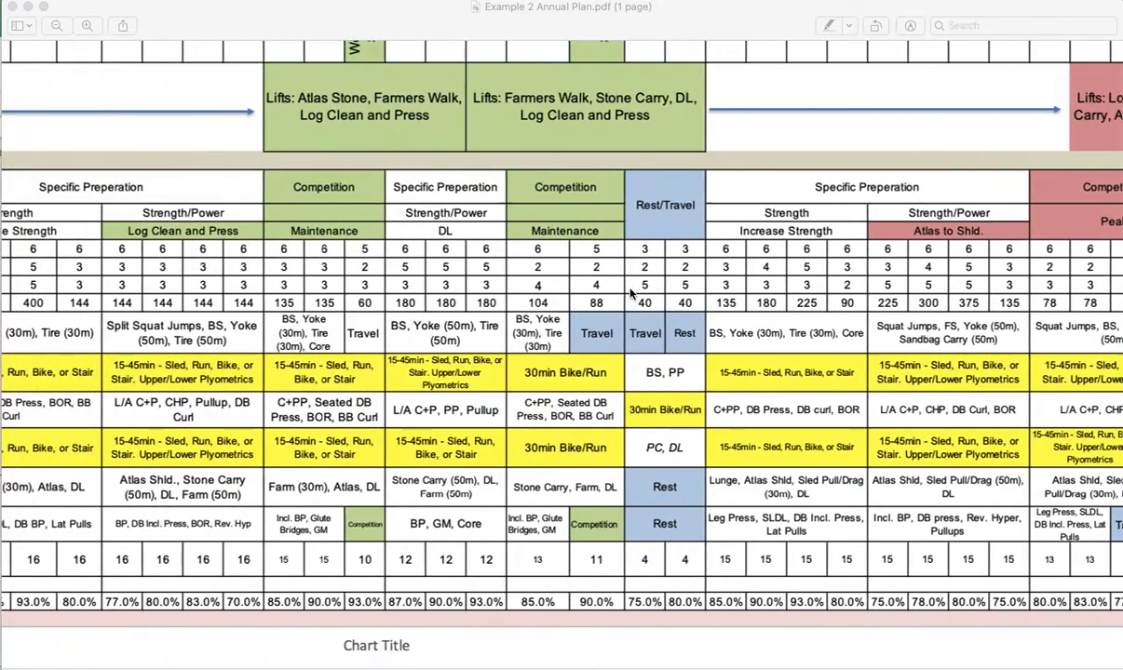
{"action": "scroll", "scroll_direction": "left", "scroll_amount": 3}
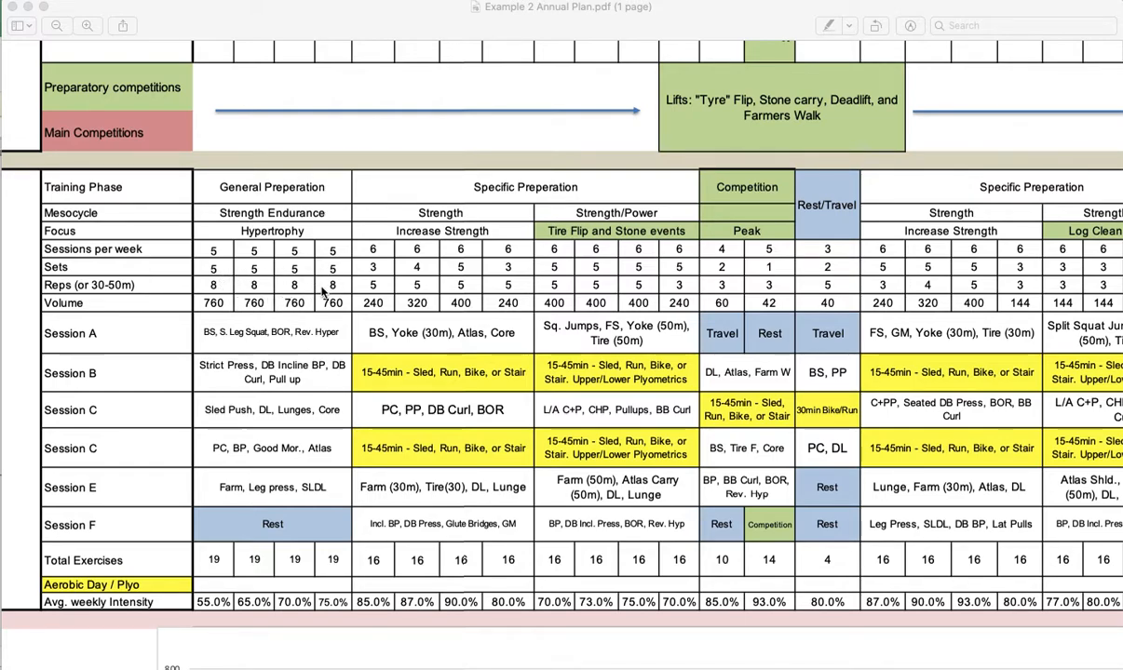
{"action": "mouse_move", "coordinate": [300, 293]}
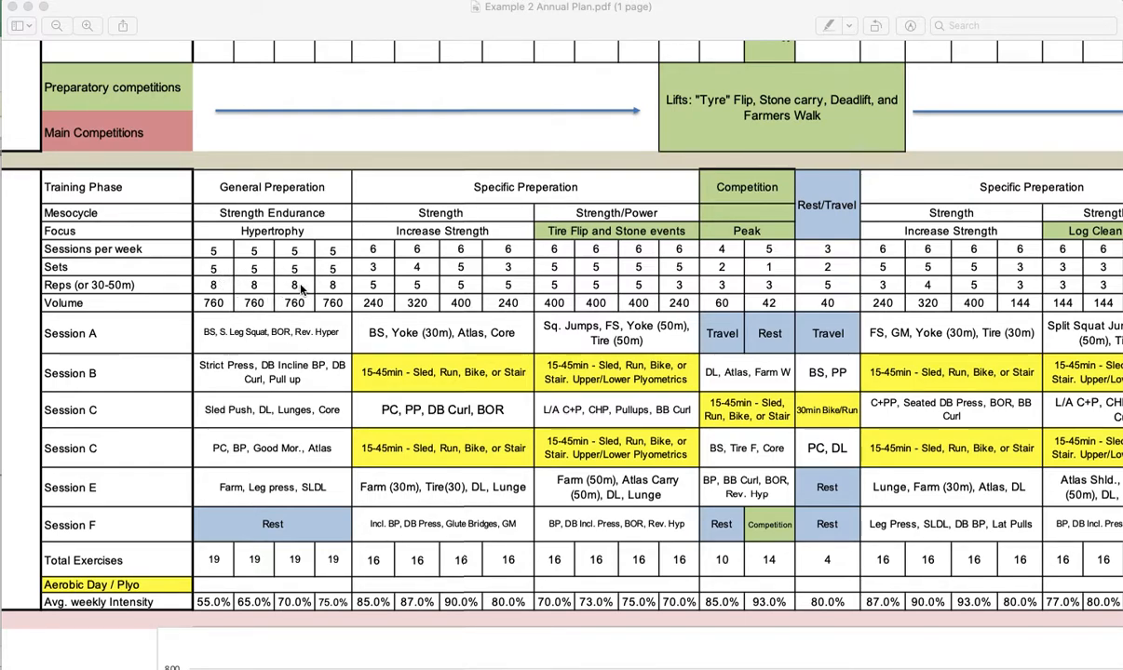
{"action": "mouse_move", "coordinate": [311, 312]}
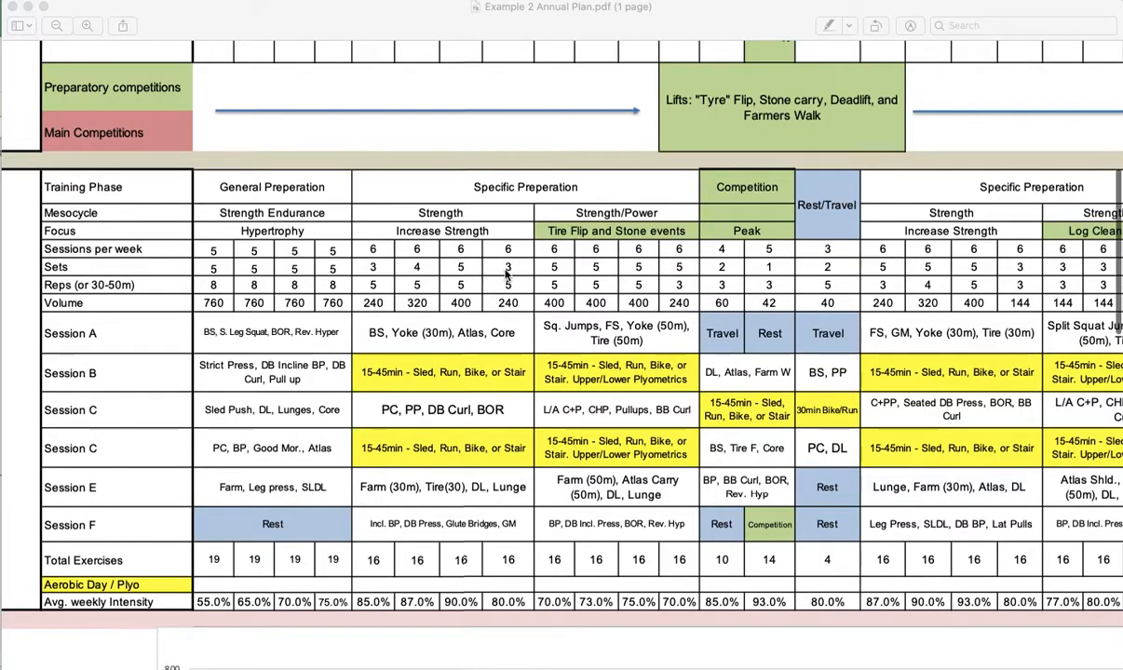
{"action": "scroll", "scroll_direction": "right", "scroll_amount": 3}
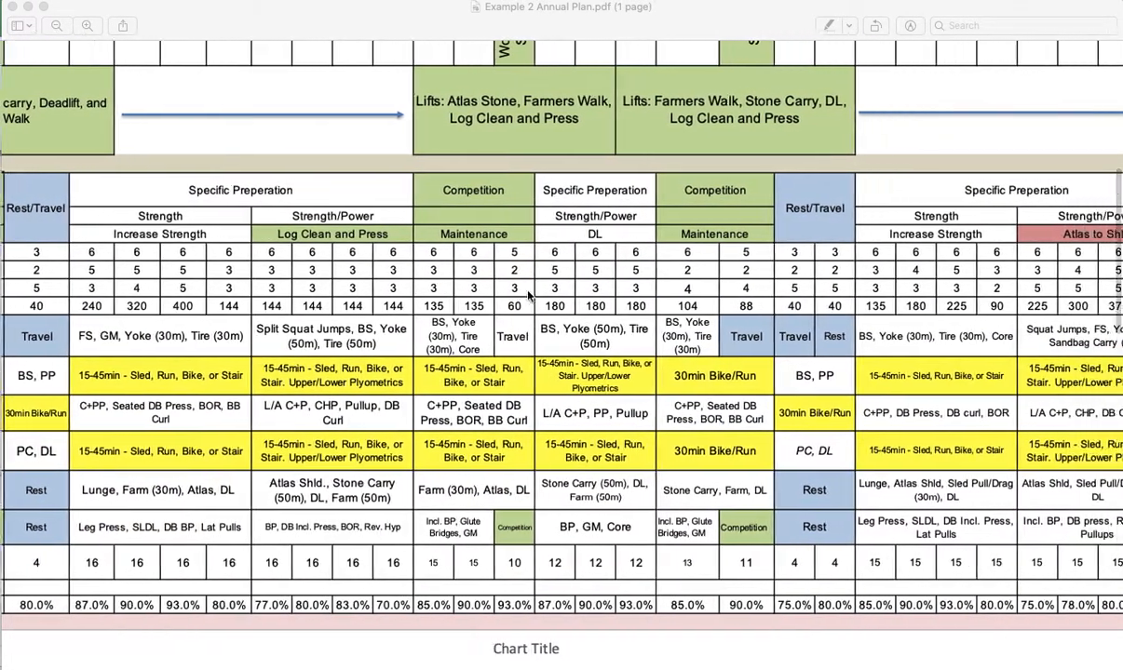
{"action": "scroll", "scroll_direction": "down", "scroll_amount": 3}
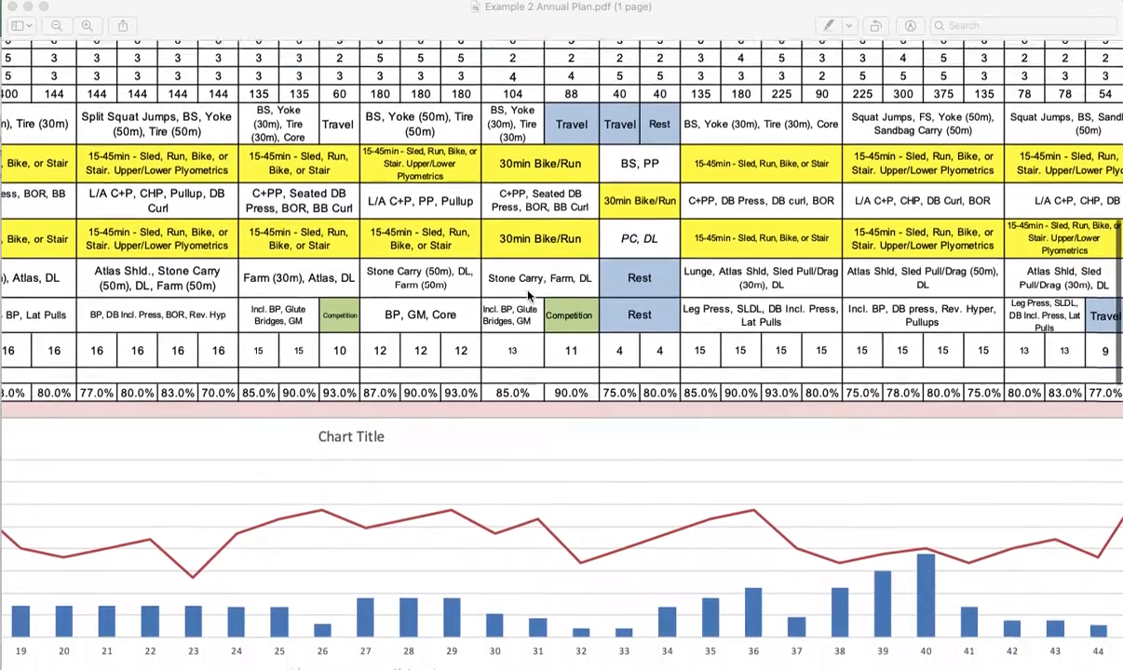
{"action": "scroll", "scroll_direction": "down", "scroll_amount": 3}
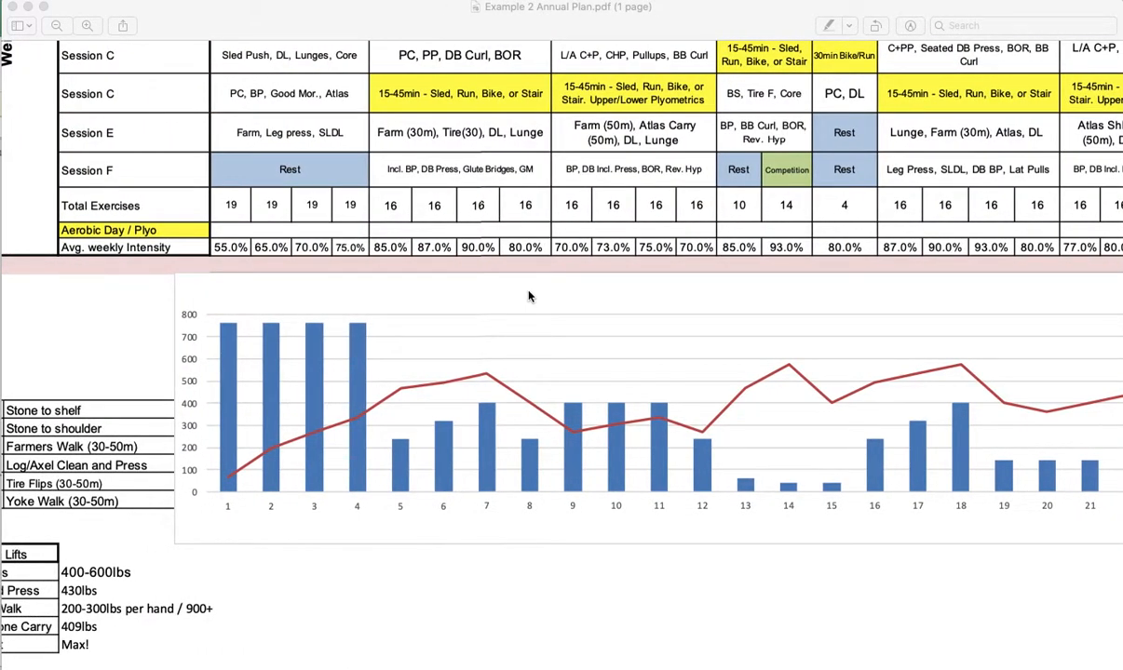
{"action": "scroll", "scroll_direction": "right", "scroll_amount": 3}
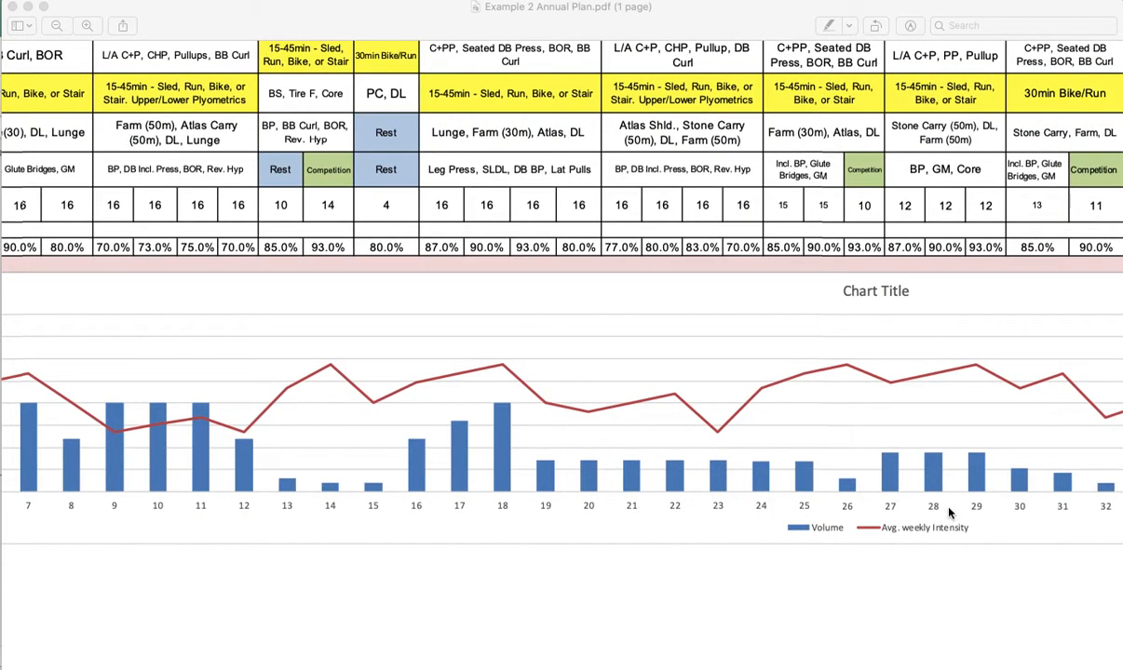
{"action": "mouse_move", "coordinate": [887, 545]}
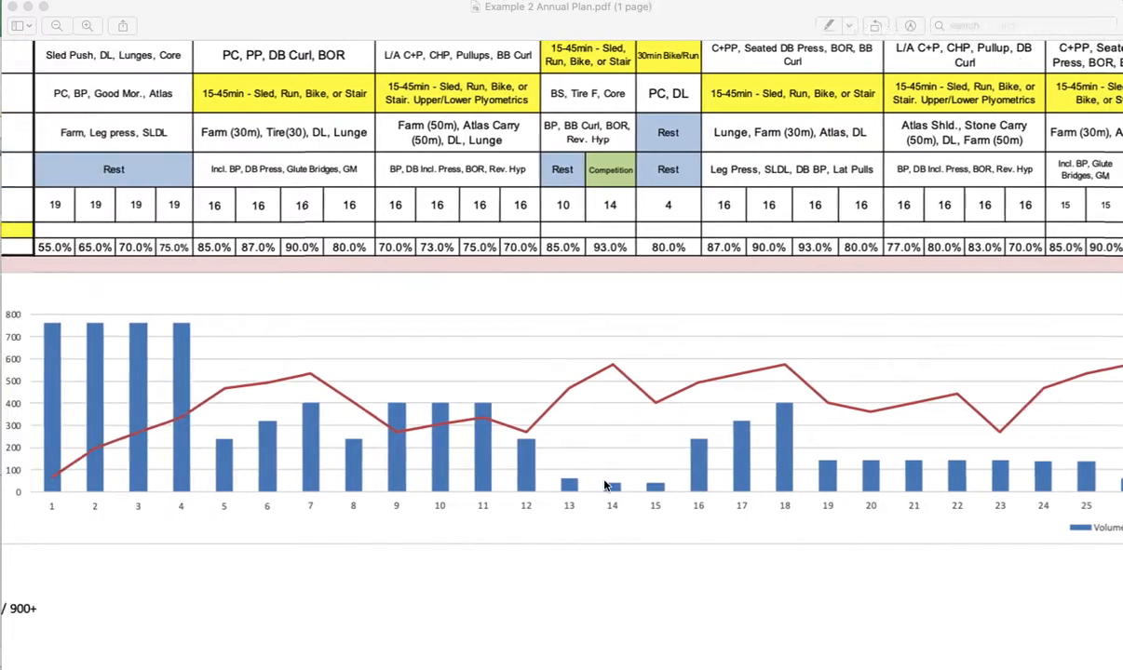
{"action": "scroll", "scroll_direction": "left", "scroll_amount": 3}
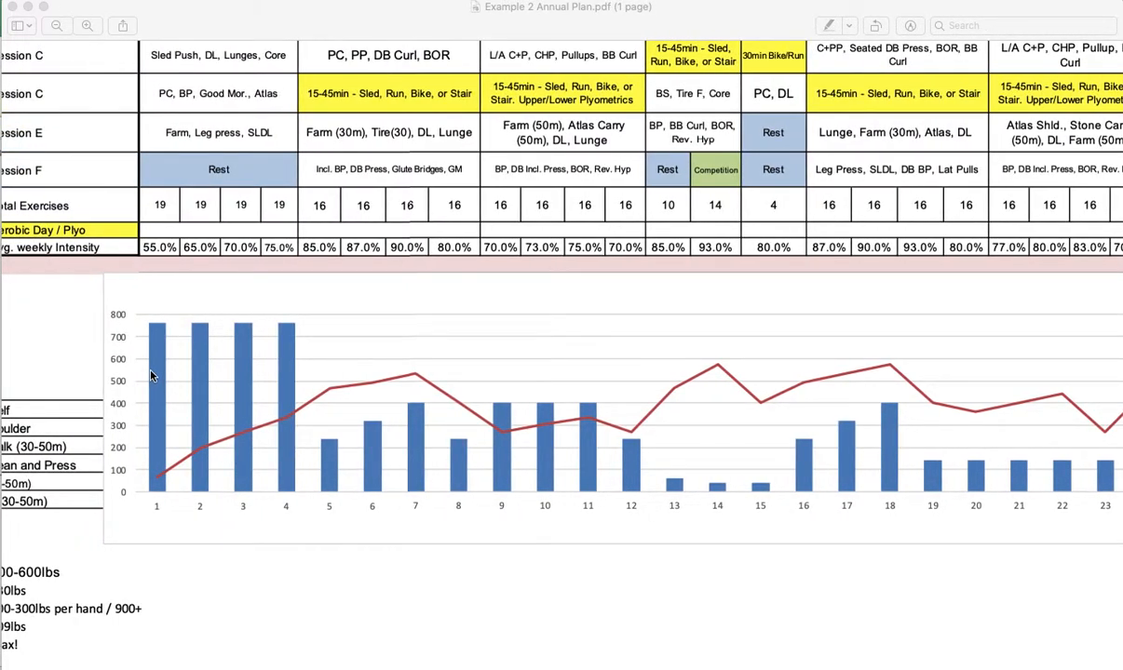
{"action": "mouse_move", "coordinate": [251, 412]}
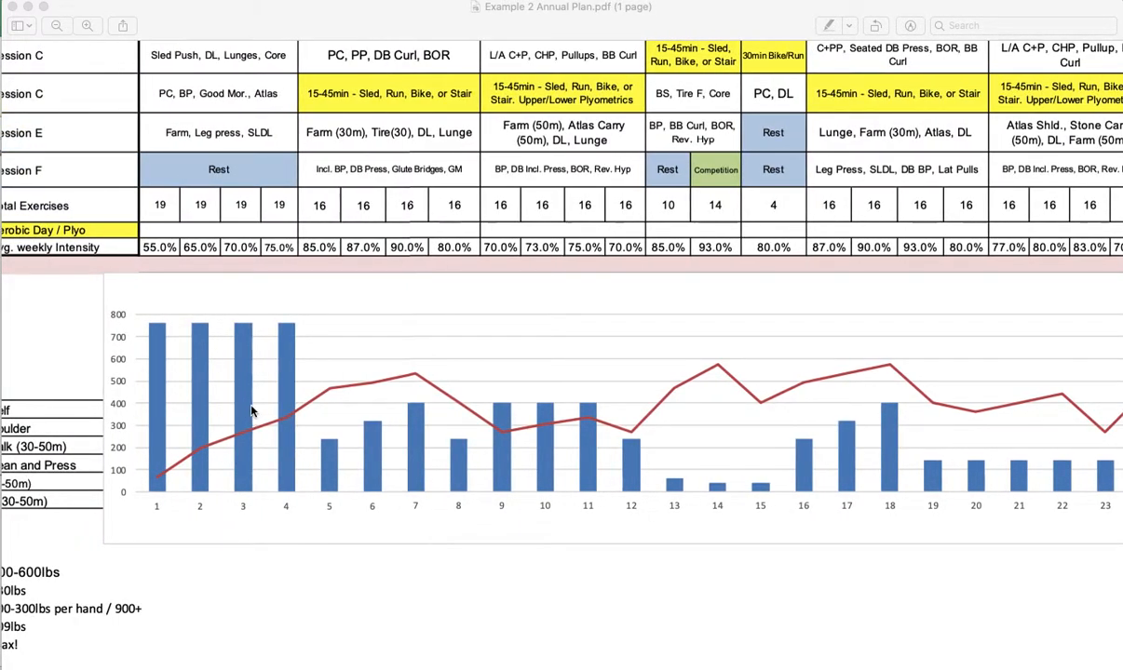
{"action": "mouse_move", "coordinate": [316, 426]}
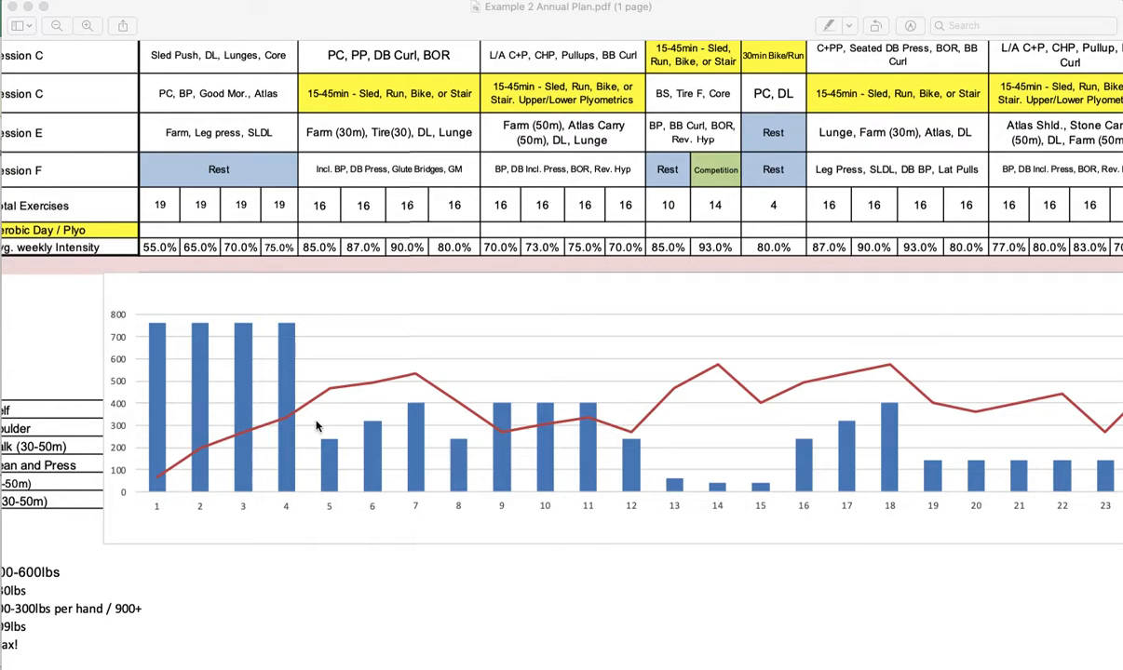
{"action": "mouse_move", "coordinate": [391, 388]}
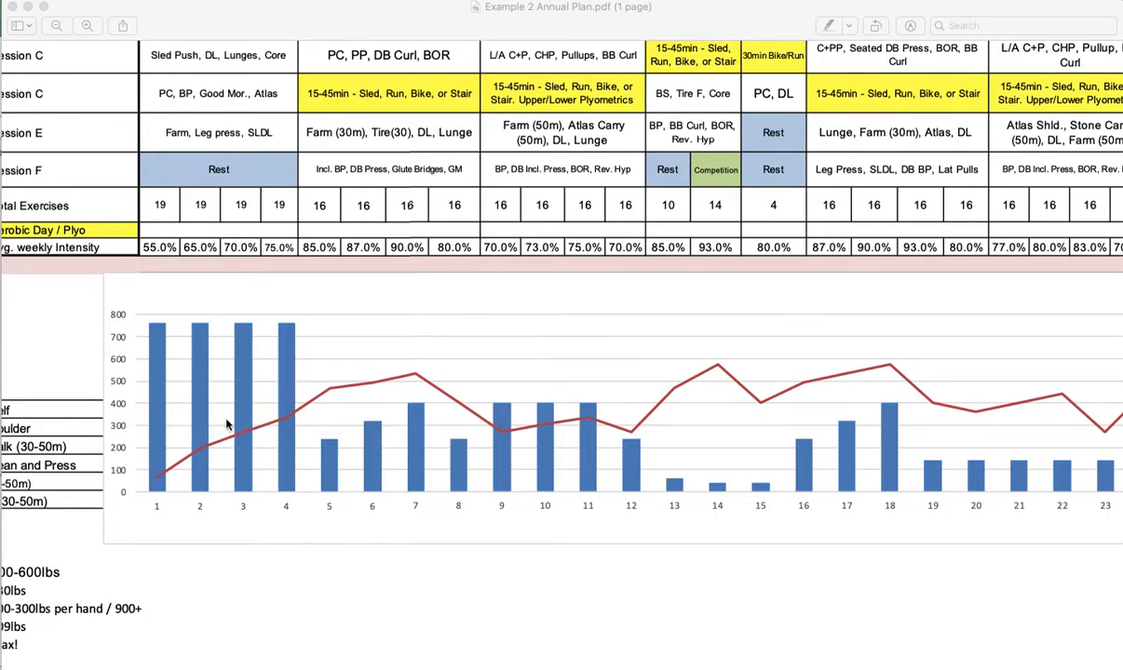
{"action": "mouse_move", "coordinate": [571, 429]}
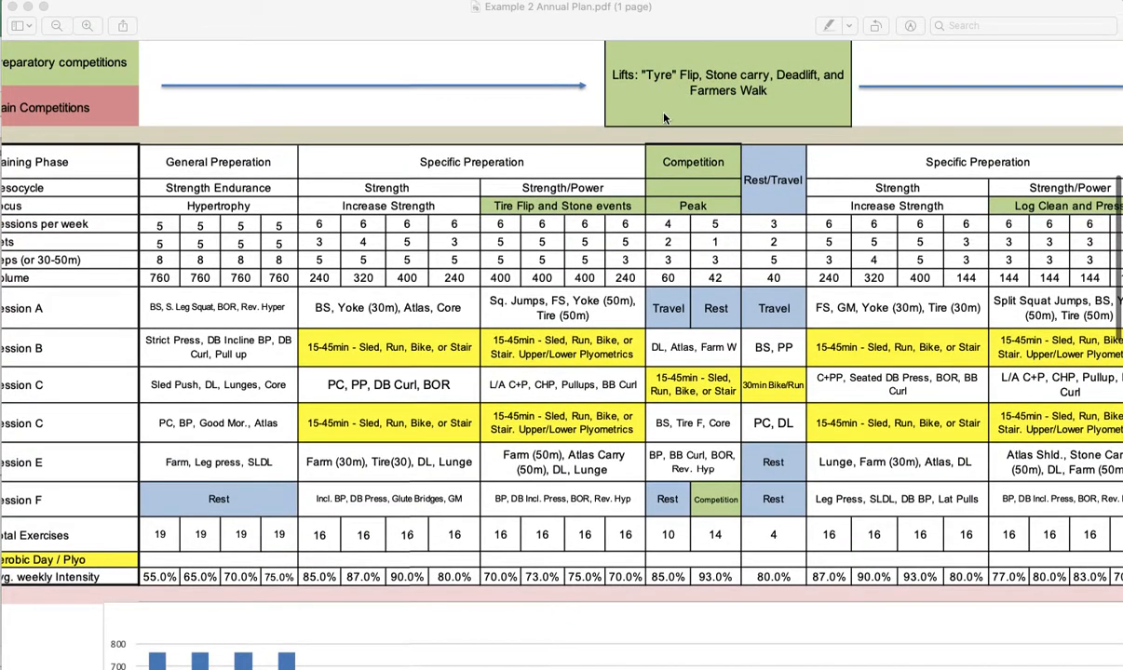
{"action": "scroll", "scroll_direction": "down", "scroll_amount": 3}
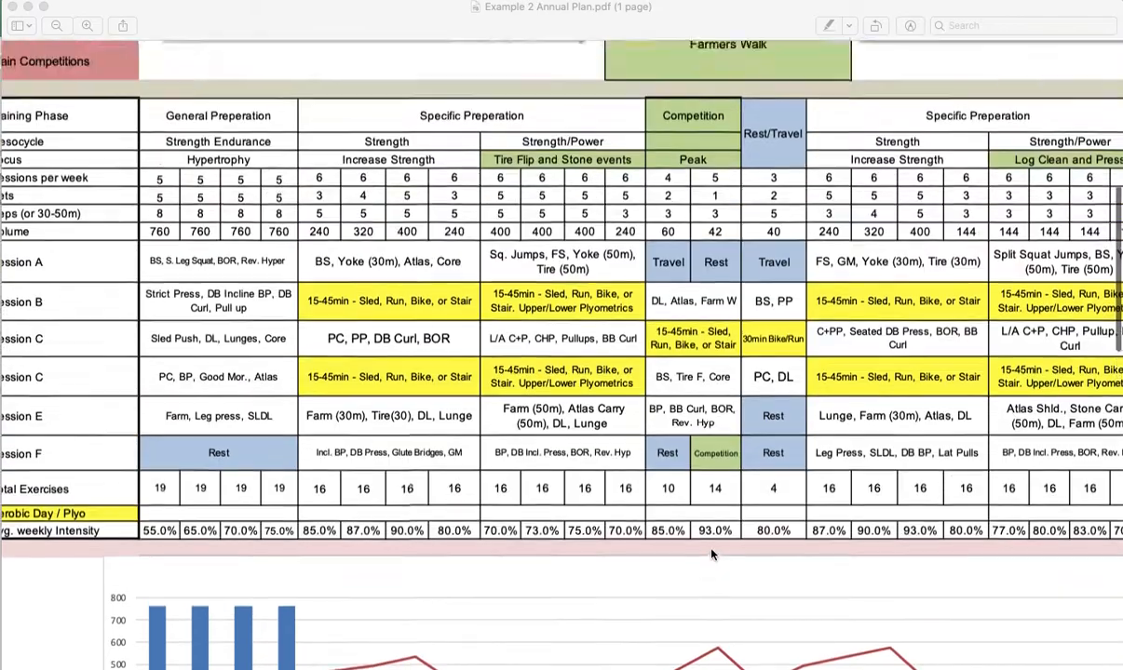
{"action": "scroll", "scroll_direction": "down", "scroll_amount": 3}
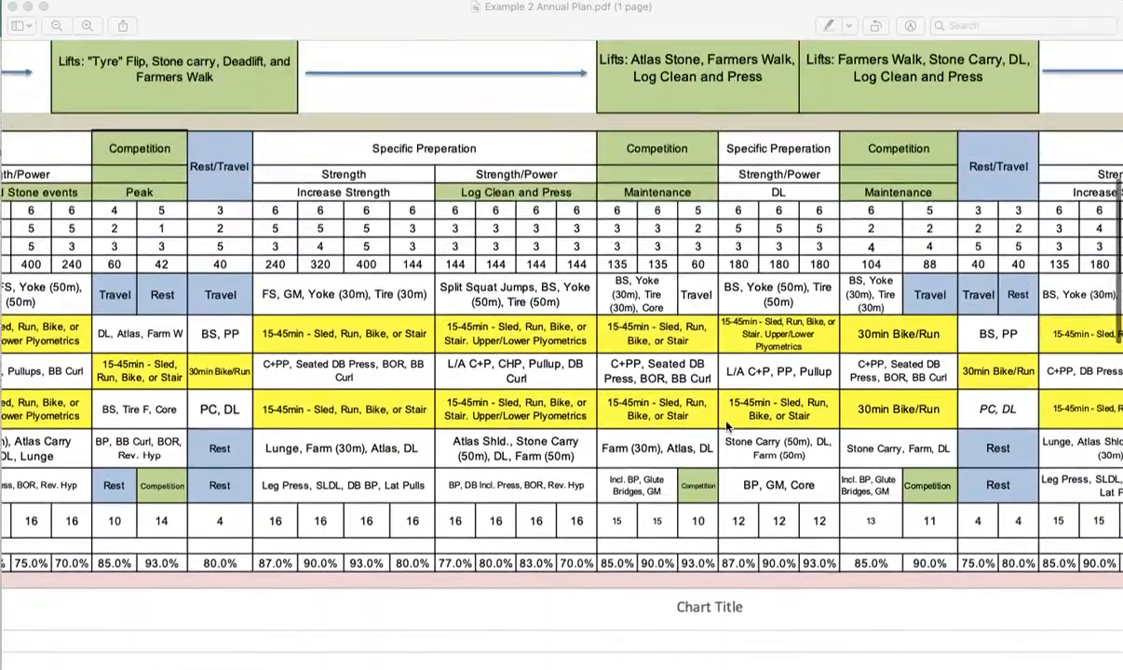
{"action": "scroll", "scroll_direction": "down", "scroll_amount": 3}
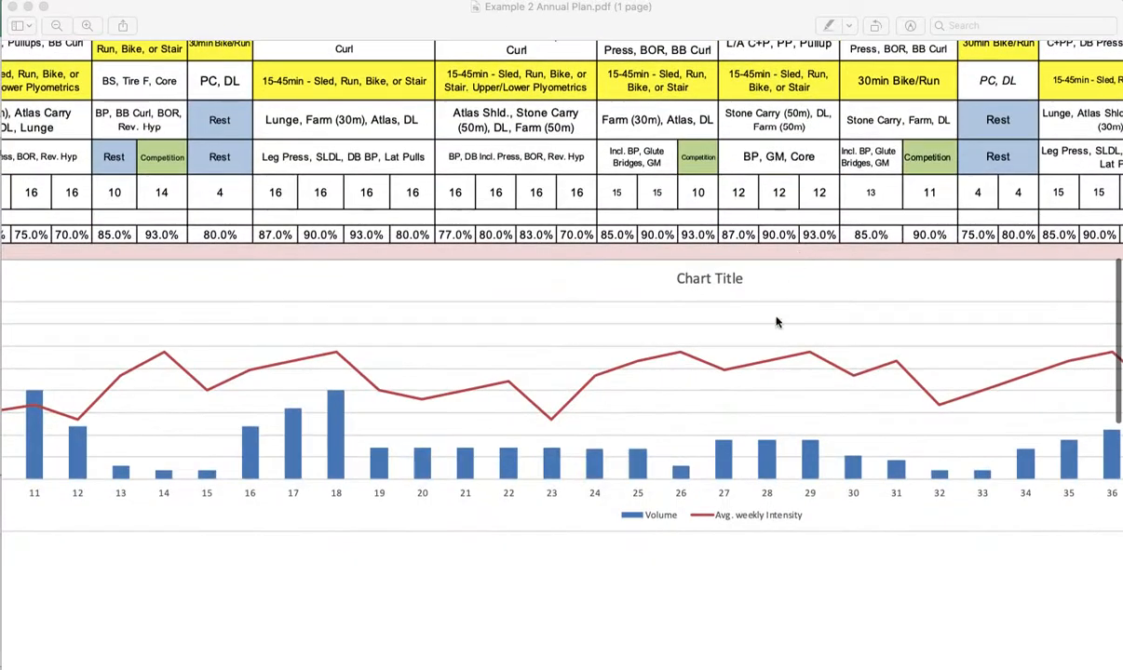
{"action": "mouse_move", "coordinate": [766, 449]}
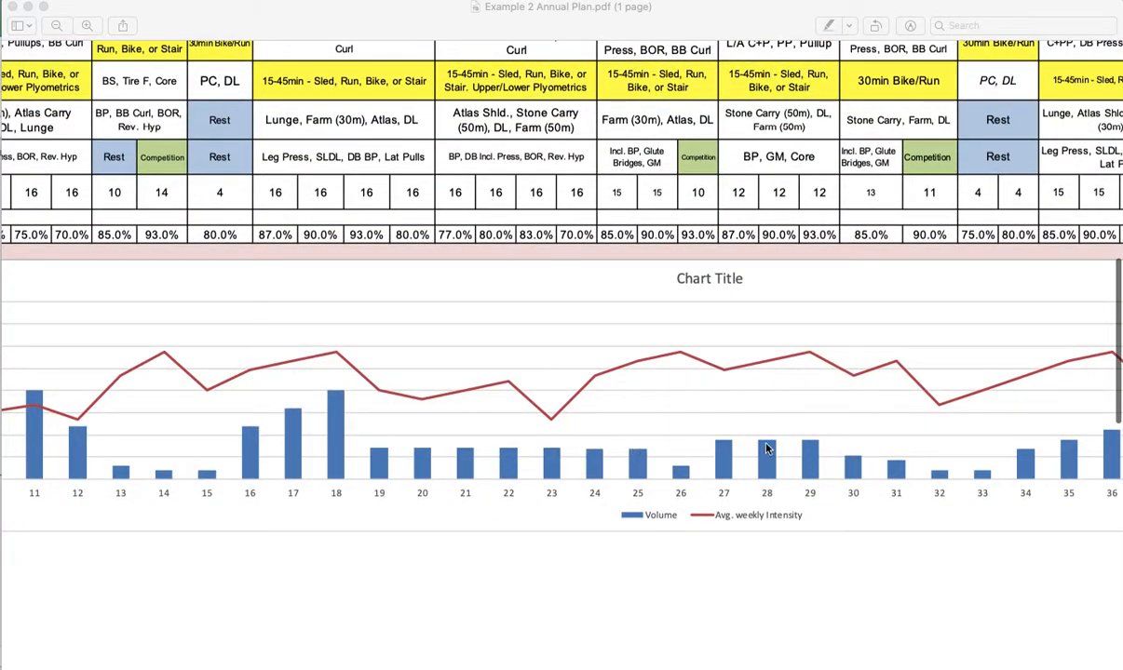
{"action": "scroll", "scroll_direction": "right", "scroll_amount": 3}
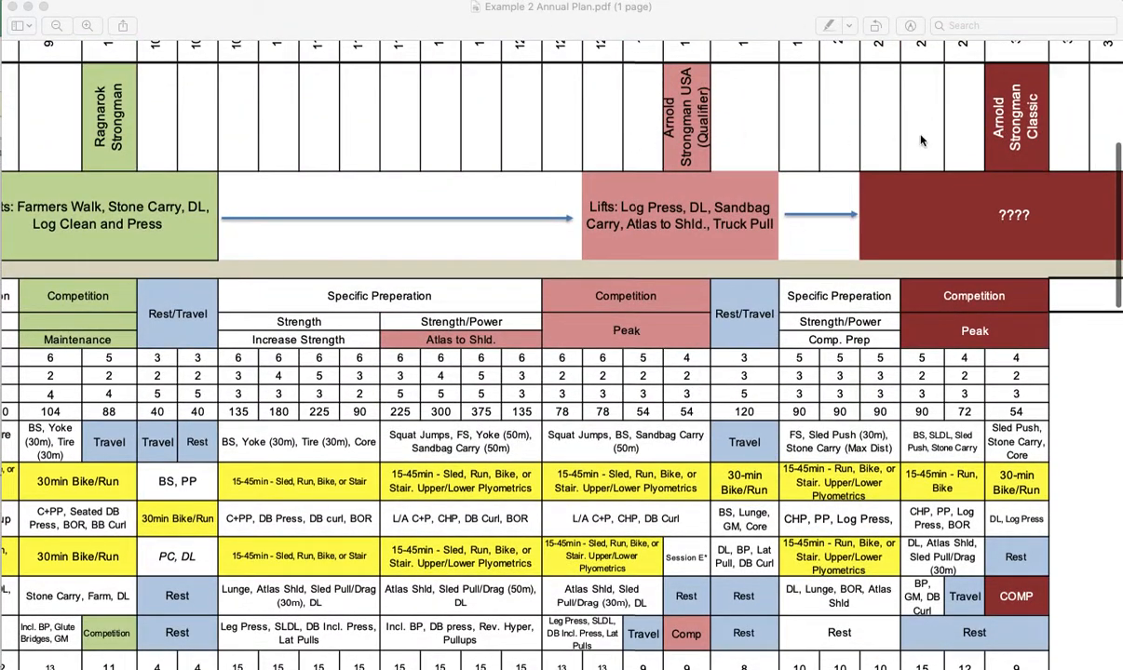
{"action": "scroll", "scroll_direction": "down", "scroll_amount": 3}
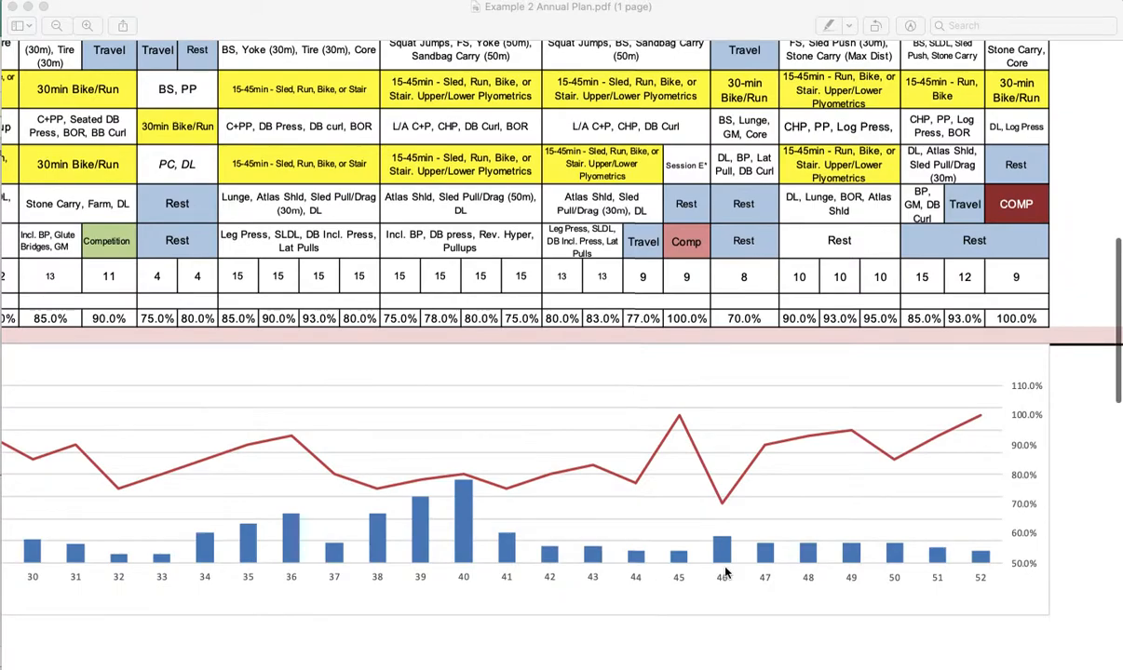
{"action": "mouse_move", "coordinate": [745, 512]}
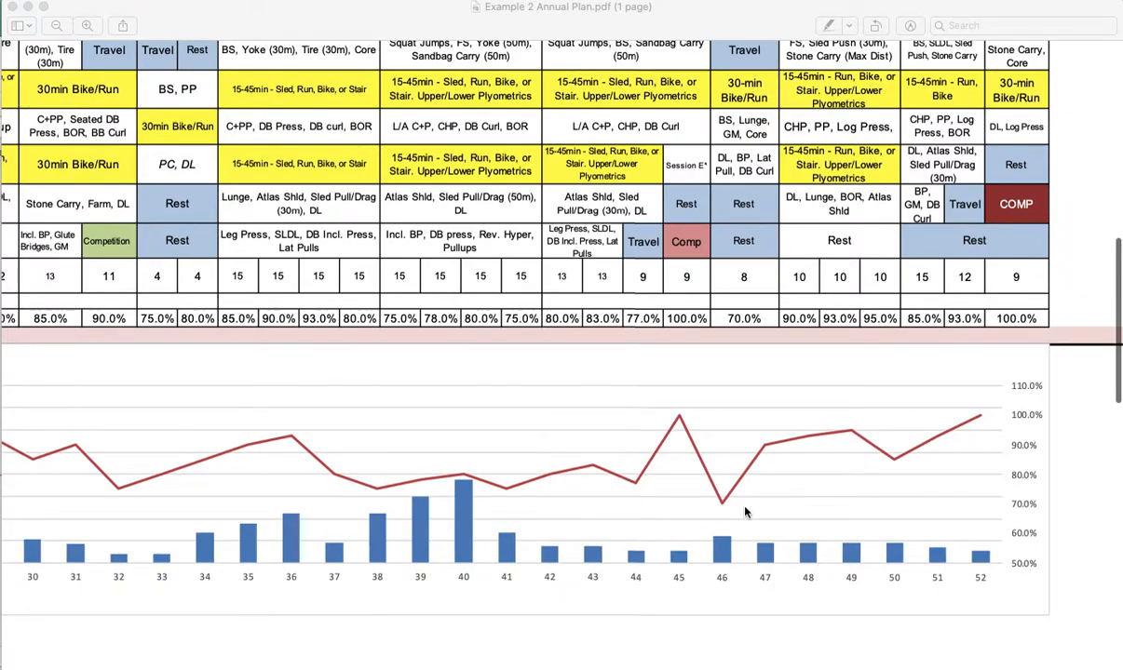
{"action": "mouse_move", "coordinate": [694, 529]}
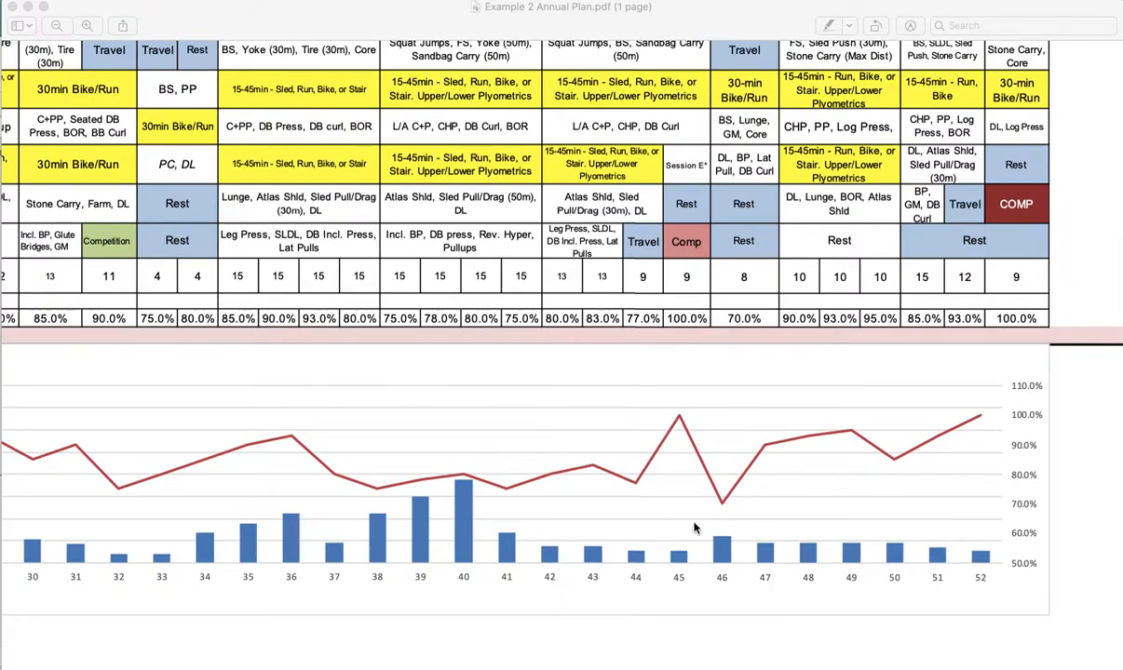
{"action": "scroll", "scroll_direction": "down", "scroll_amount": 3}
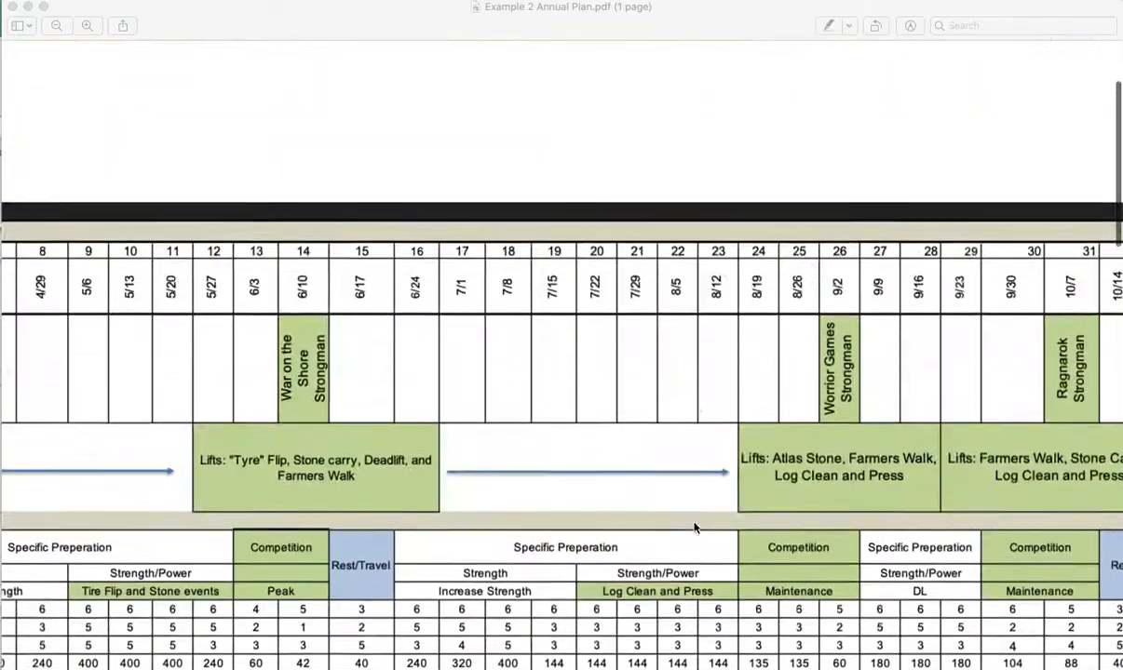
{"action": "scroll", "scroll_direction": "left", "scroll_amount": 3}
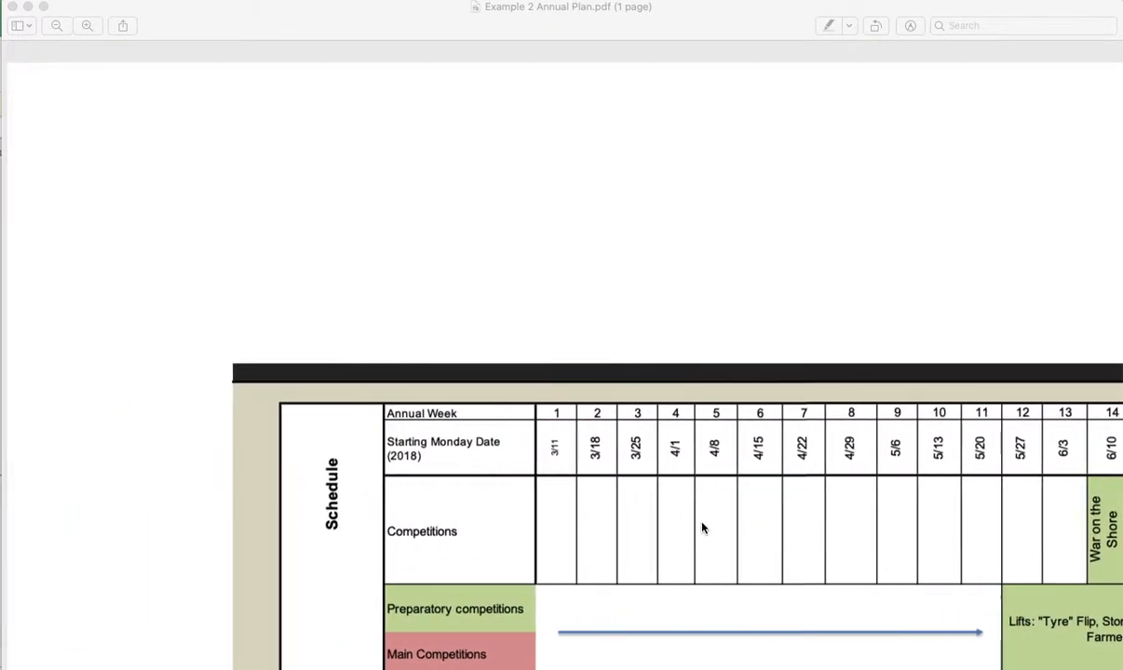